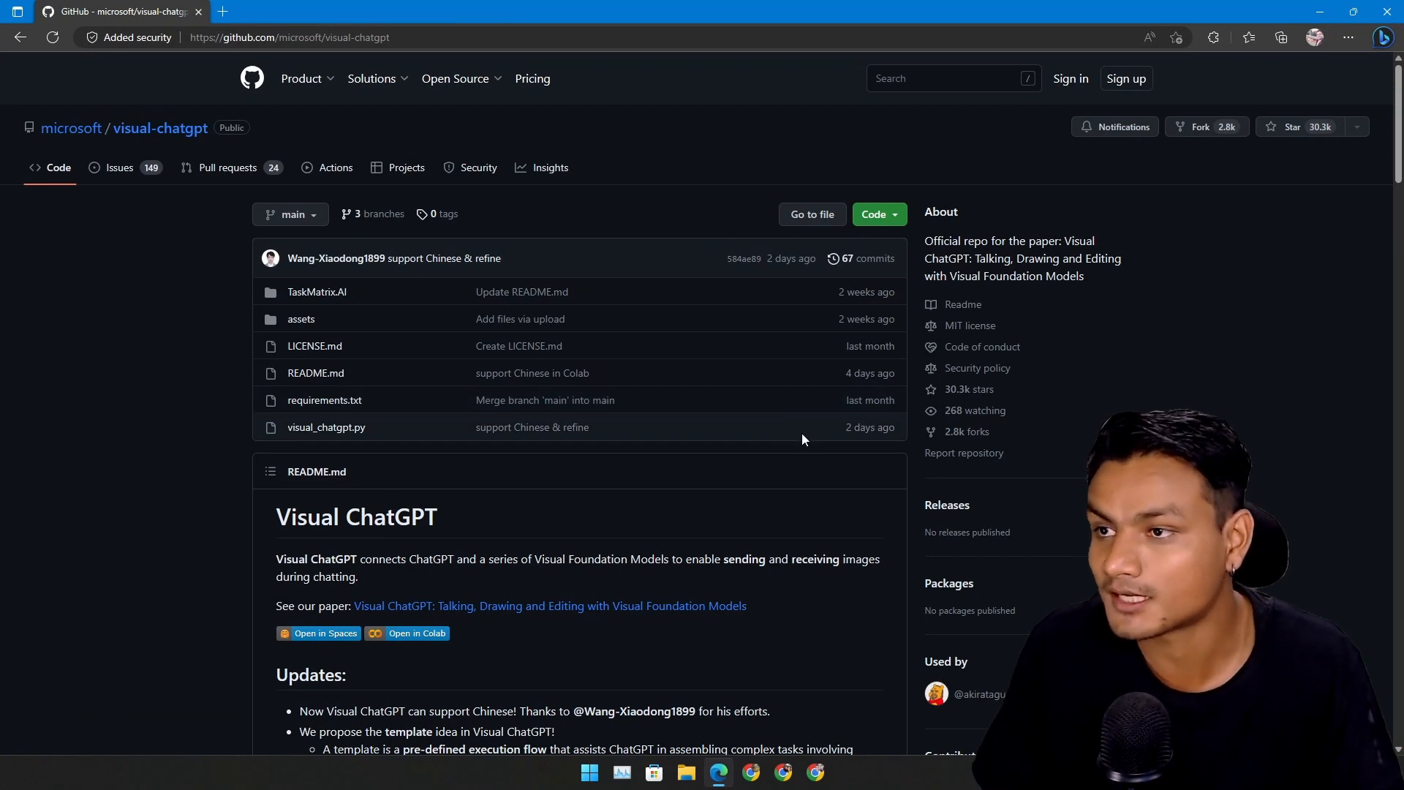
pyautogui.moveTo(628, 190)
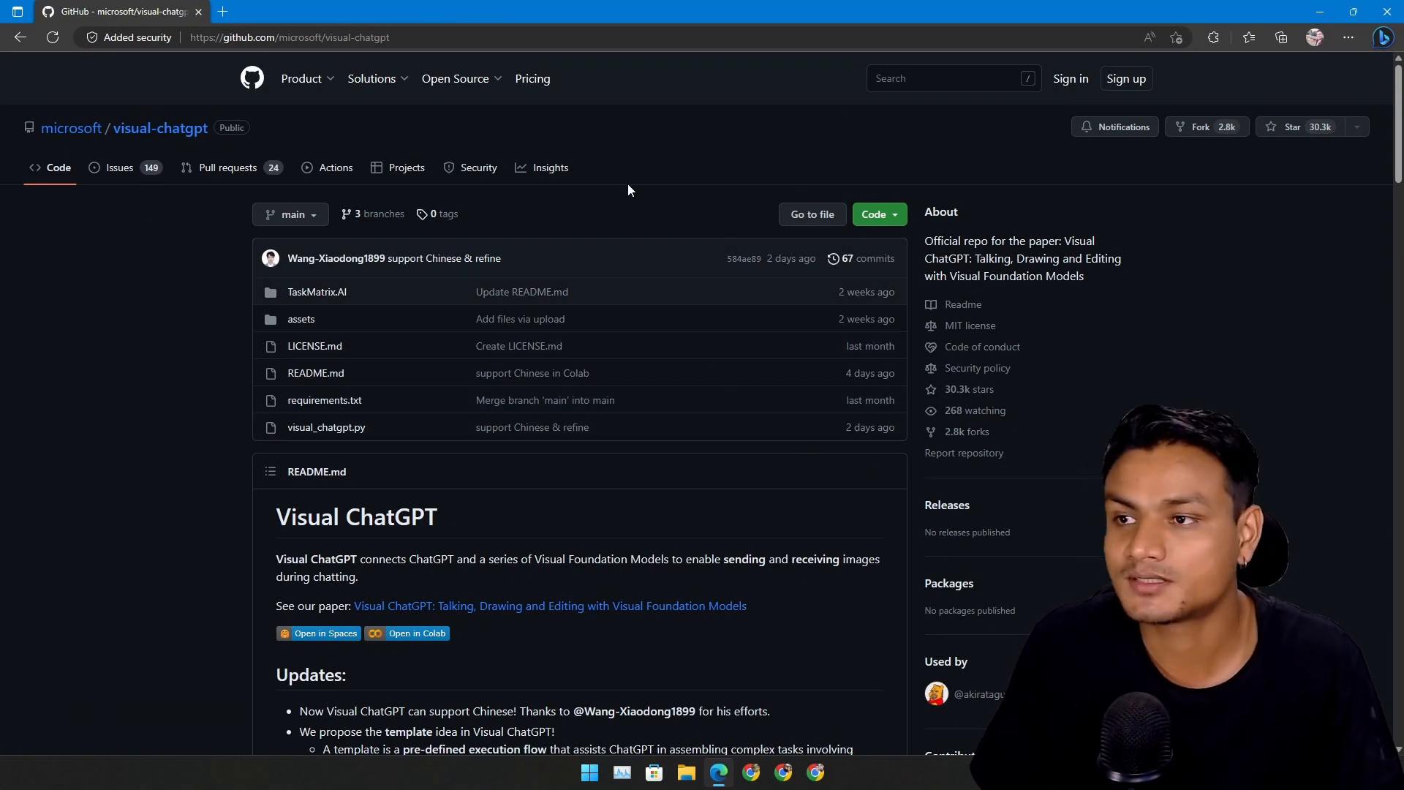
pyautogui.moveTo(160, 128)
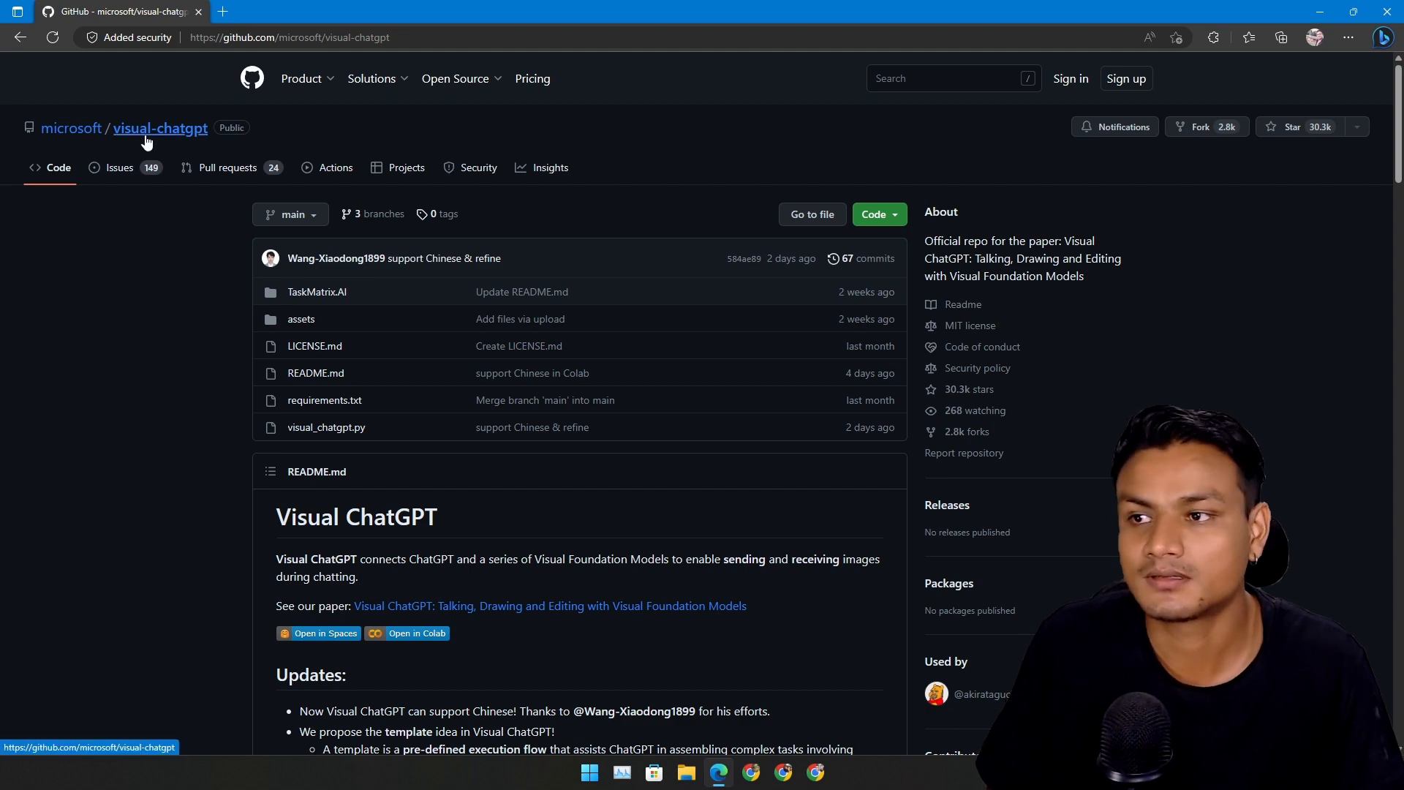
# - Scroll through the Visual ChatGPT README's setup and GPU memory sections
pyautogui.scroll(-3)
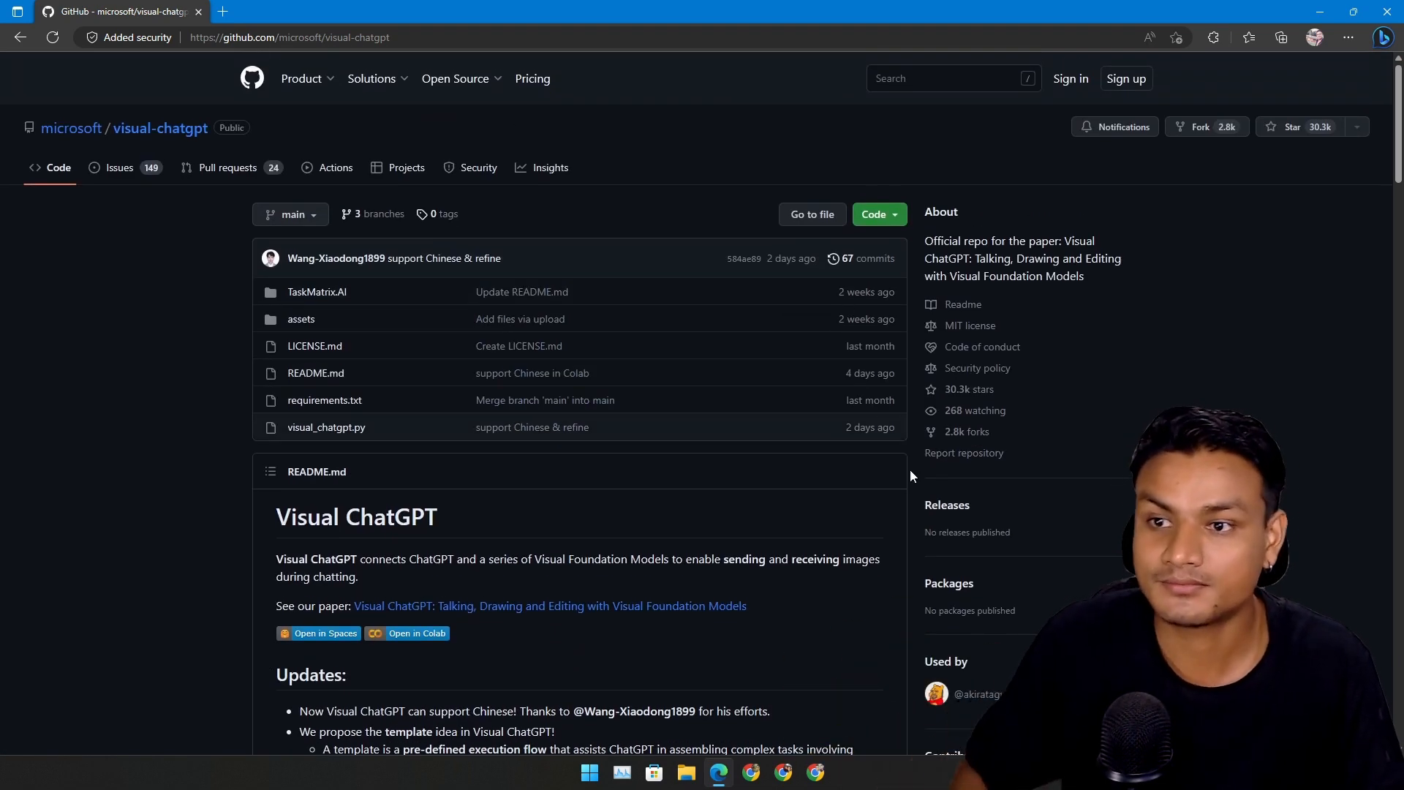
pyautogui.scroll(-3)
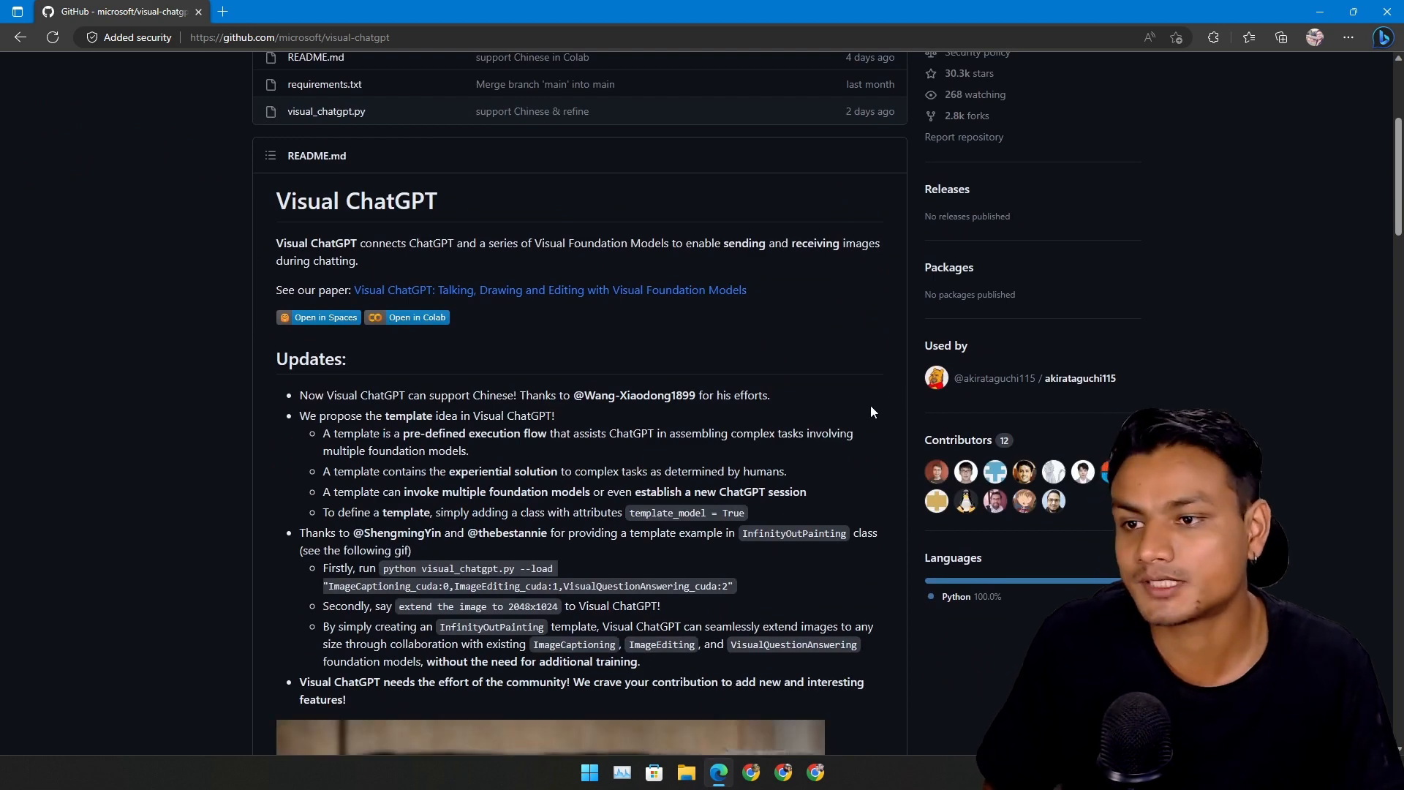
pyautogui.scroll(-3)
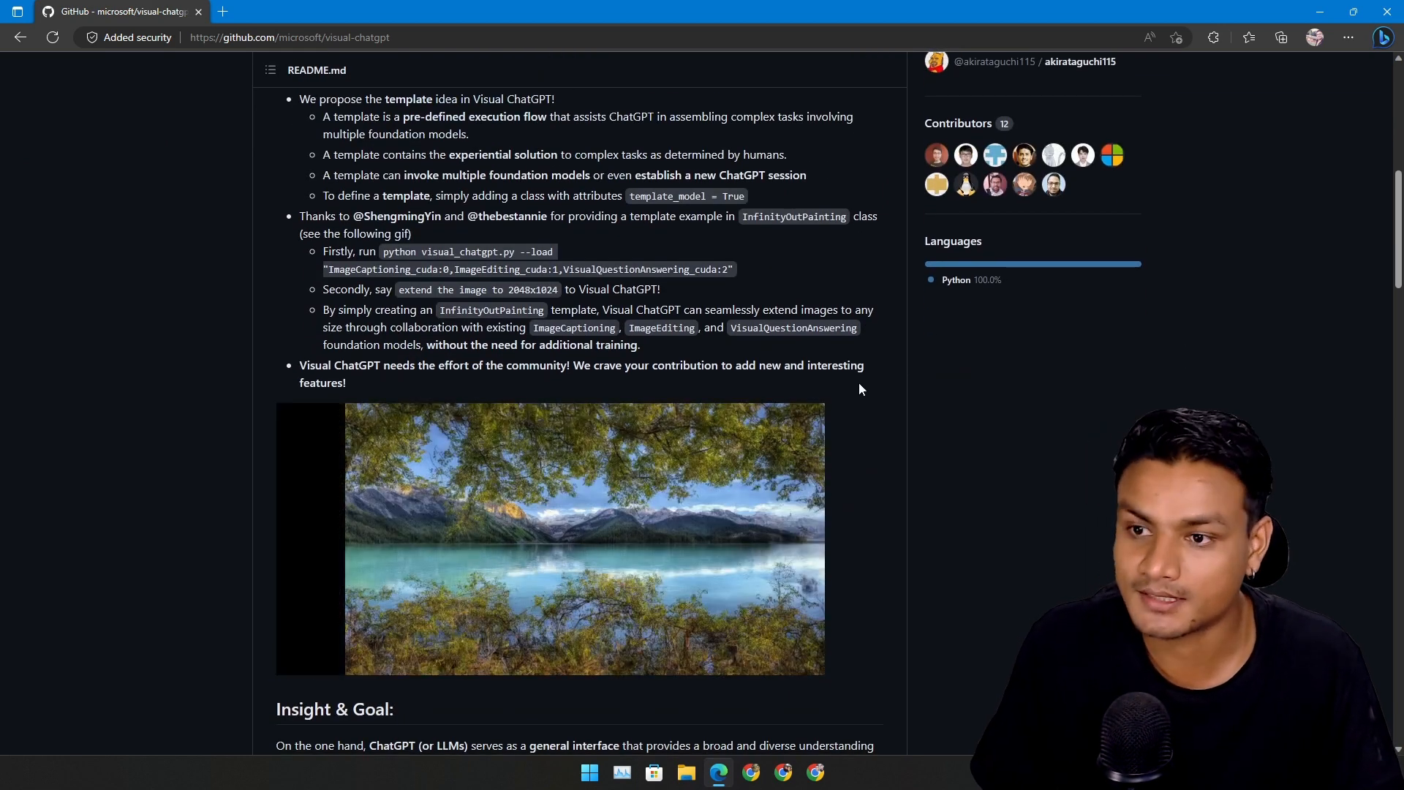
pyautogui.scroll(-3)
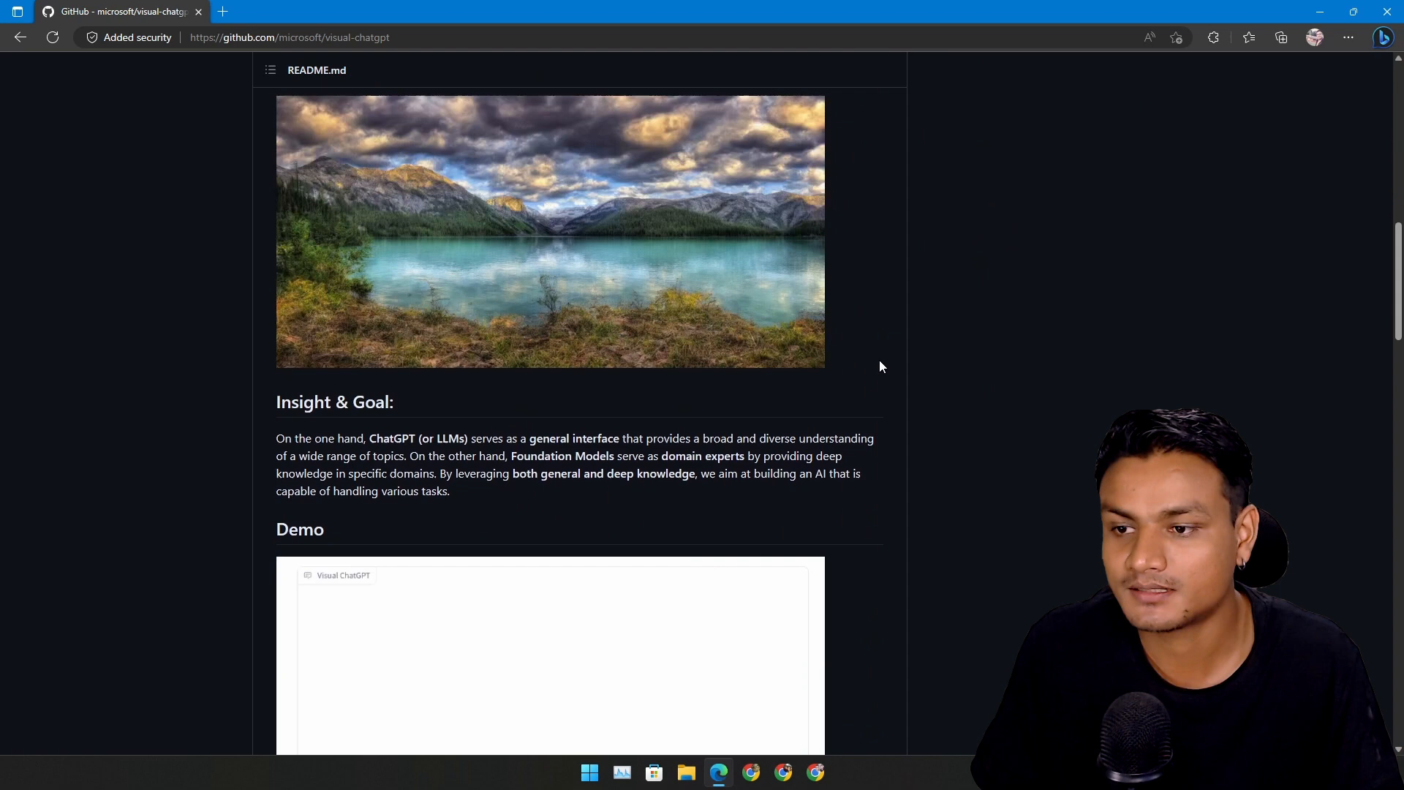
pyautogui.scroll(3)
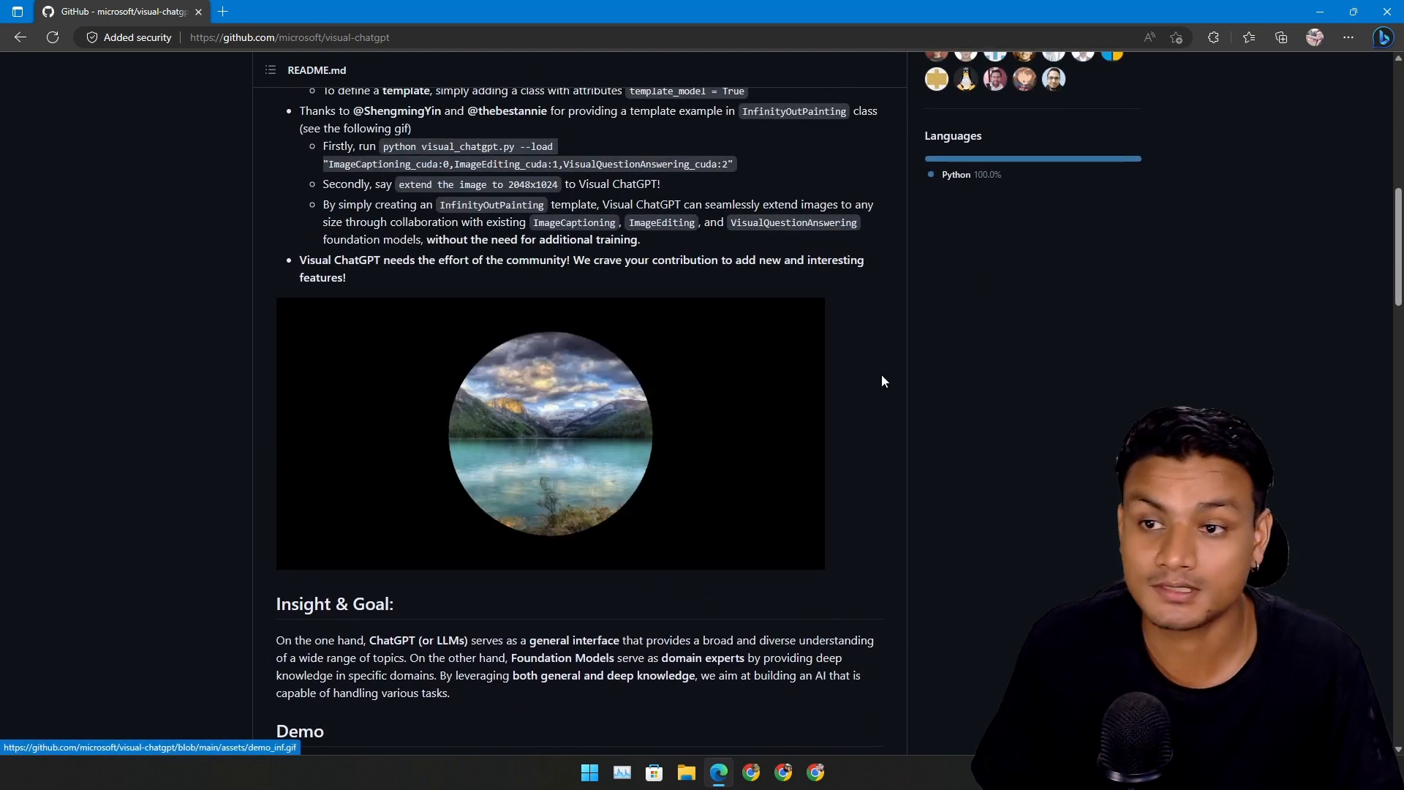
pyautogui.scroll(-3)
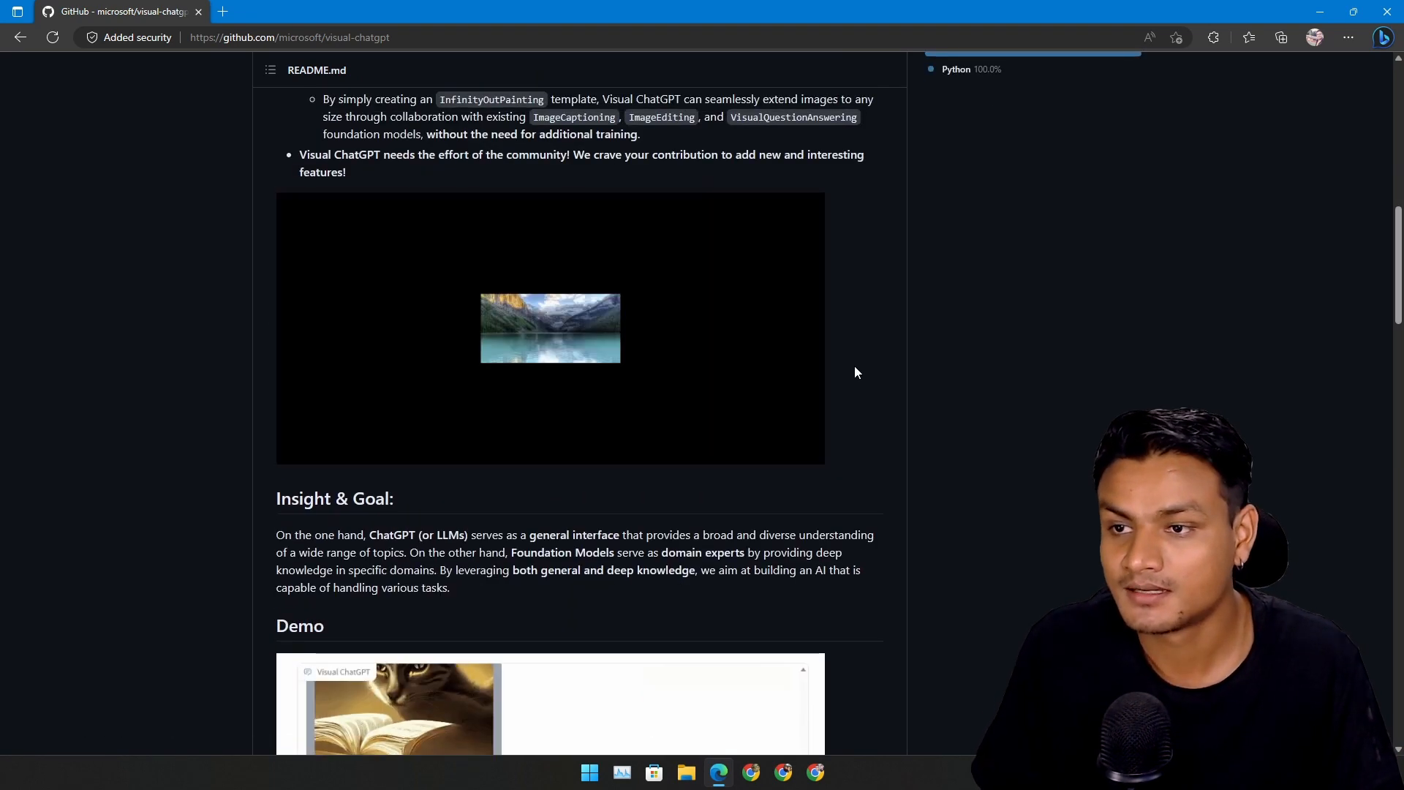
pyautogui.scroll(-3)
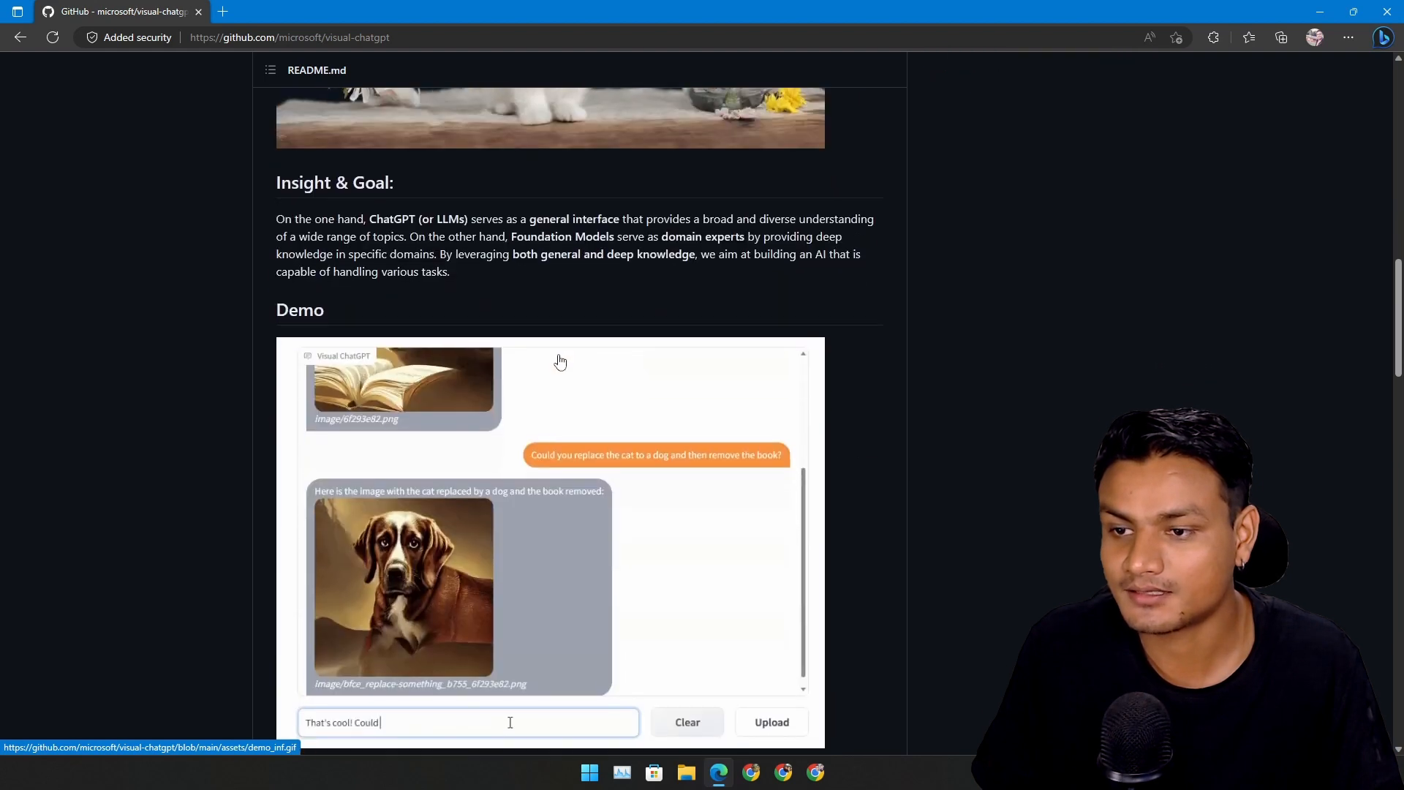
pyautogui.scroll(3)
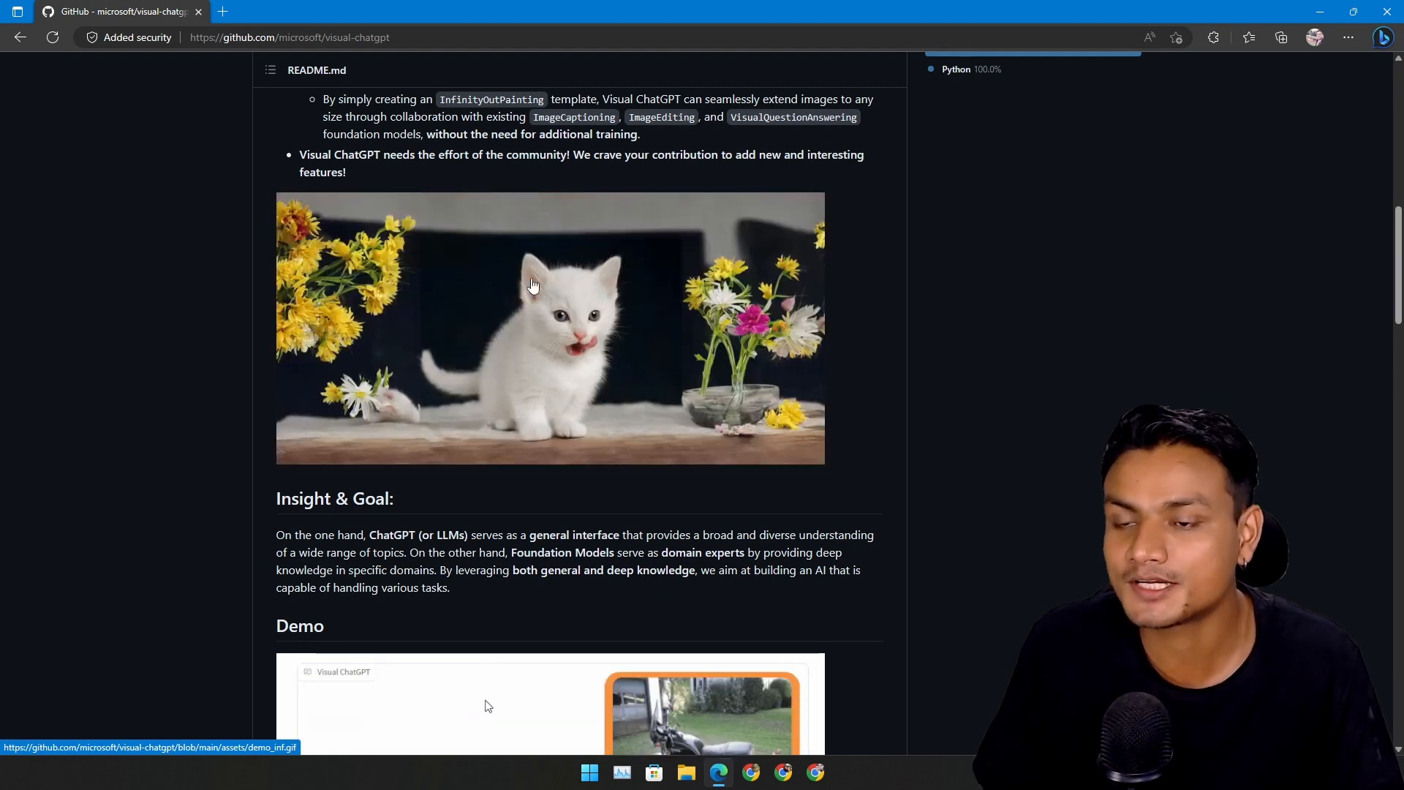
pyautogui.scroll(-3)
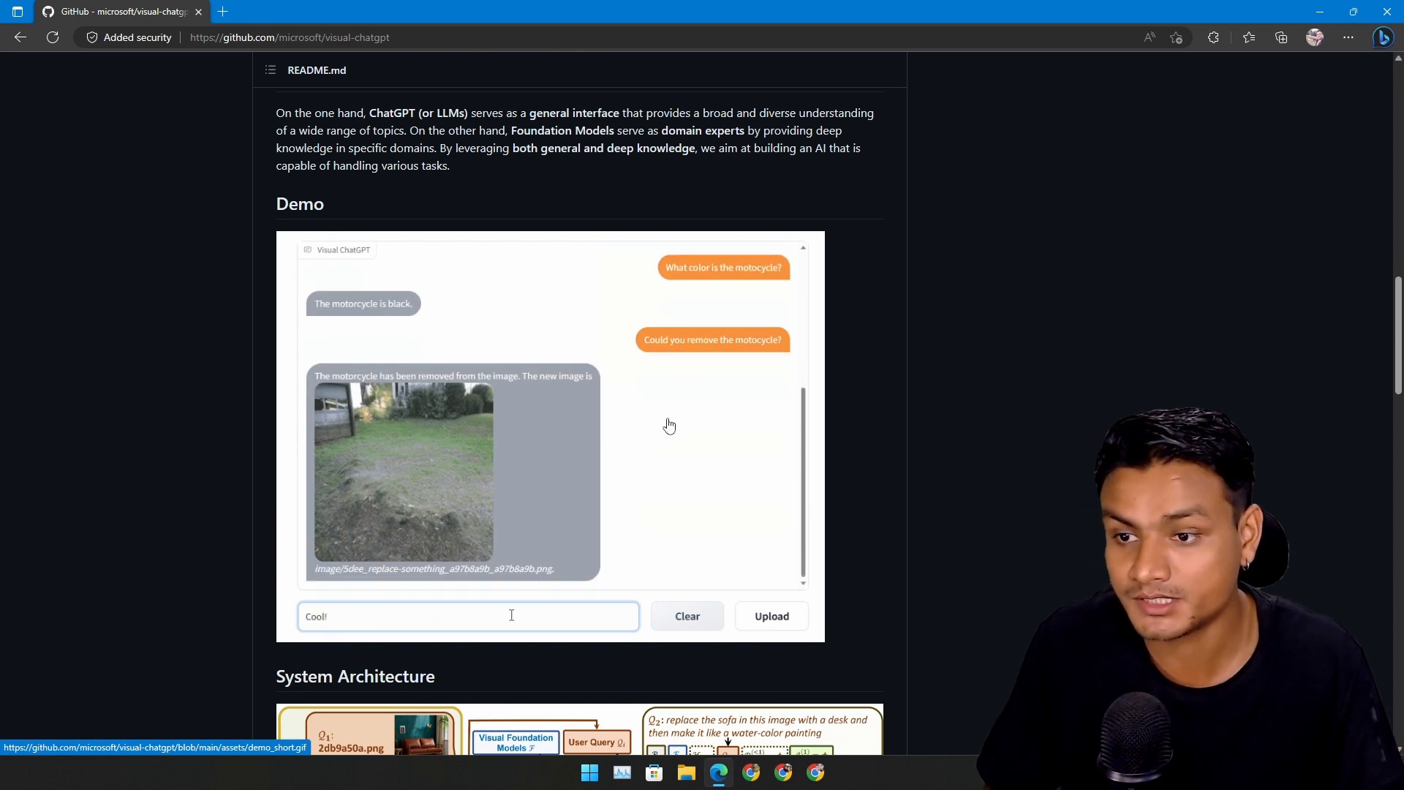
pyautogui.scroll(-3)
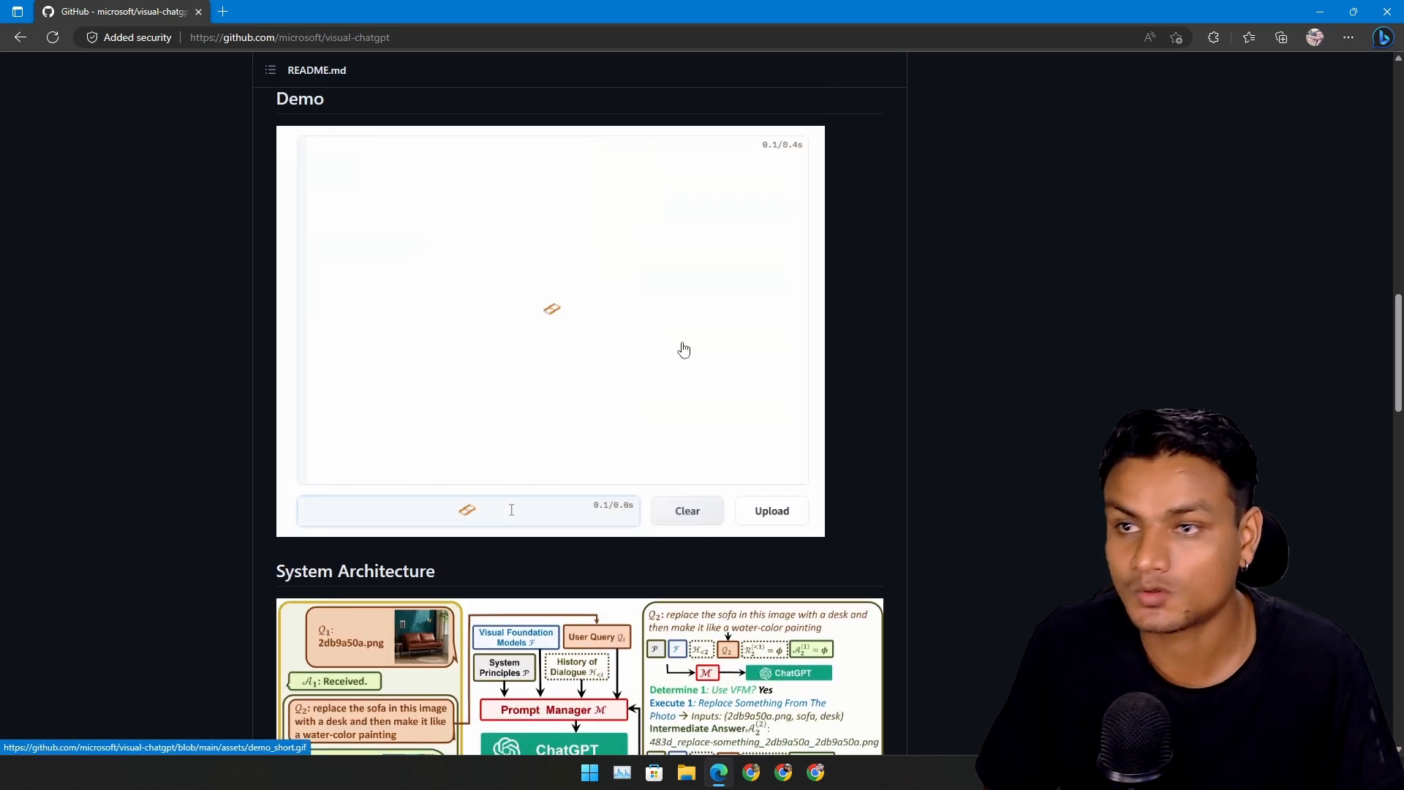
pyautogui.scroll(-3)
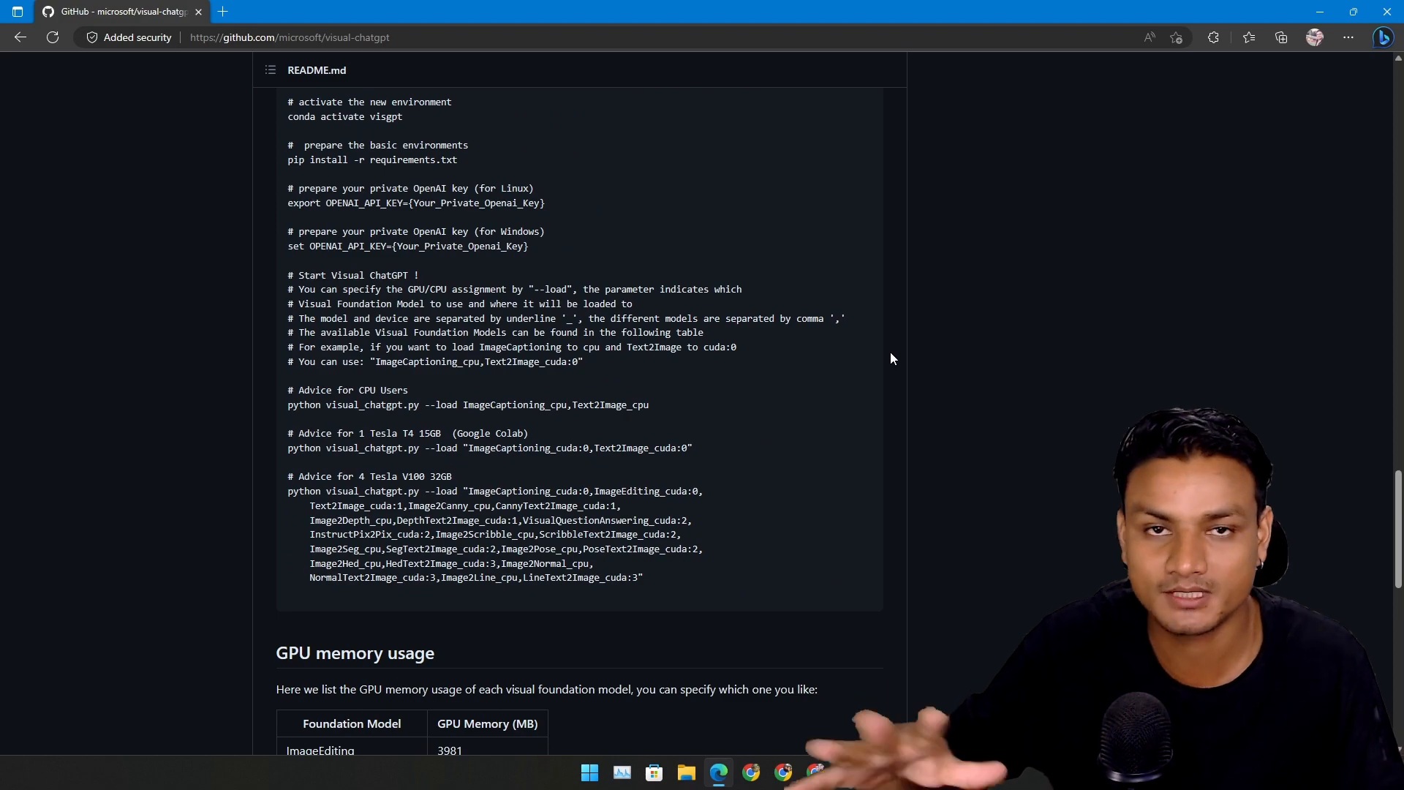
pyautogui.moveTo(853, 248)
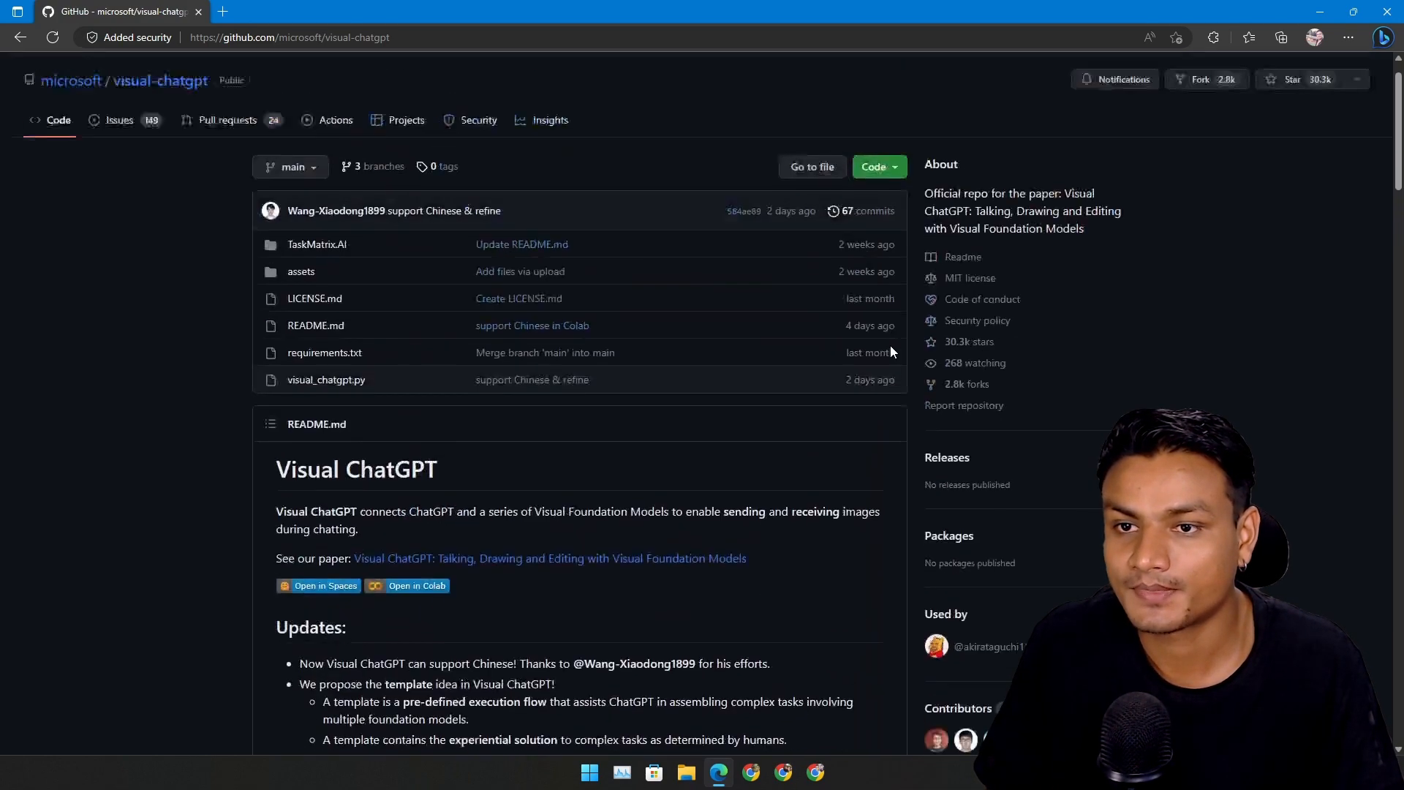
pyautogui.scroll(-3)
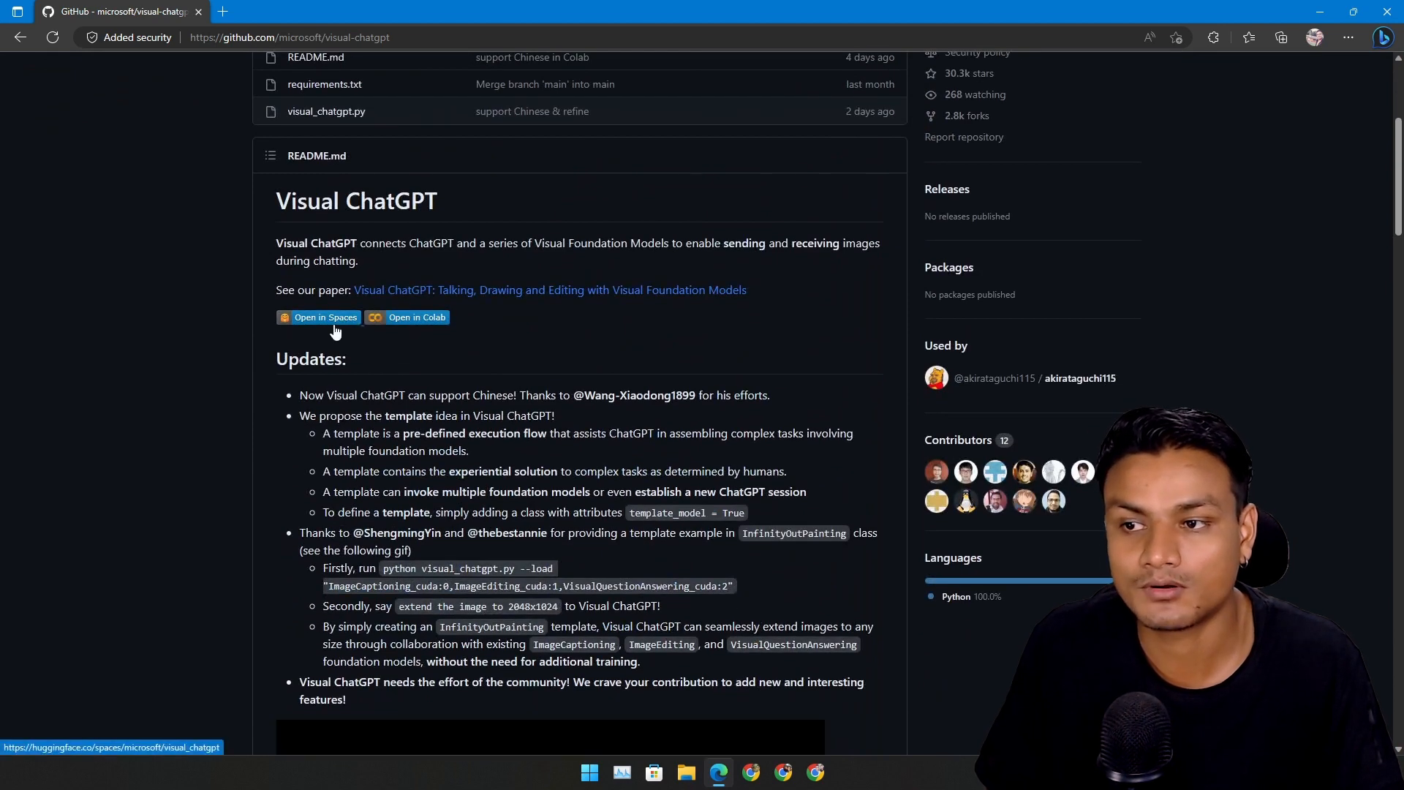
pyautogui.scroll(-3)
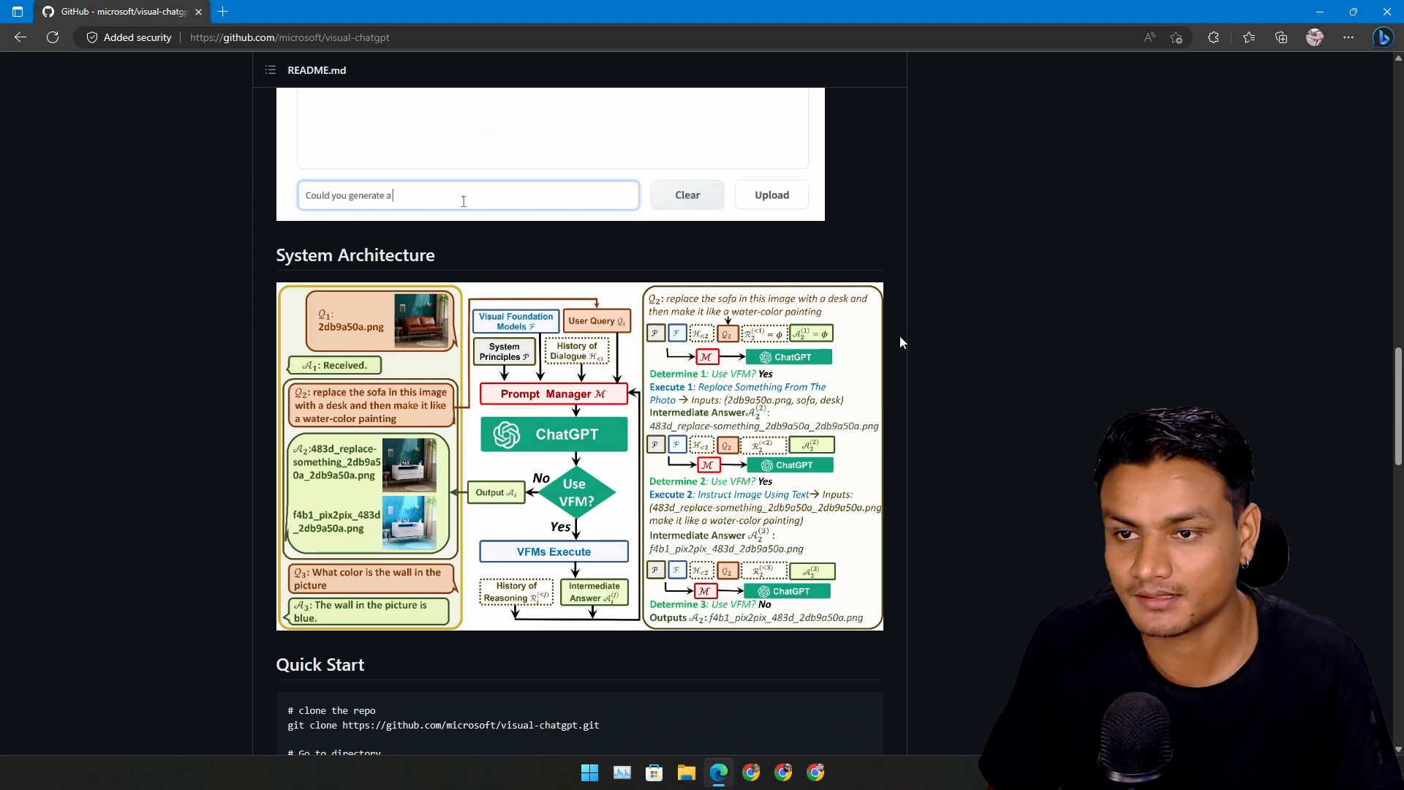
pyautogui.write('Could you replace the')
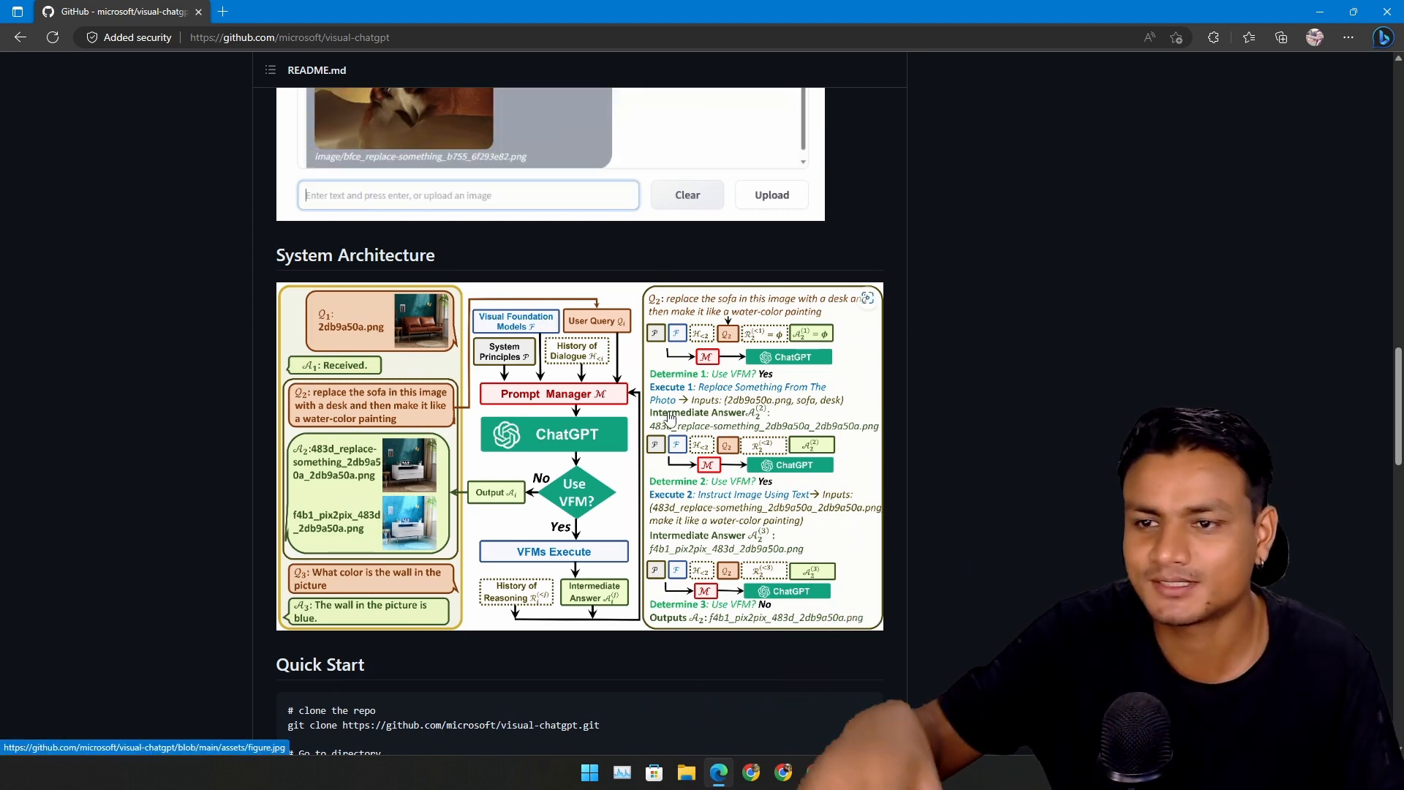
pyautogui.scroll(-3)
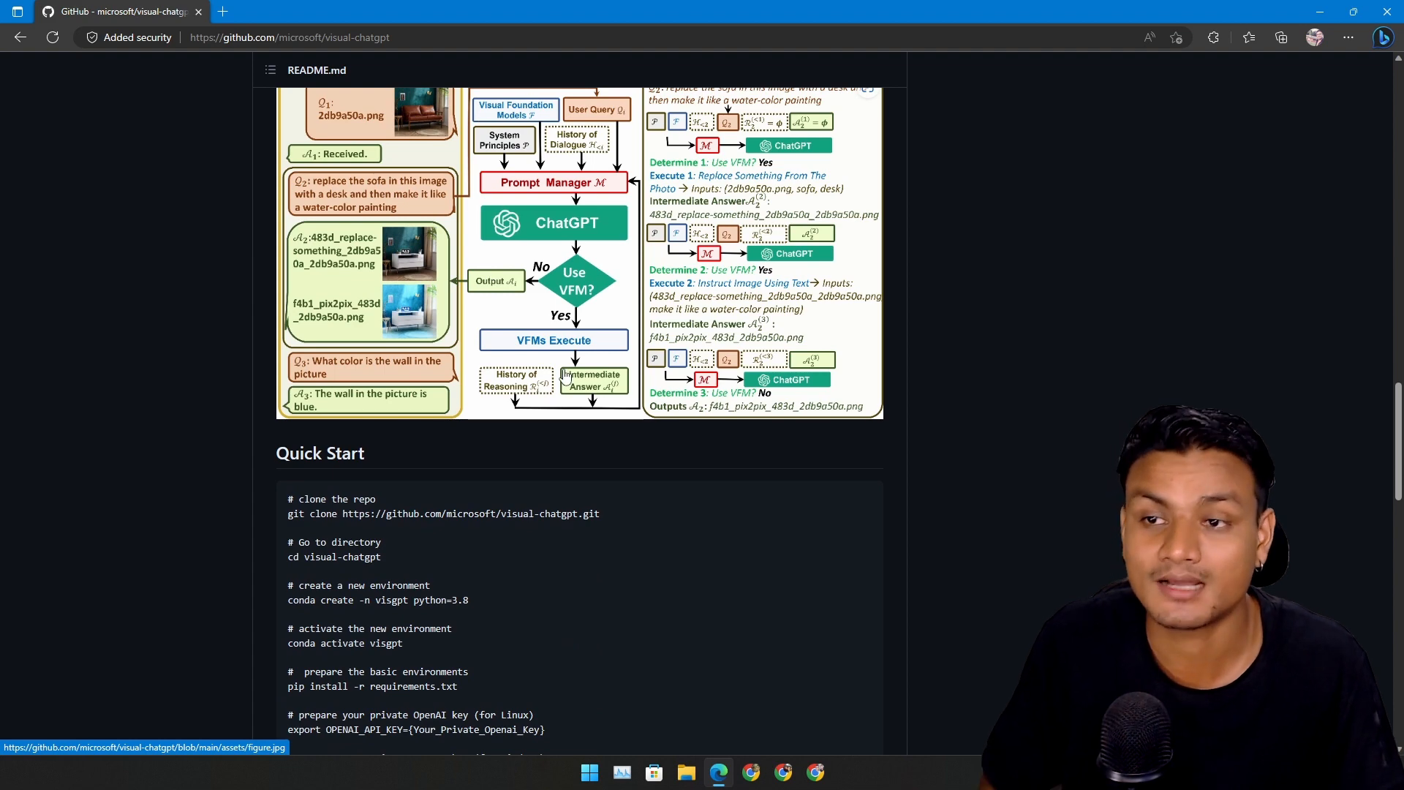
pyautogui.scroll(-3)
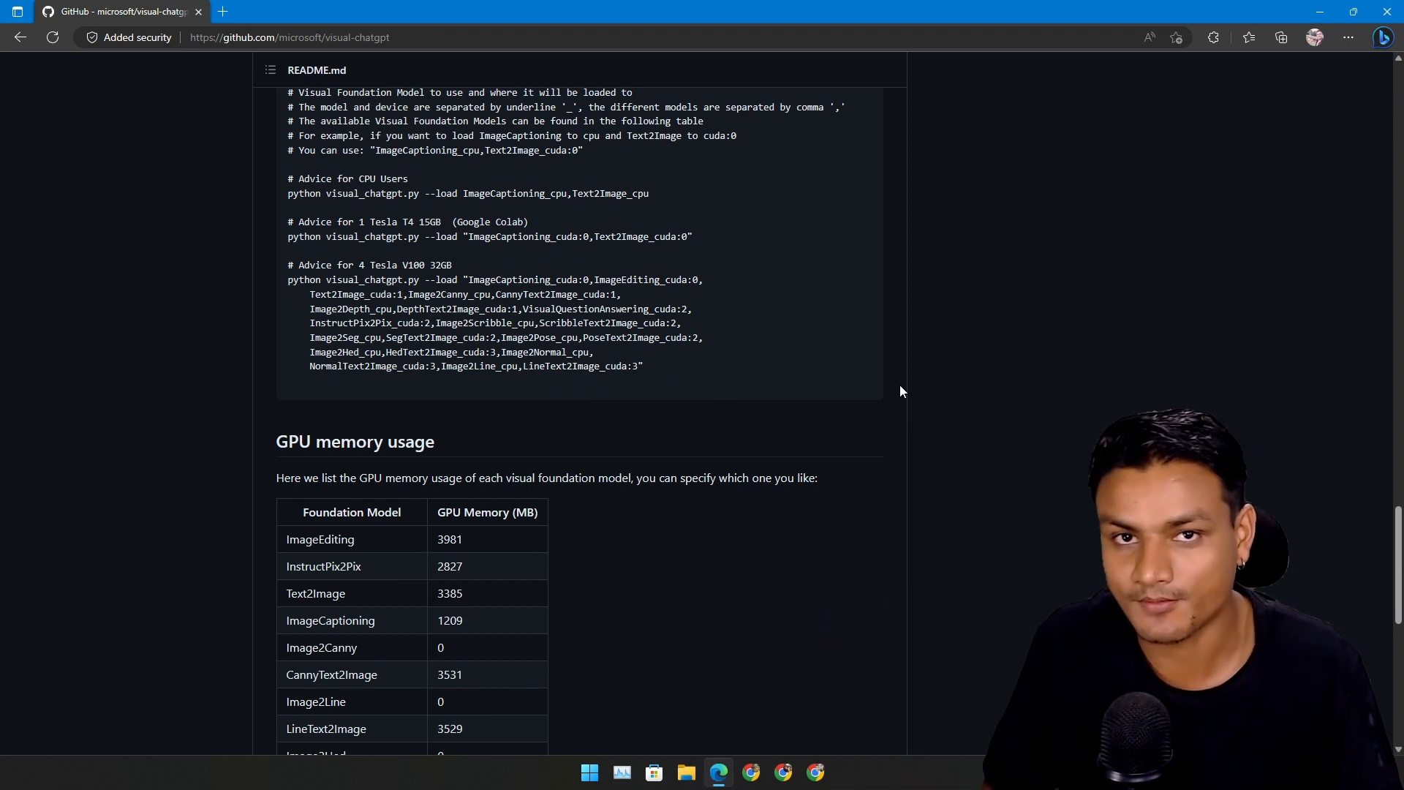
pyautogui.scroll(-3)
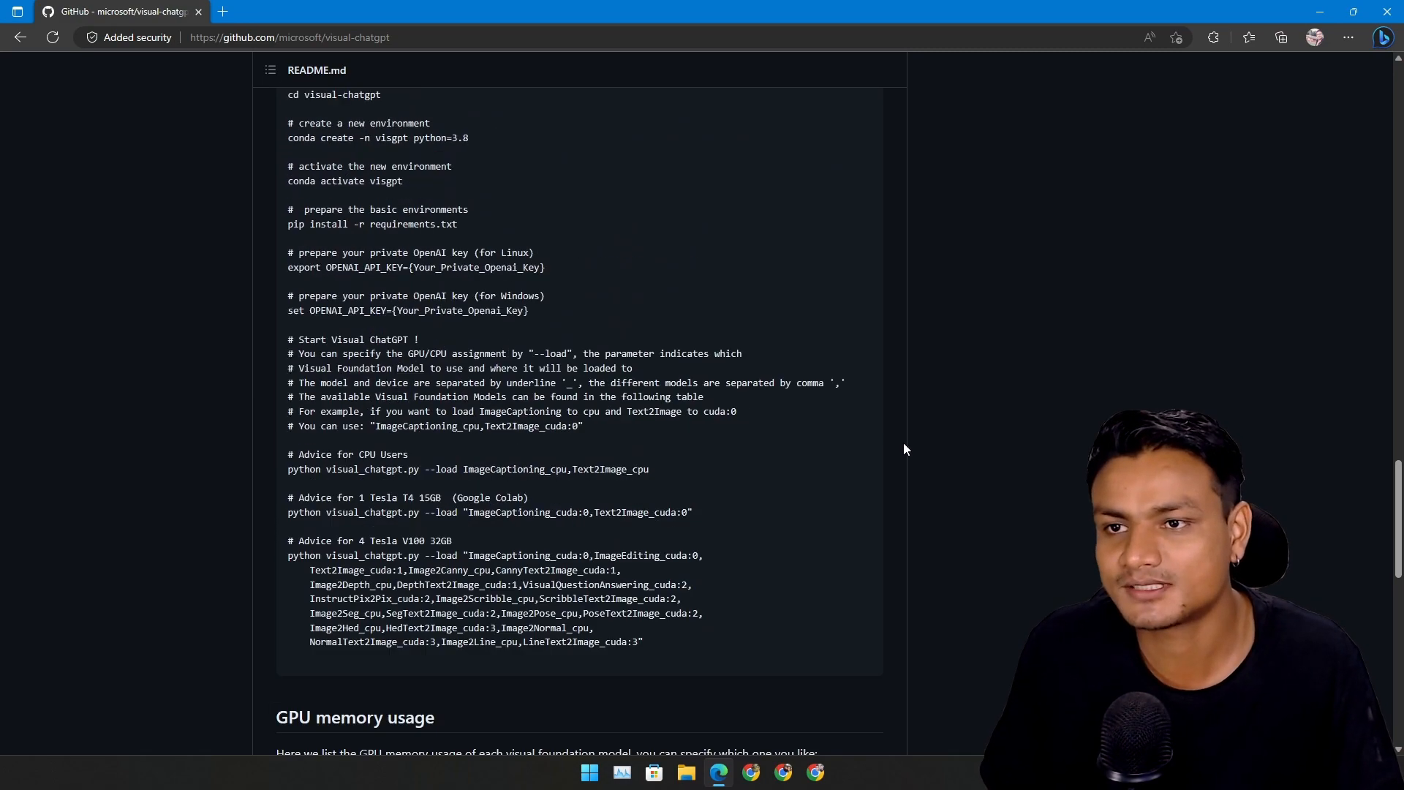
pyautogui.scroll(3)
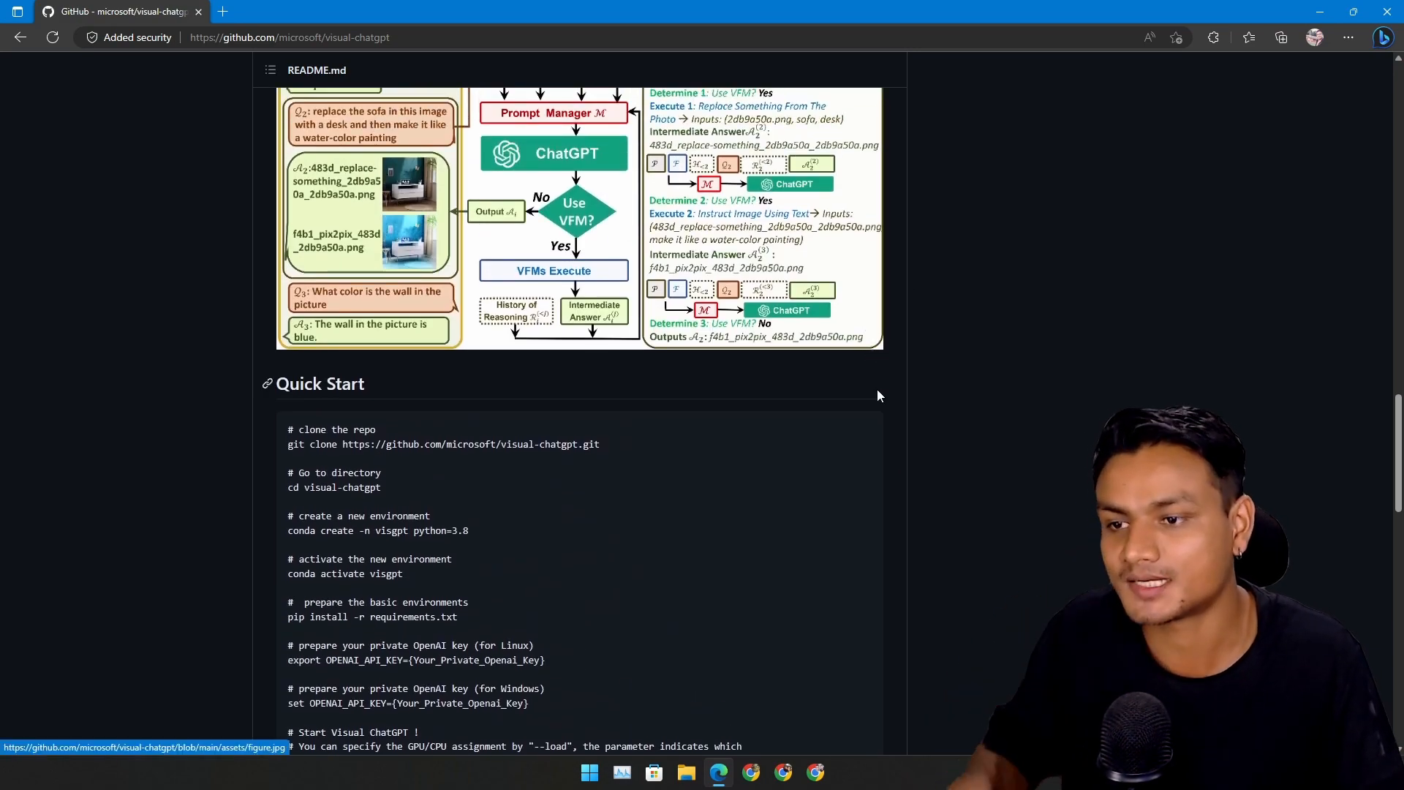
pyautogui.scroll(3)
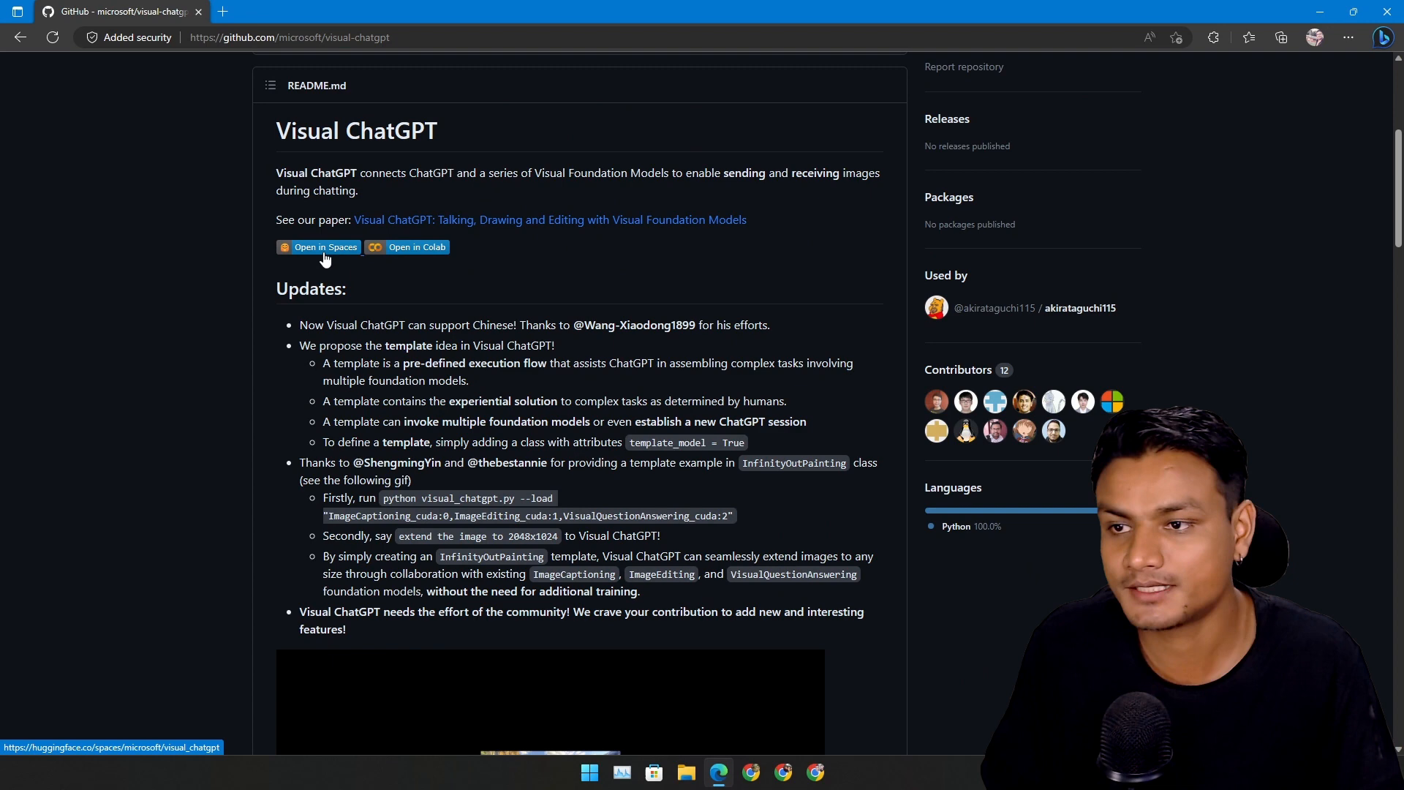
# - Open the Visual ChatGPT Hugging Face Space and the Colab notebook from the README badges
pyautogui.click(323, 247)
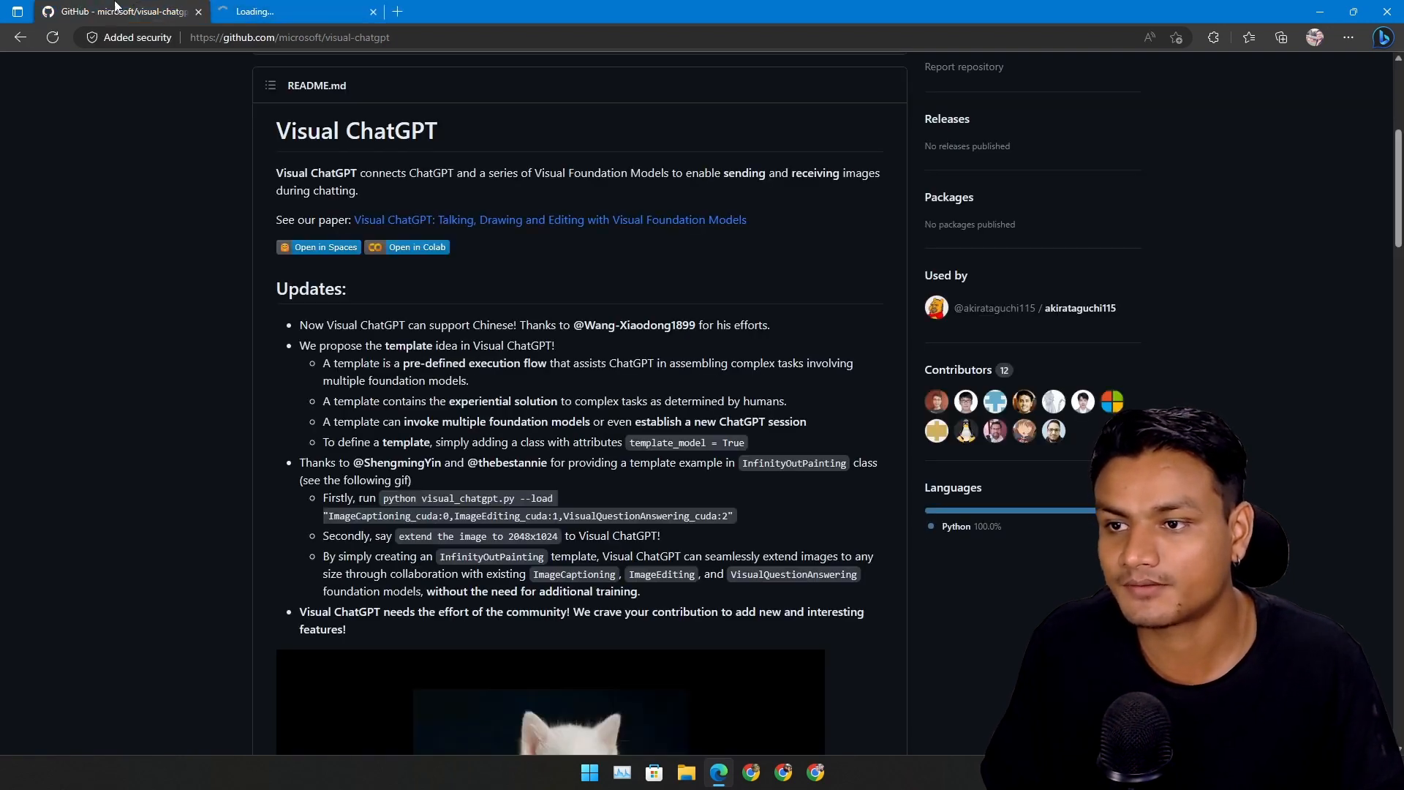
pyautogui.click(318, 251)
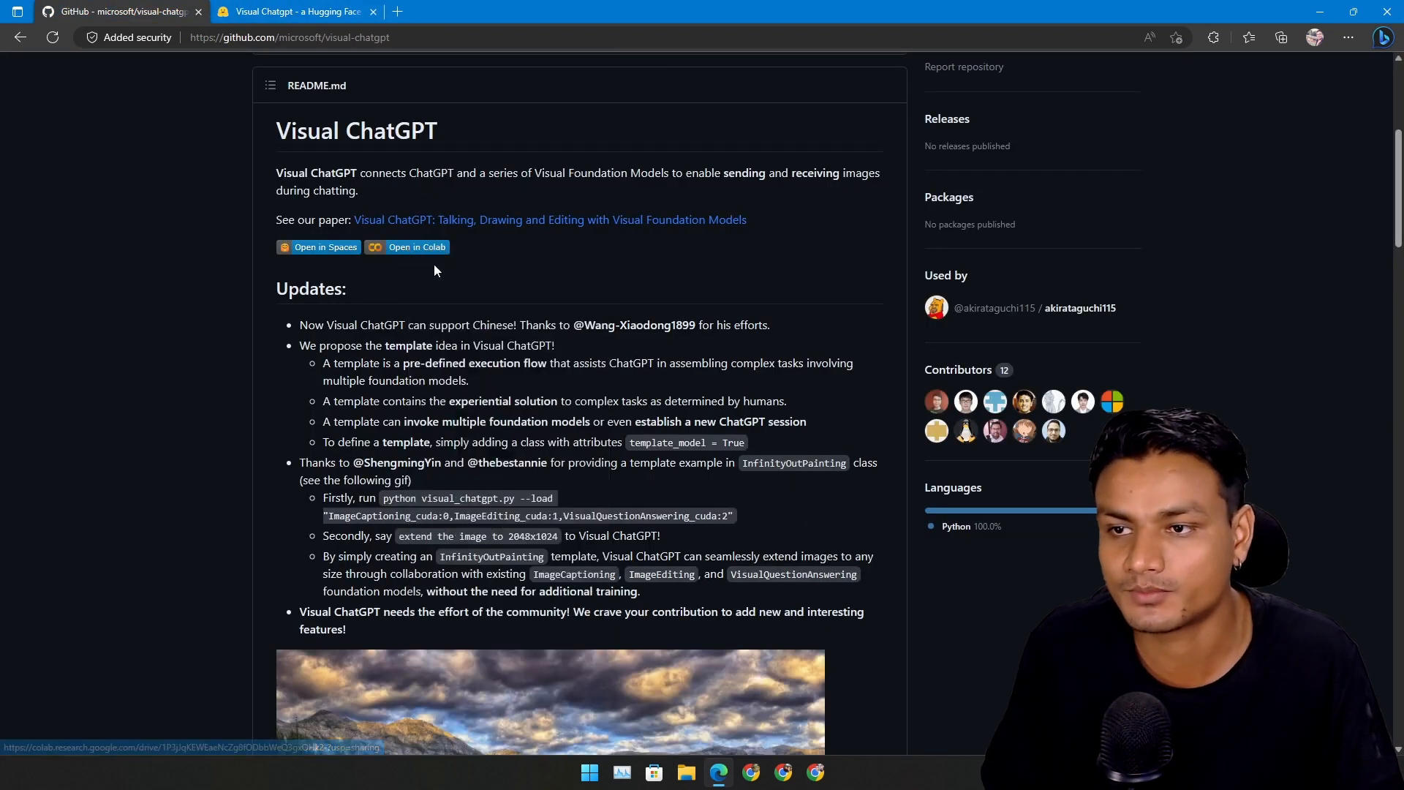
pyautogui.click(414, 247)
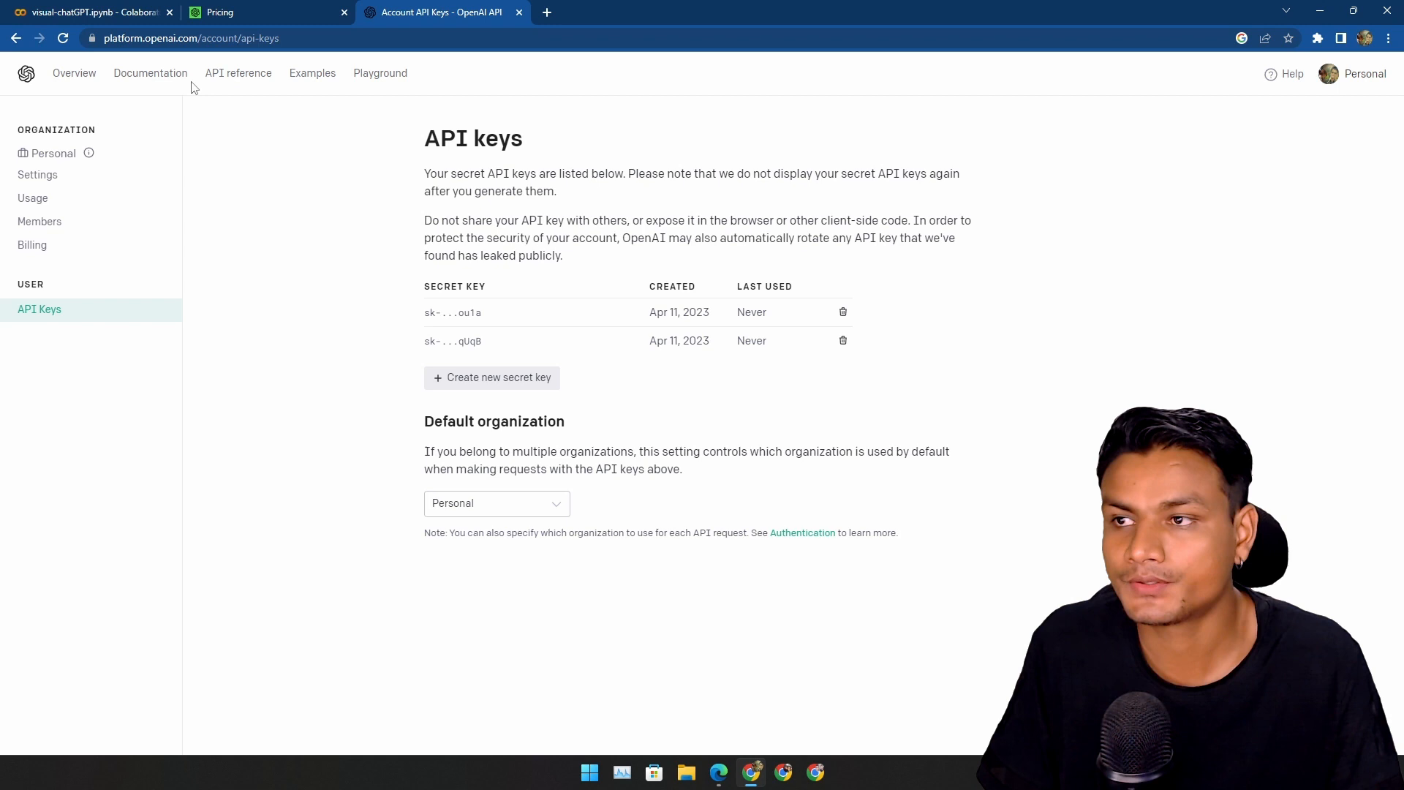
pyautogui.moveTo(439, 119)
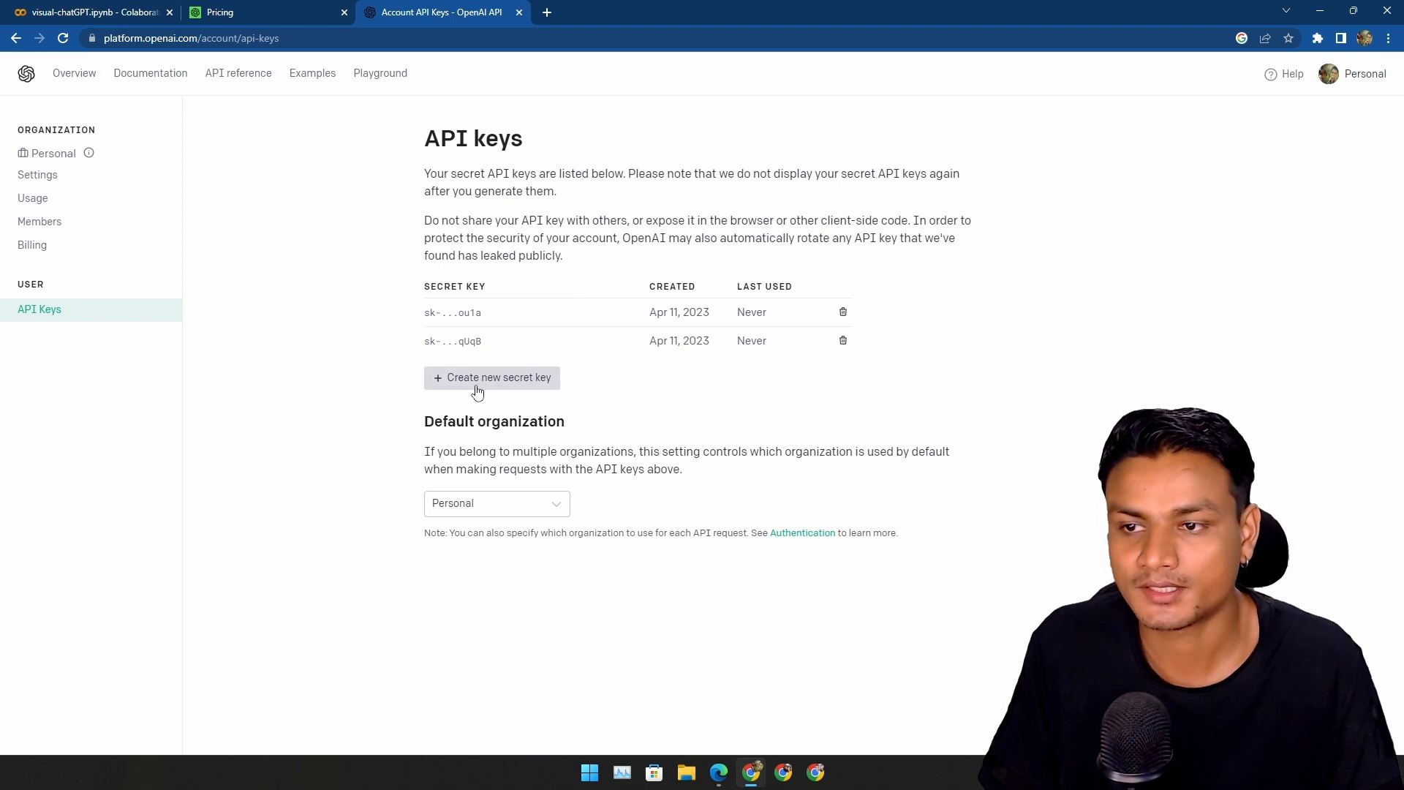
pyautogui.moveTo(540, 302)
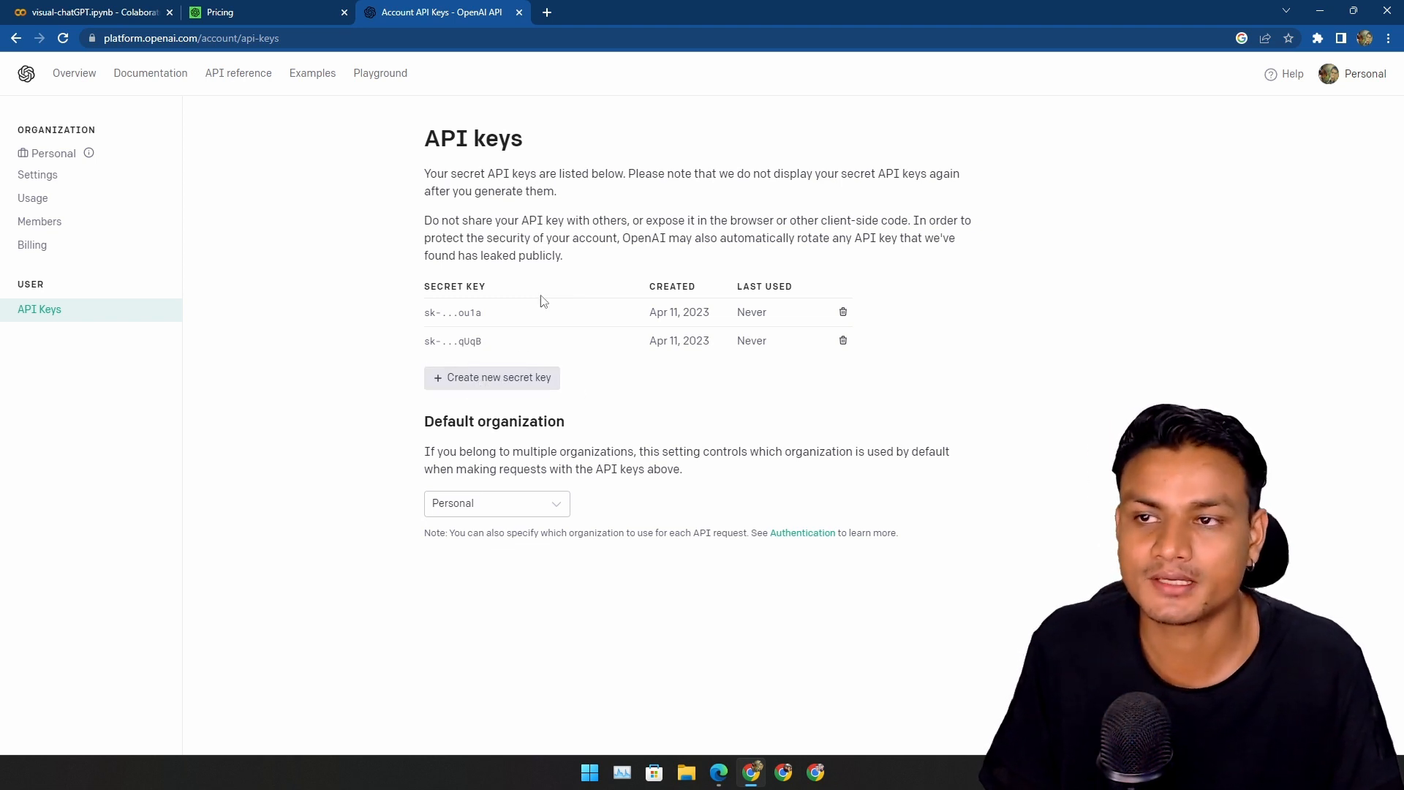
# - Show the existing secret keys on the OpenAI API Keys page
pyautogui.click(119, 12)
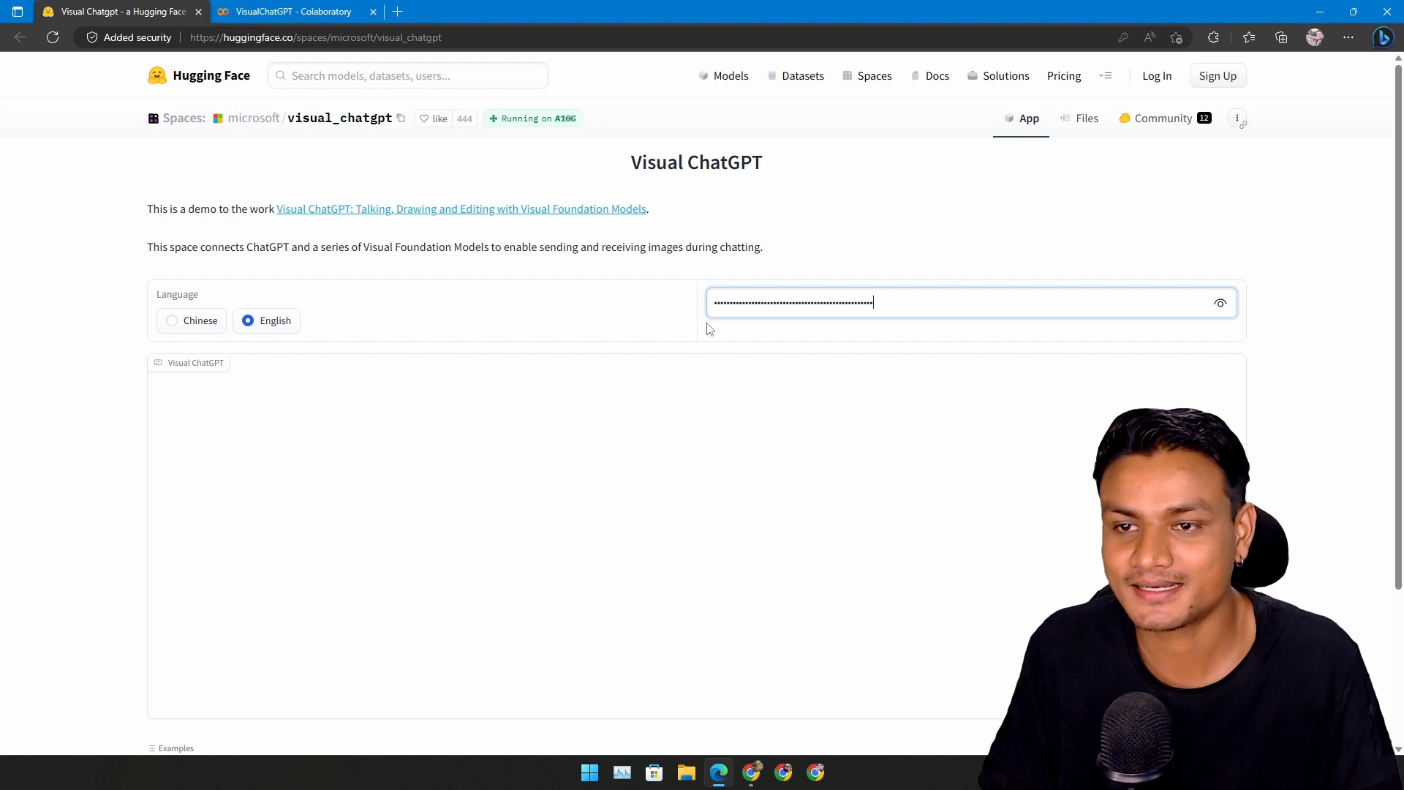
pyautogui.moveTo(951, 296)
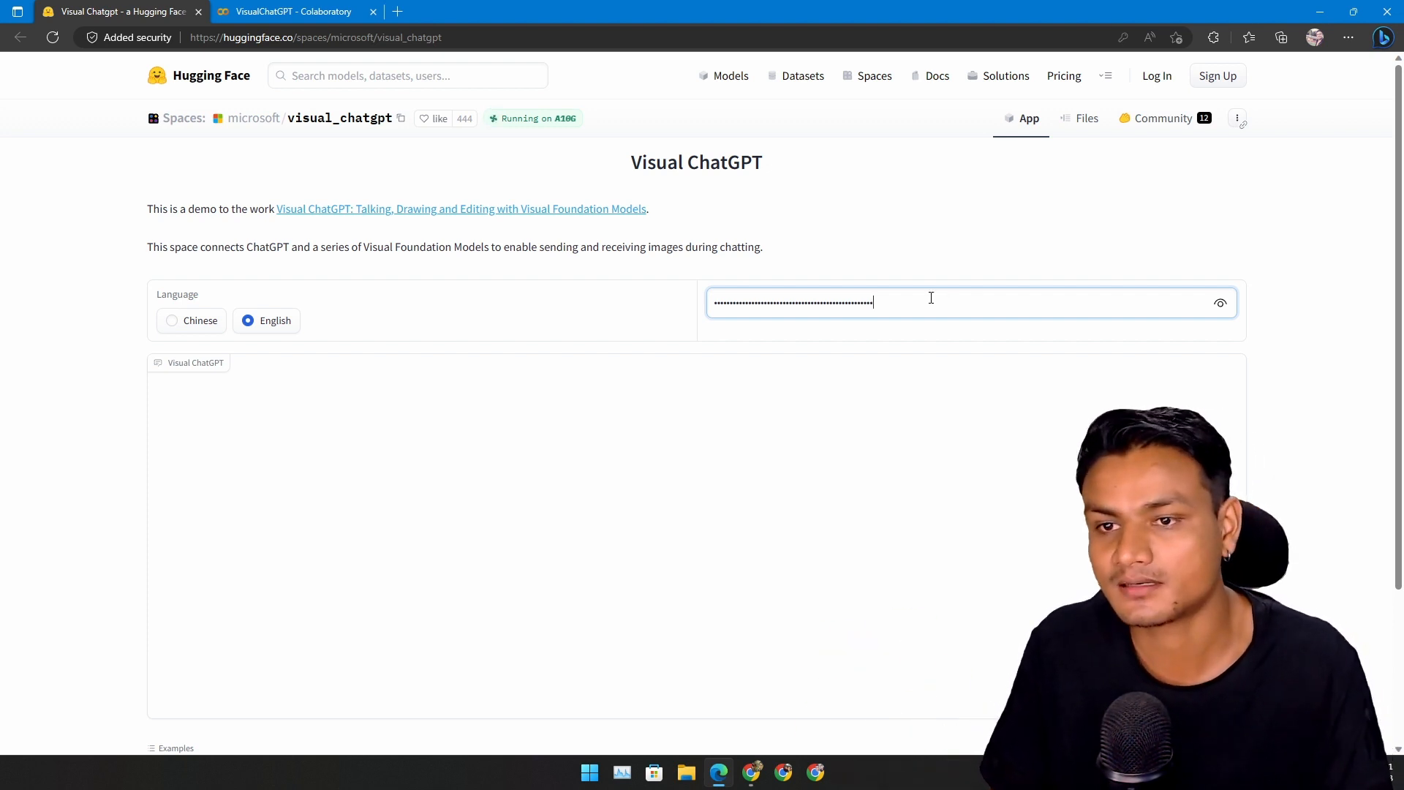
# - Scroll down to the demo's message box and send 'hi' to Visual ChatGPT
pyautogui.scroll(-3)
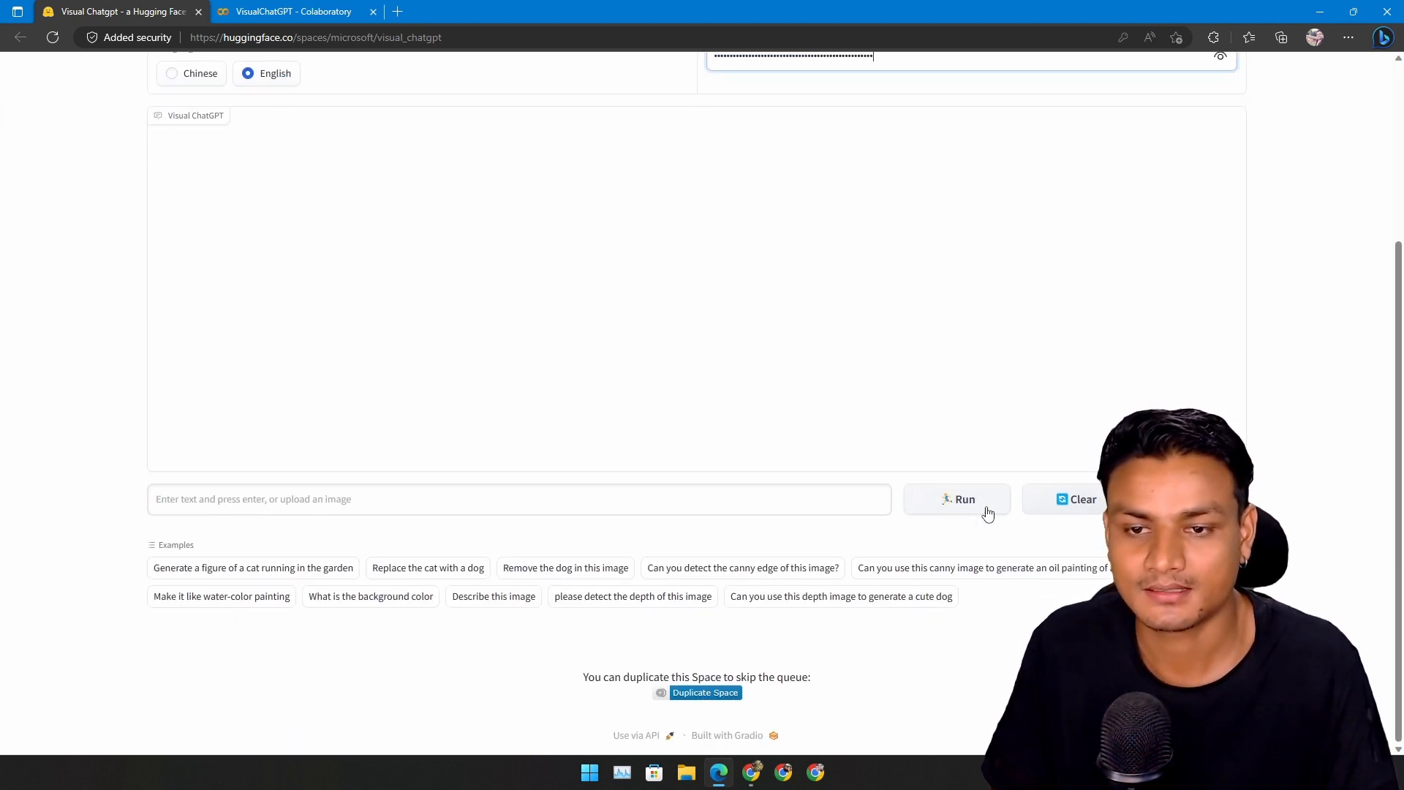
pyautogui.moveTo(824, 450)
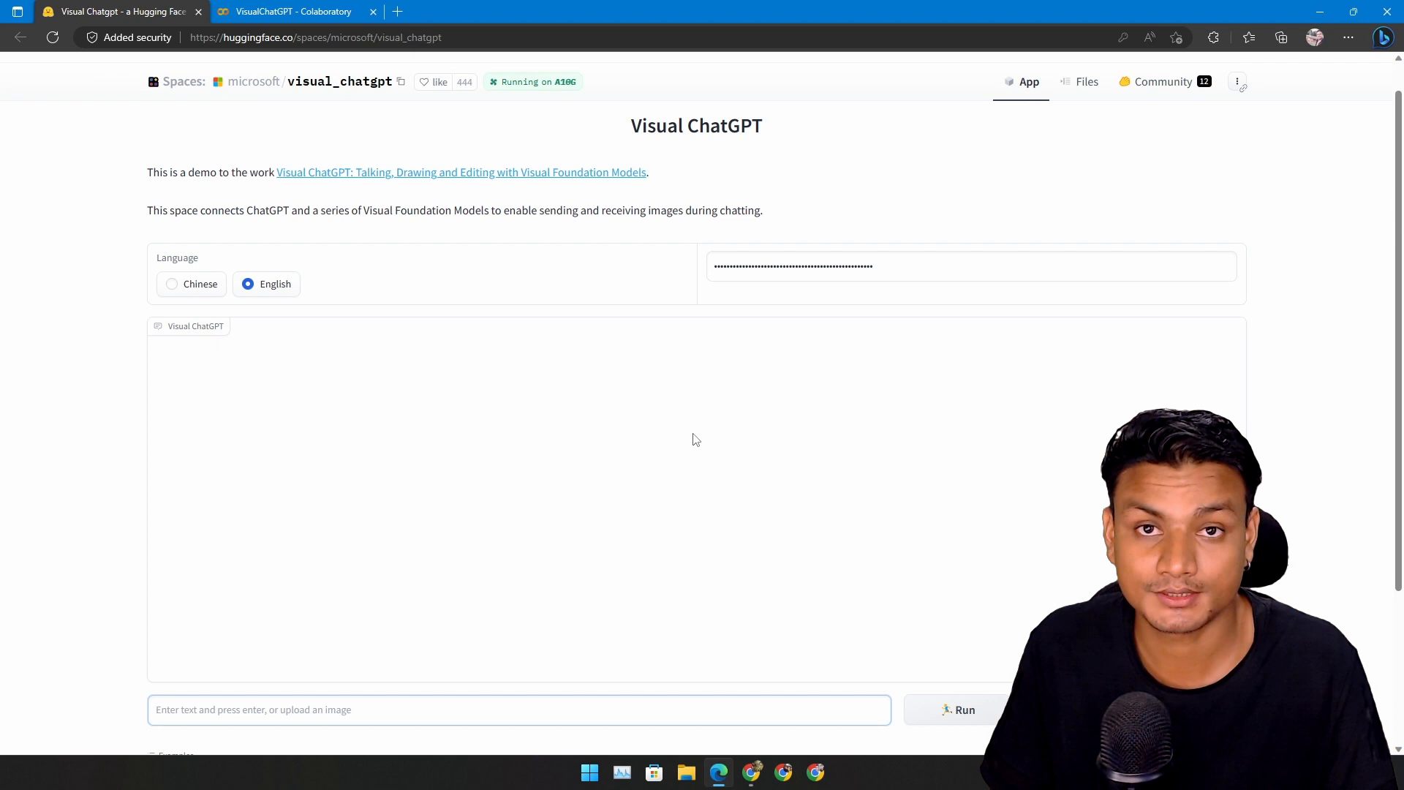
pyautogui.scroll(-3)
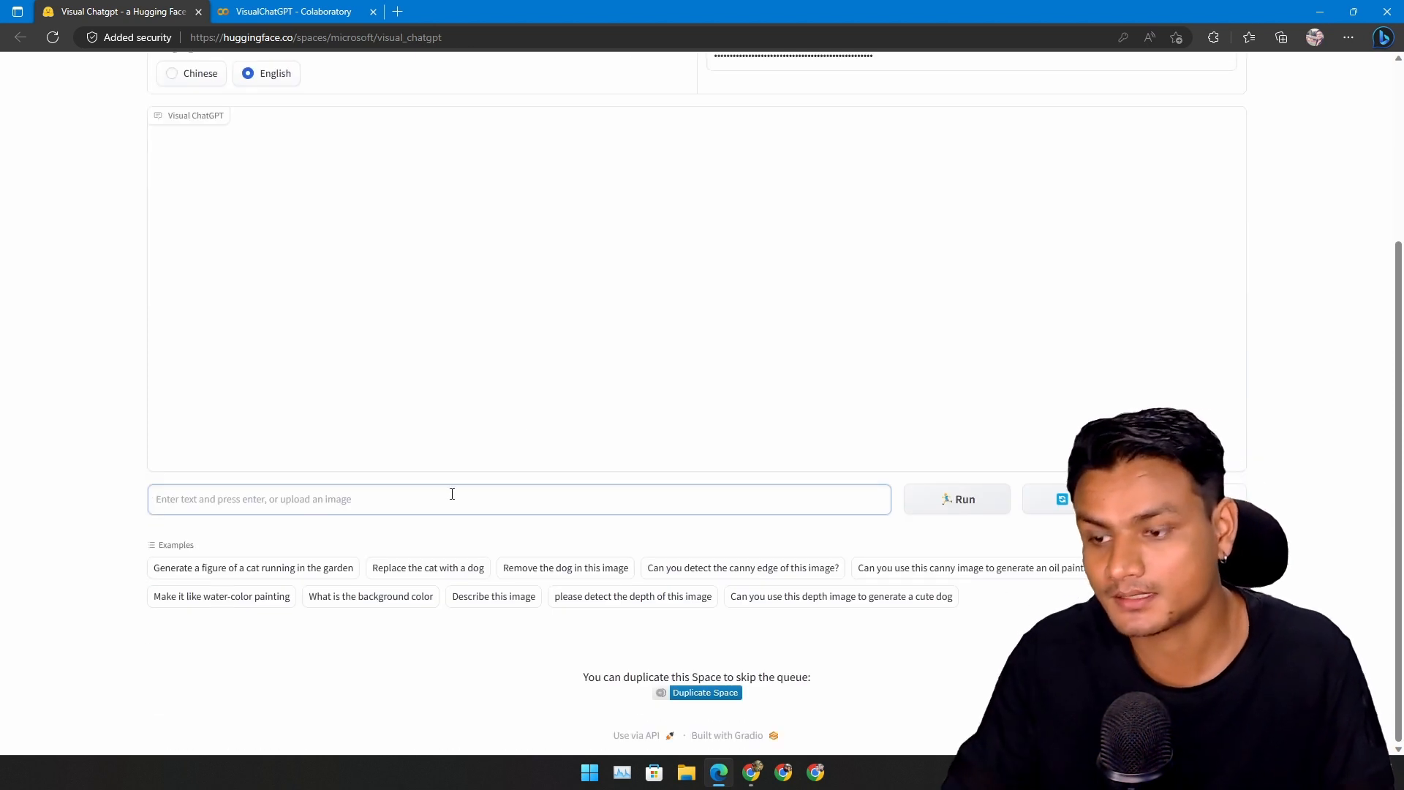
pyautogui.click(956, 499)
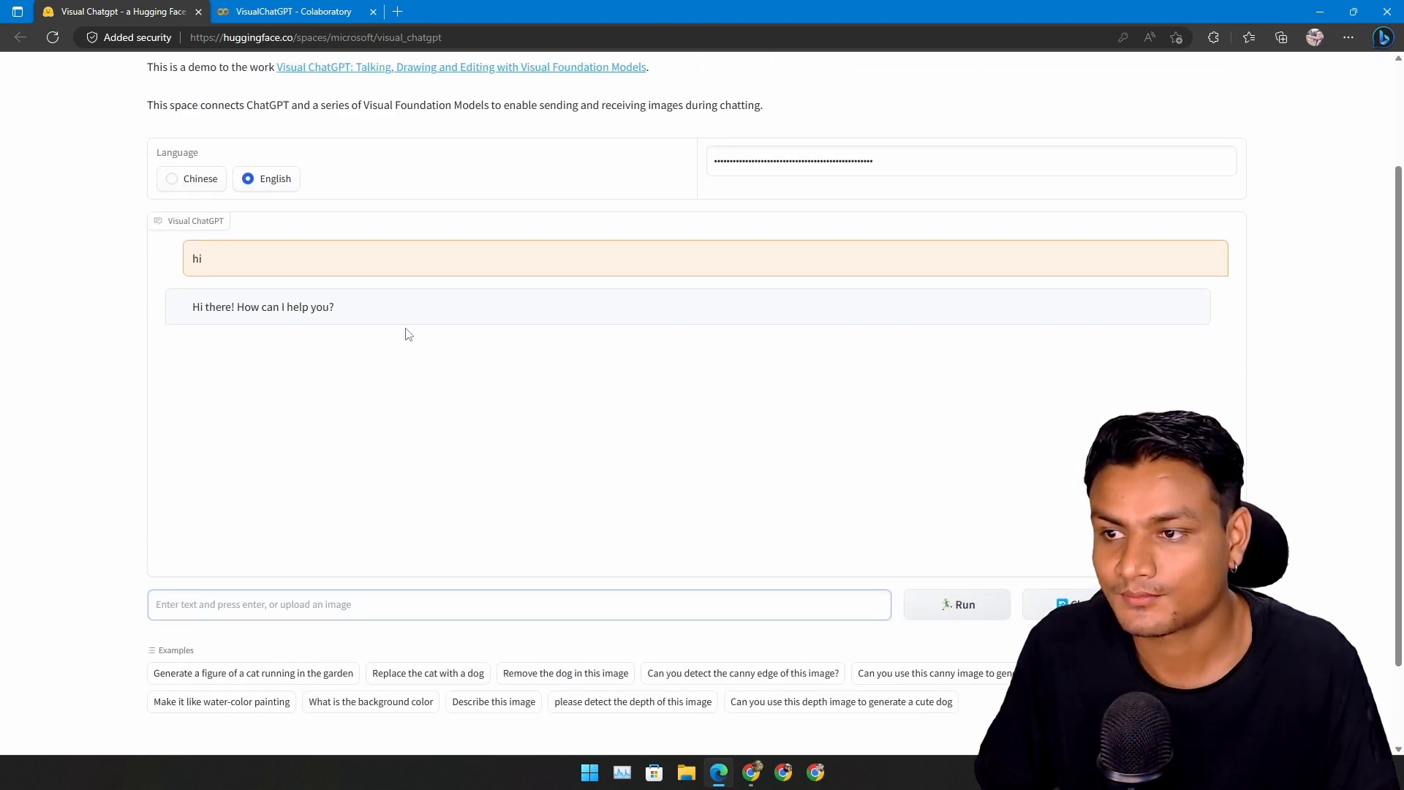
pyautogui.moveTo(248, 323)
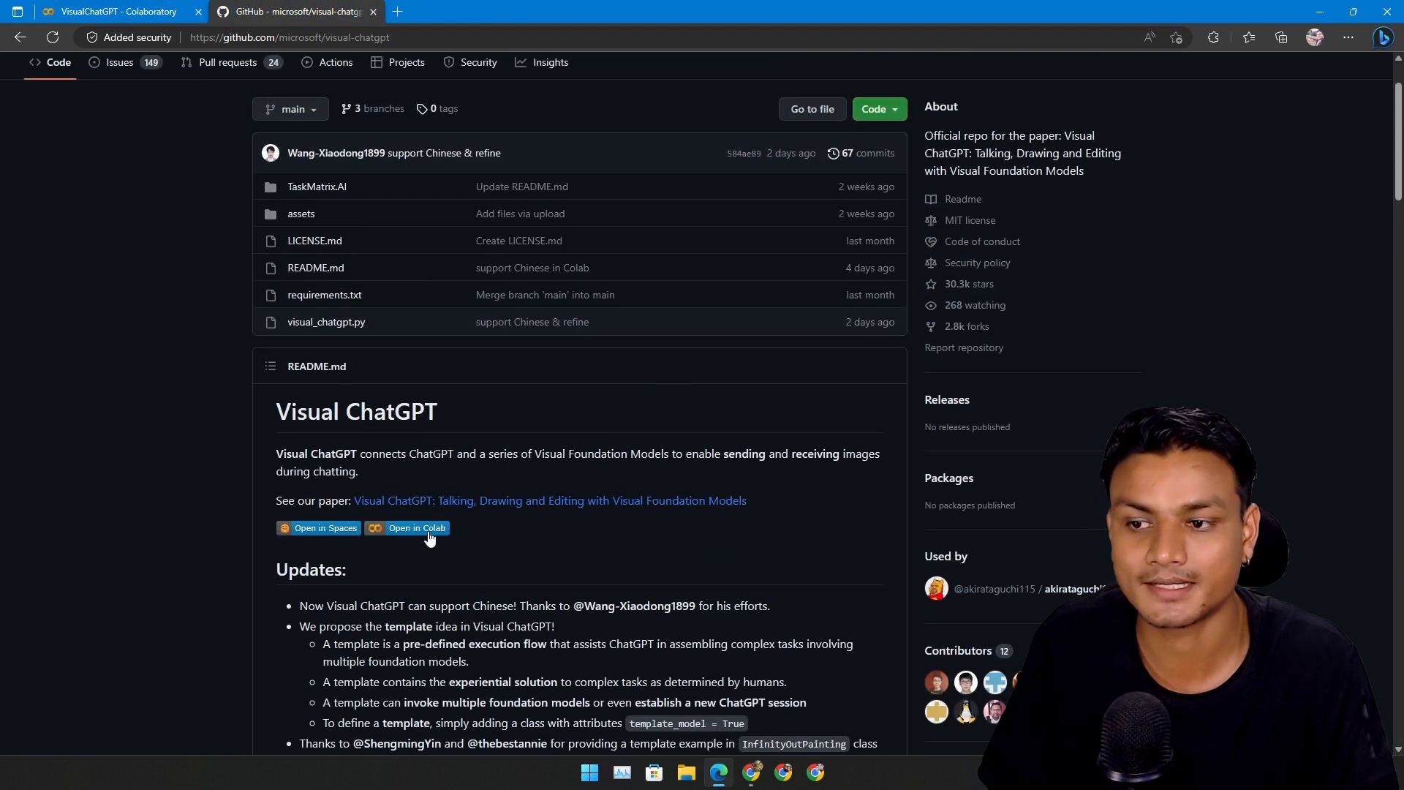
# - Open the microsoft/visual-chatgpt notebook through the README's Open in Colab badge
pyautogui.click(417, 527)
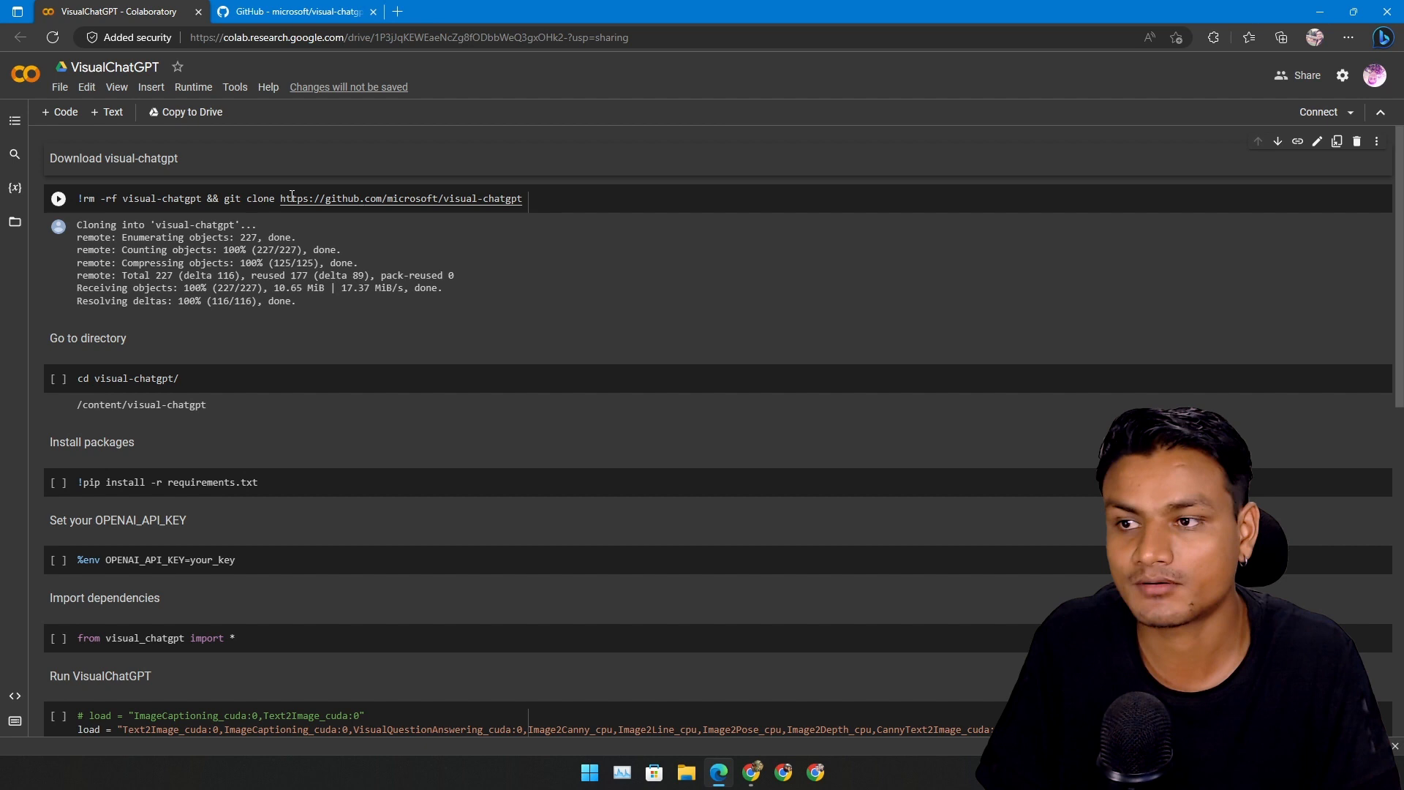
# - Run the git clone cell, choosing Run anyway at the warning, then the cd cell
pyautogui.click(57, 198)
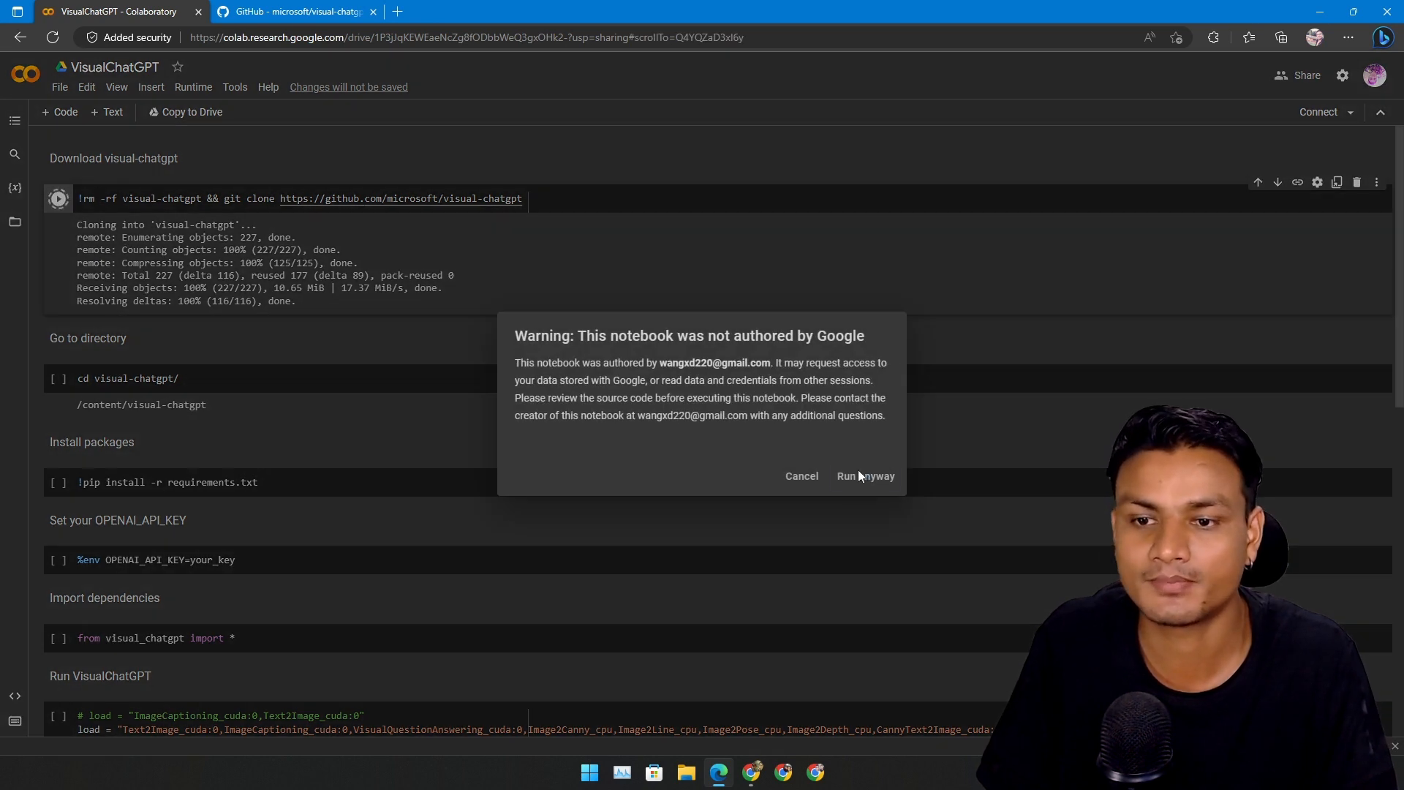
pyautogui.click(863, 475)
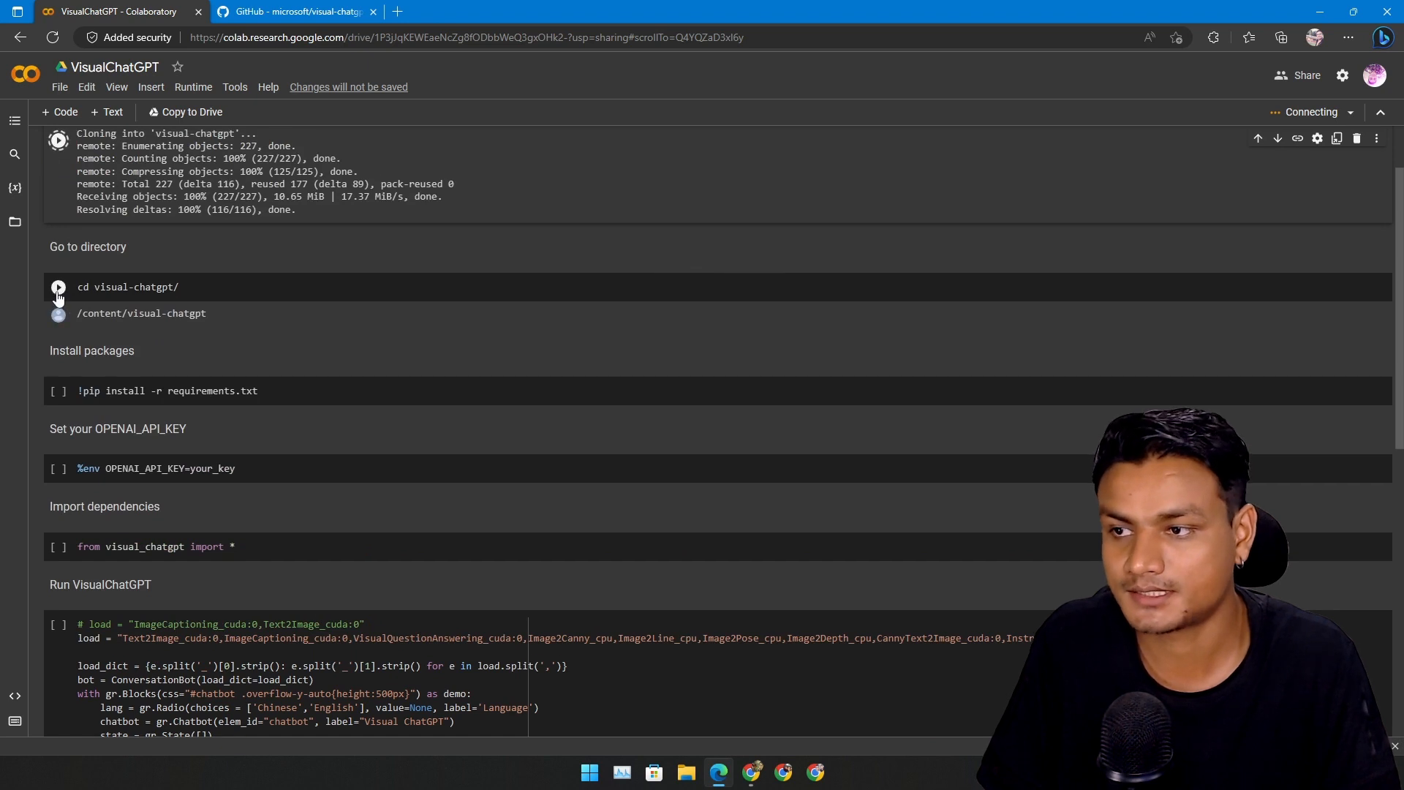
pyautogui.moveTo(57, 287)
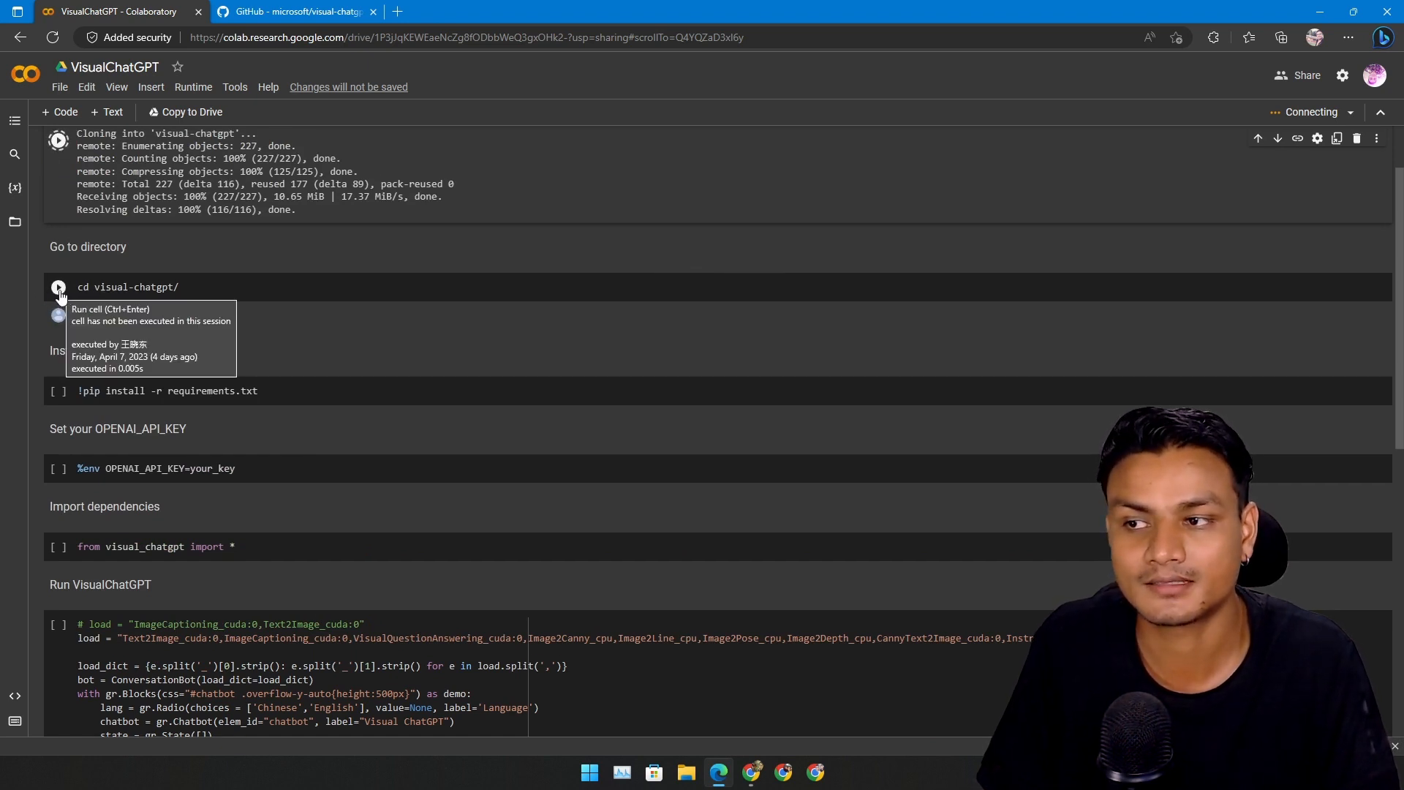
pyautogui.click(57, 287)
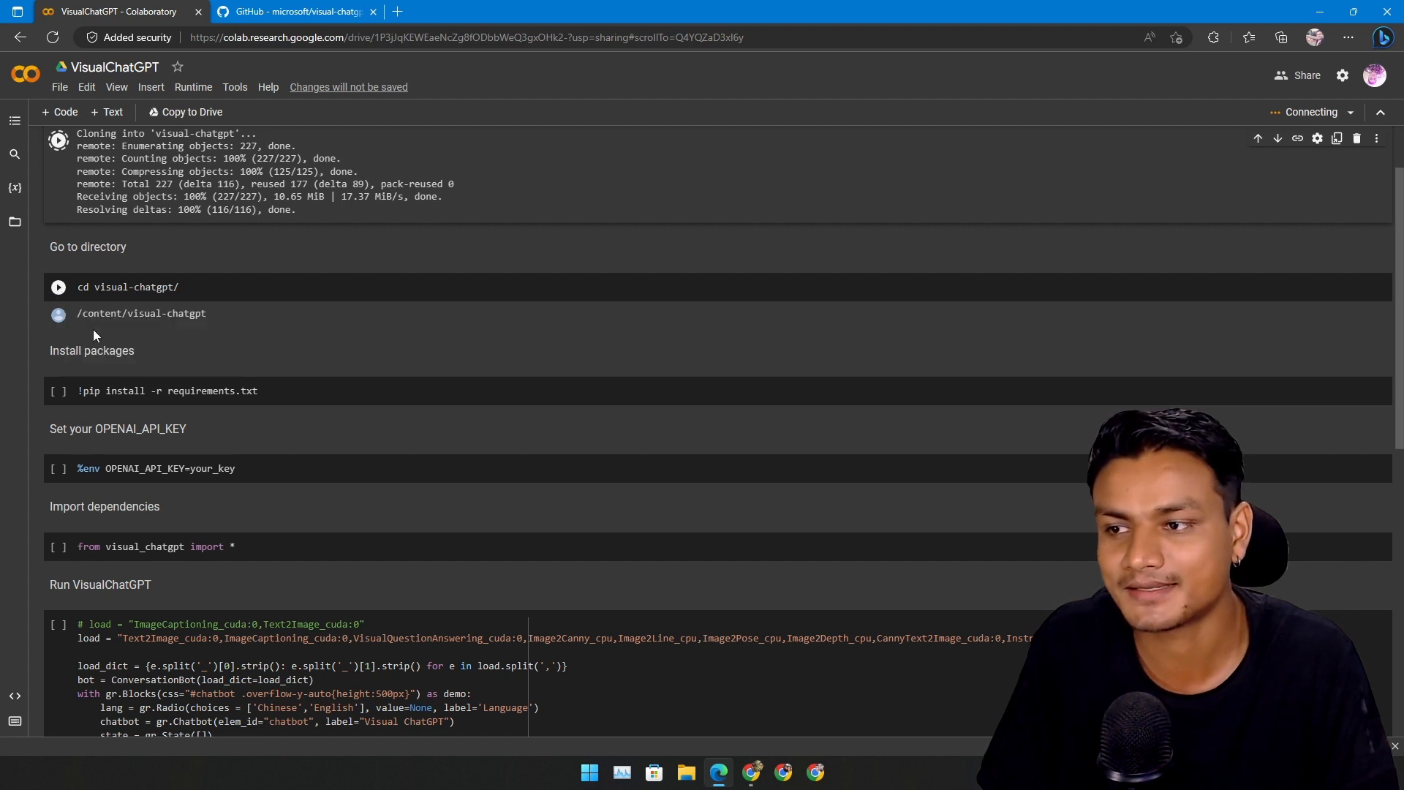
pyautogui.scroll(-3)
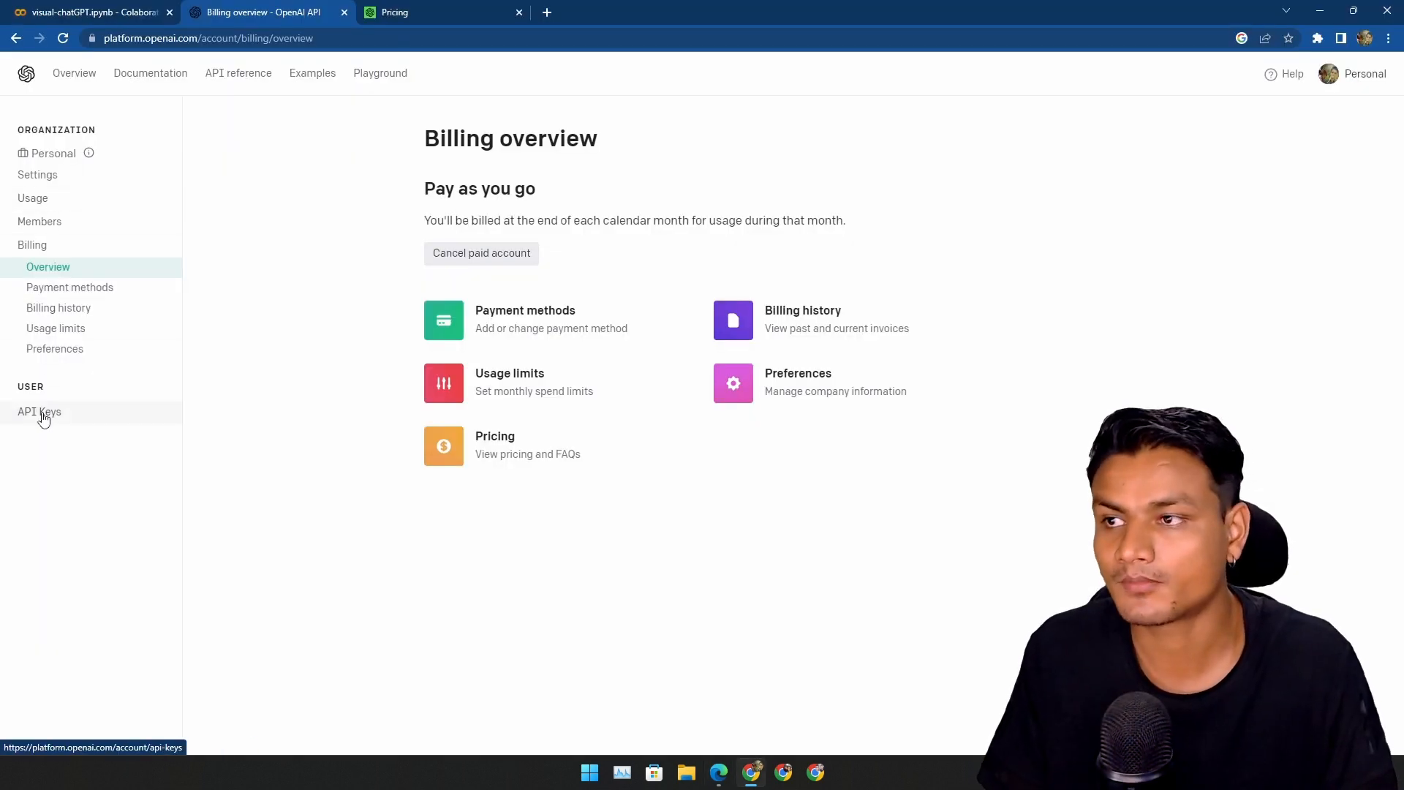
# - Go to API Keys and start creating a new secret key
pyautogui.click(40, 411)
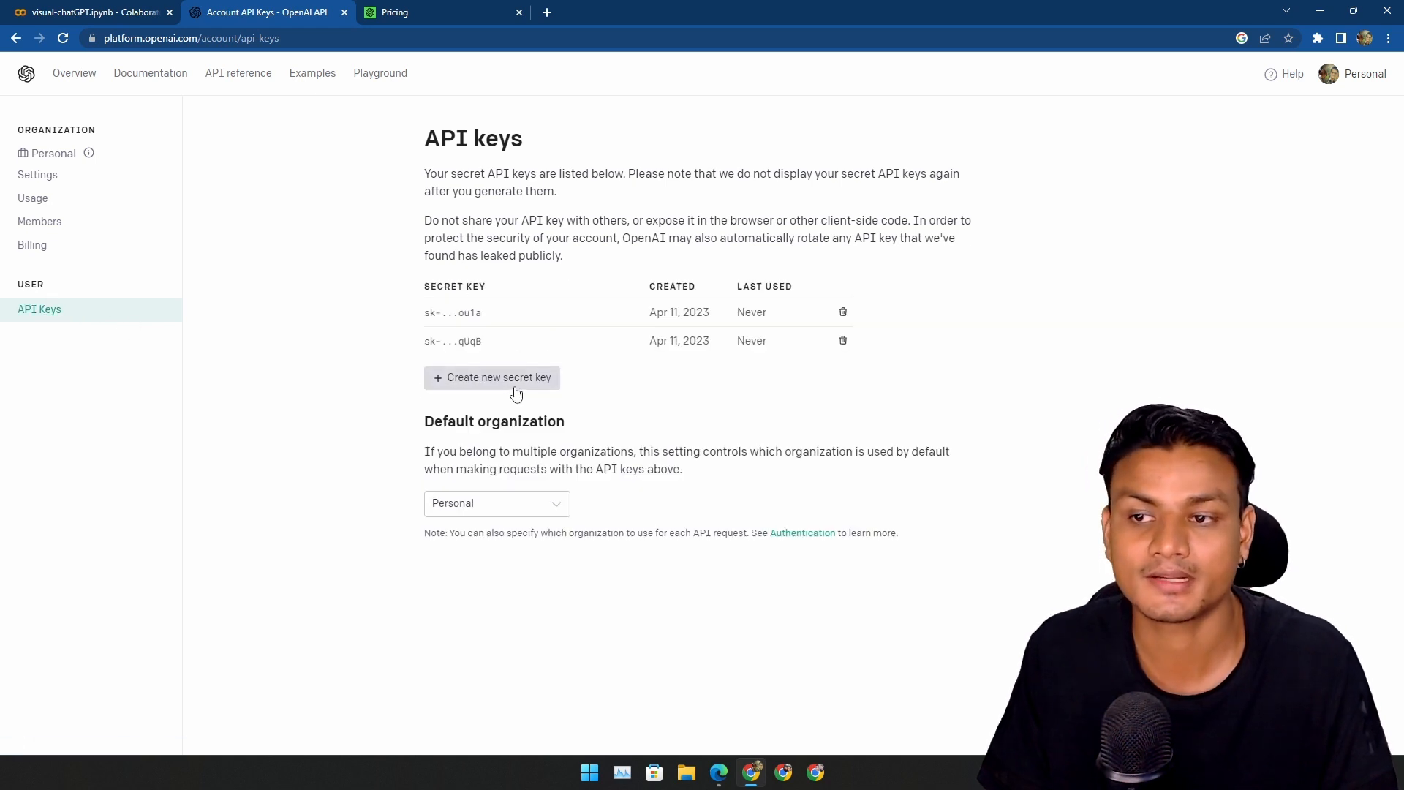
pyautogui.click(90, 12)
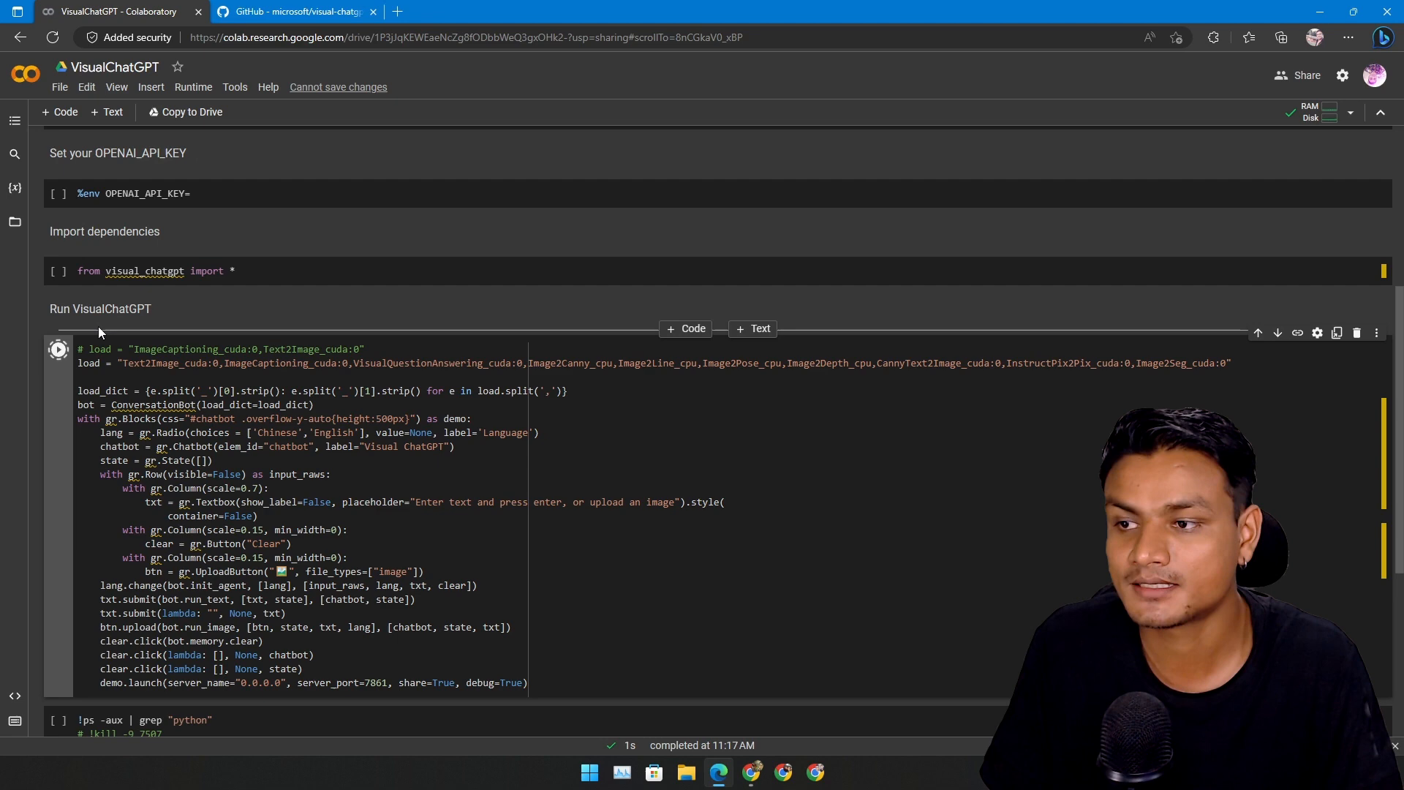
# - Run the 'Run Visual ChatGPT' cell and follow its output toward the gradio.live URL
pyautogui.click(57, 350)
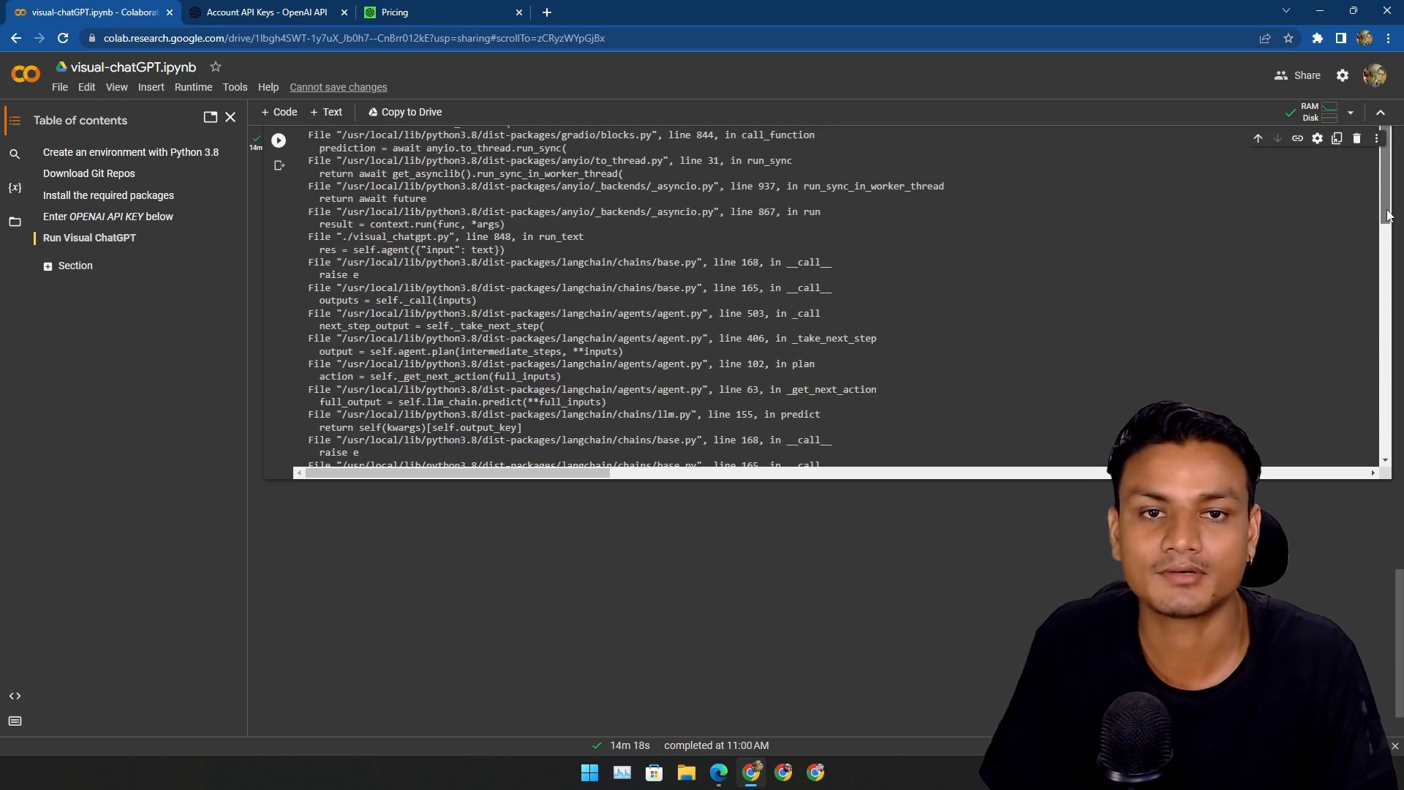
pyautogui.scroll(-3)
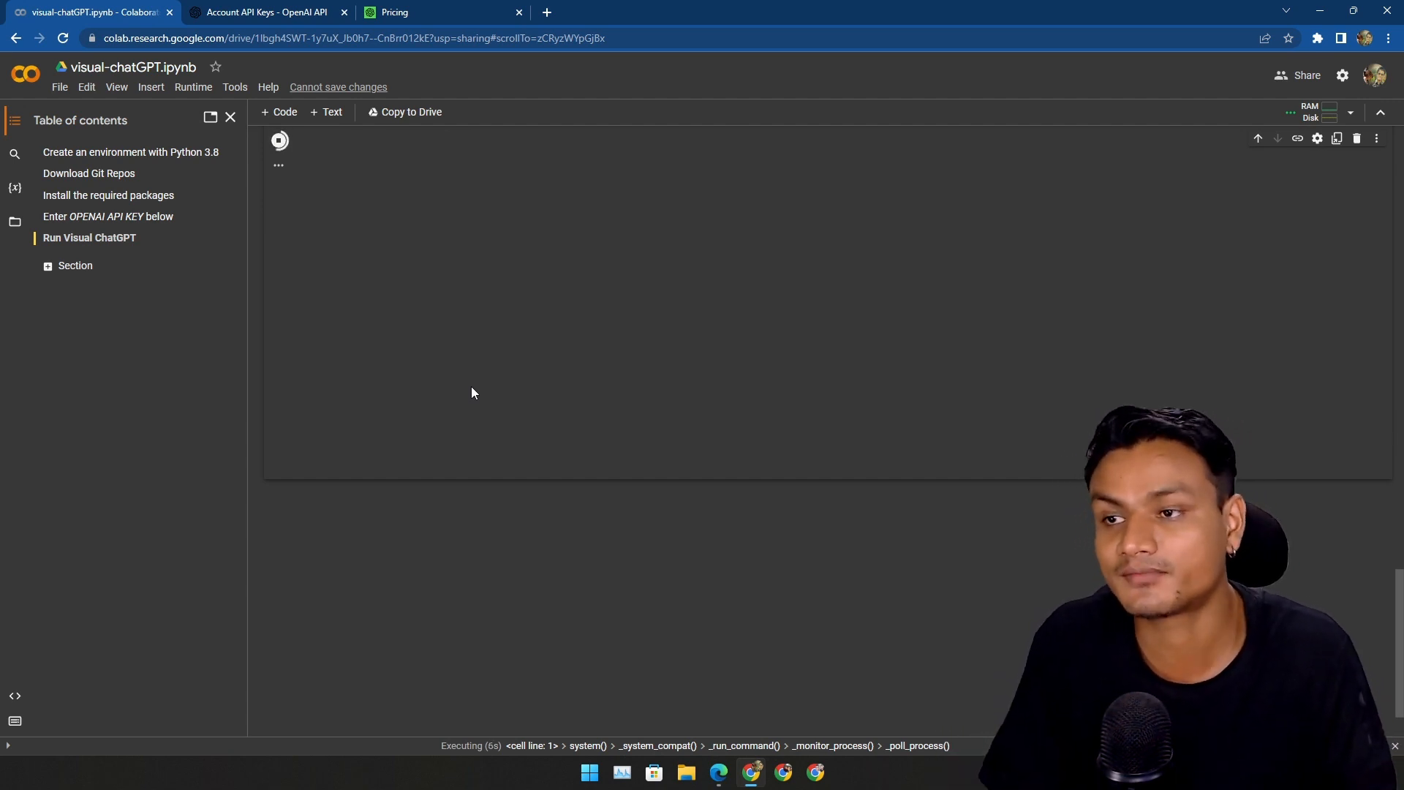
pyautogui.moveTo(555, 356)
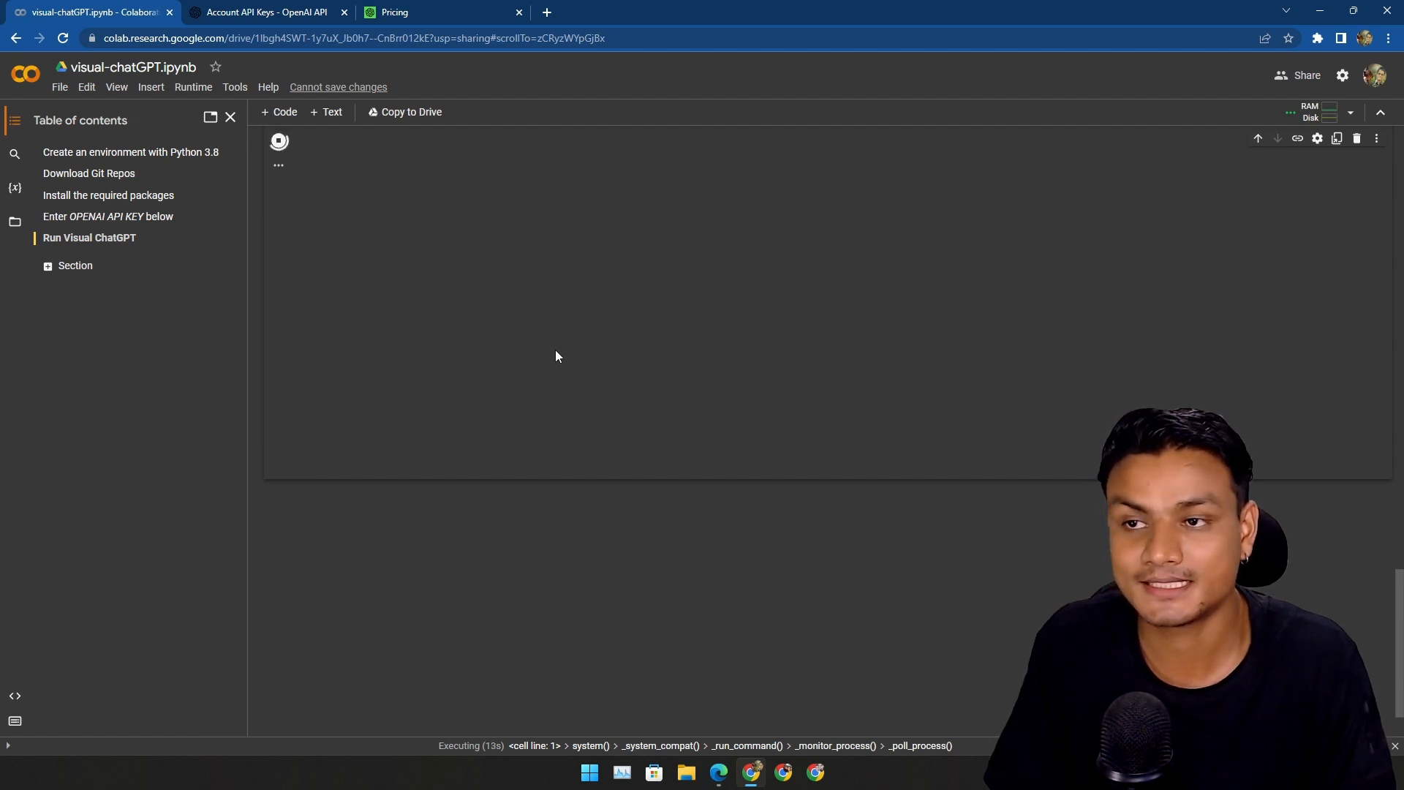
pyautogui.moveTo(564, 418)
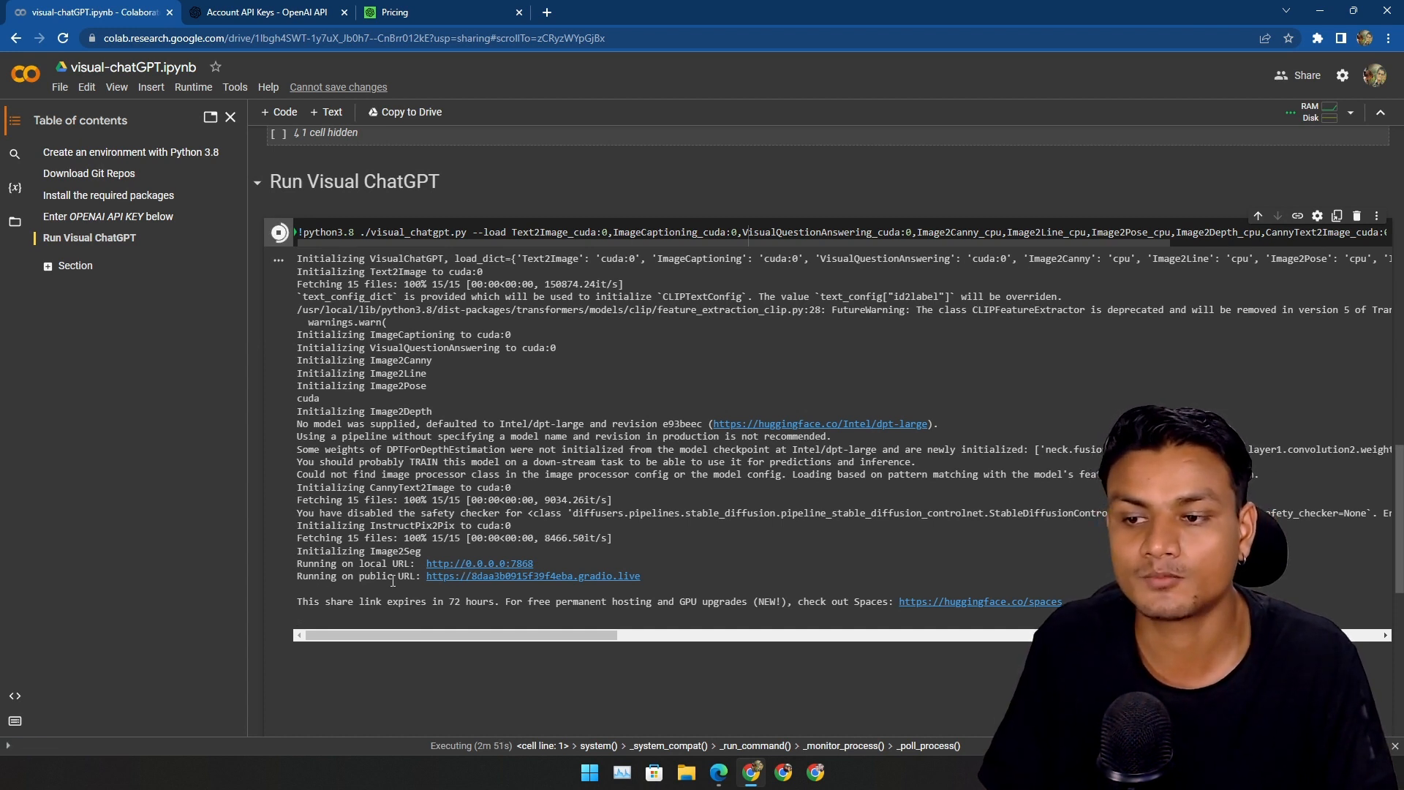
pyautogui.moveTo(534, 576)
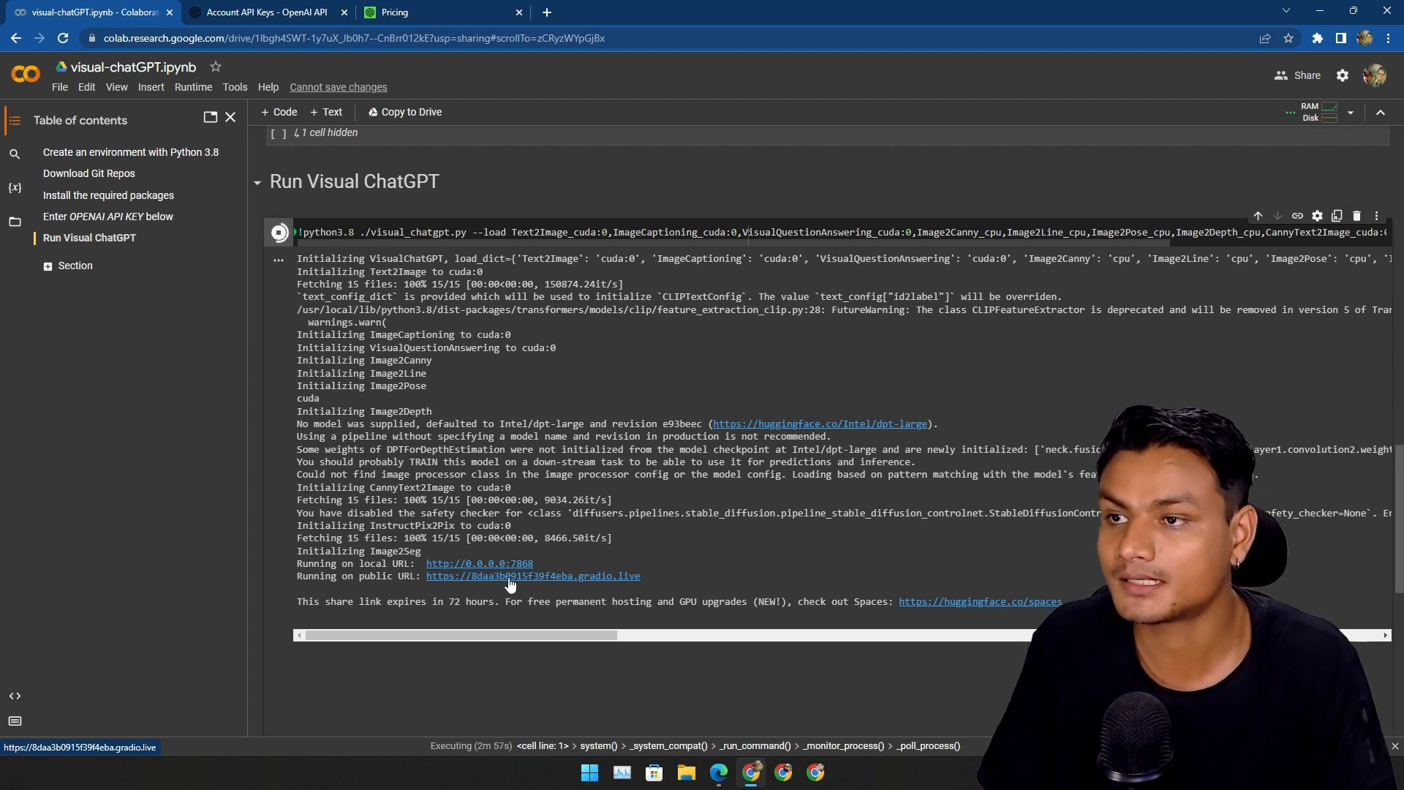
# - Open the printed gradio.live public URL from the cell output
pyautogui.click(533, 576)
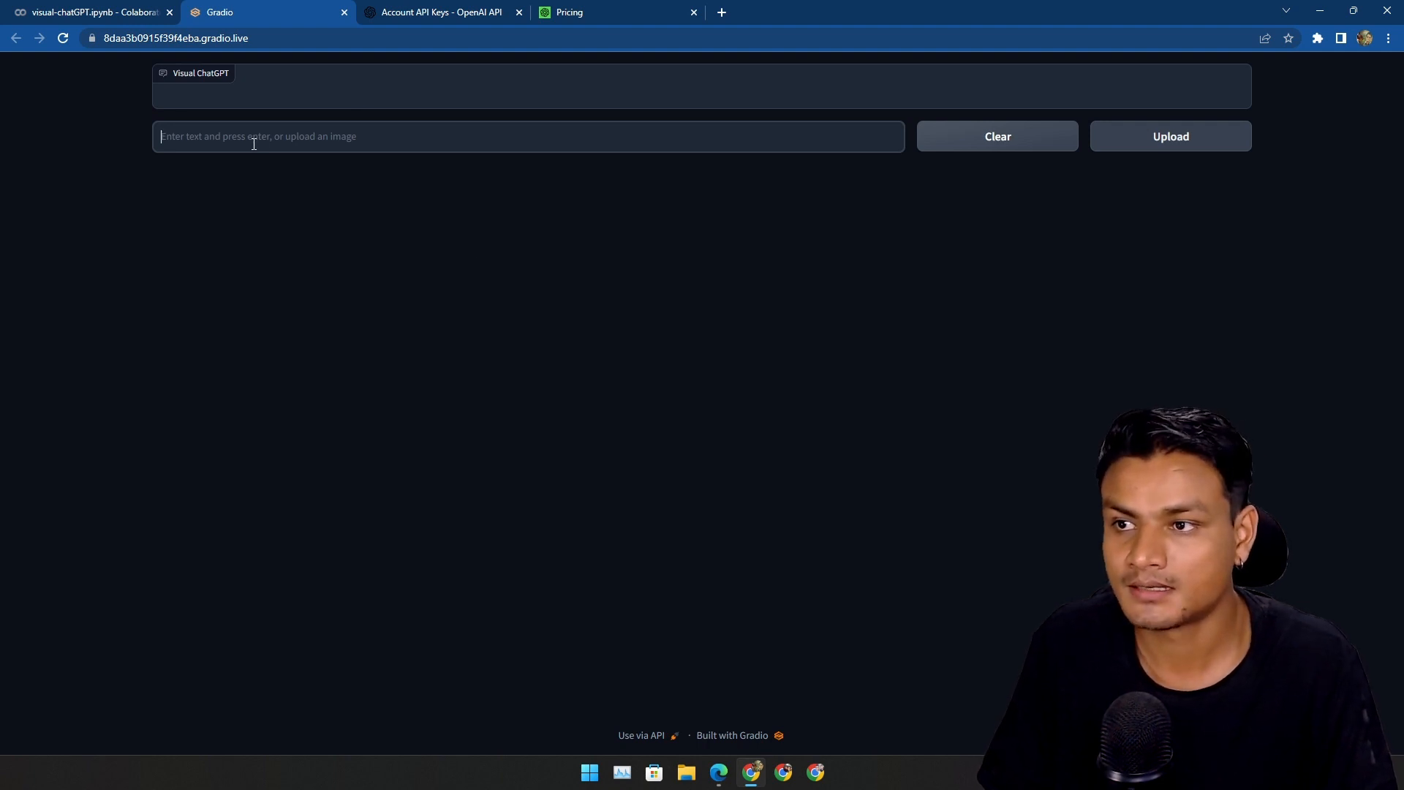
# - Start an image upload, cancel the file picker, and focus the chat textbox
pyautogui.click(1170, 136)
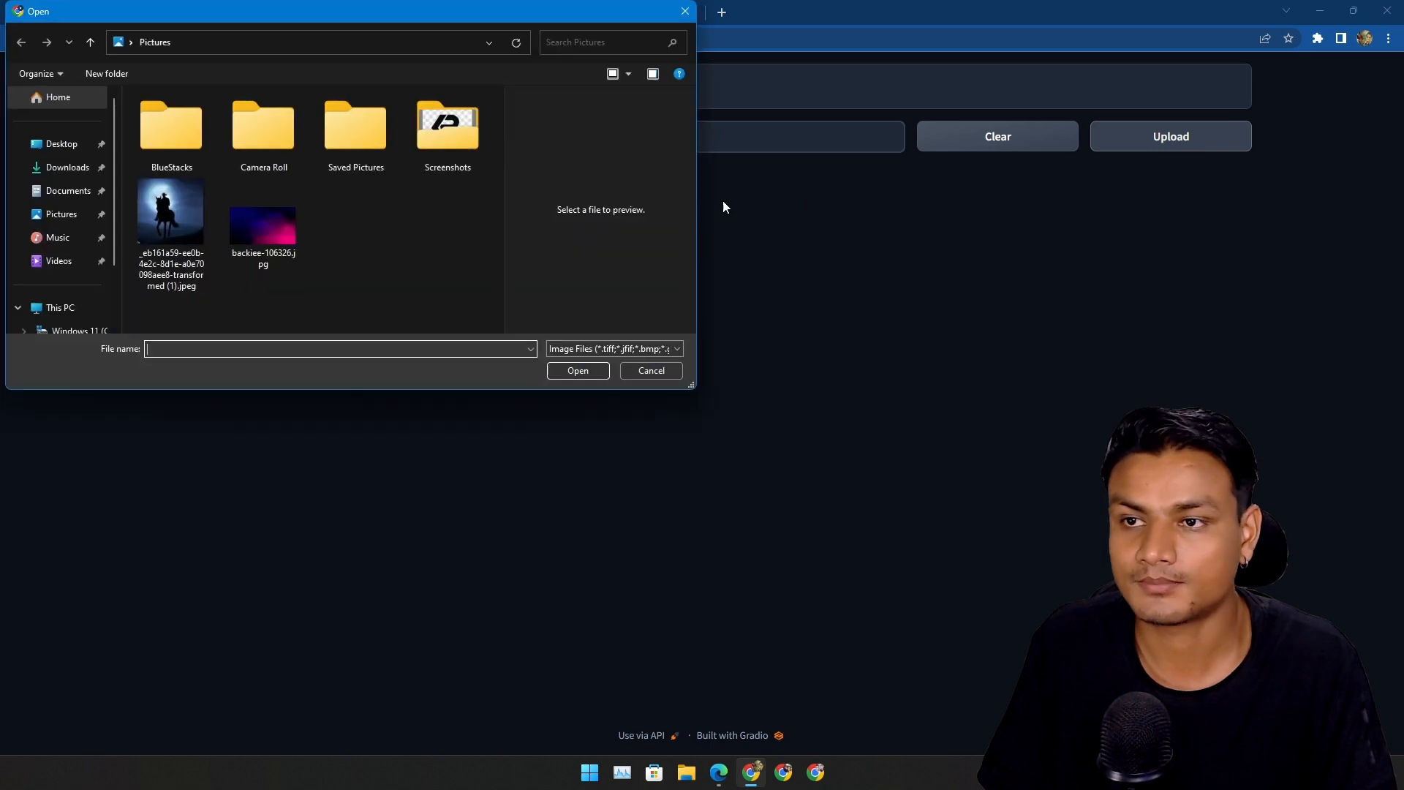
pyautogui.click(651, 371)
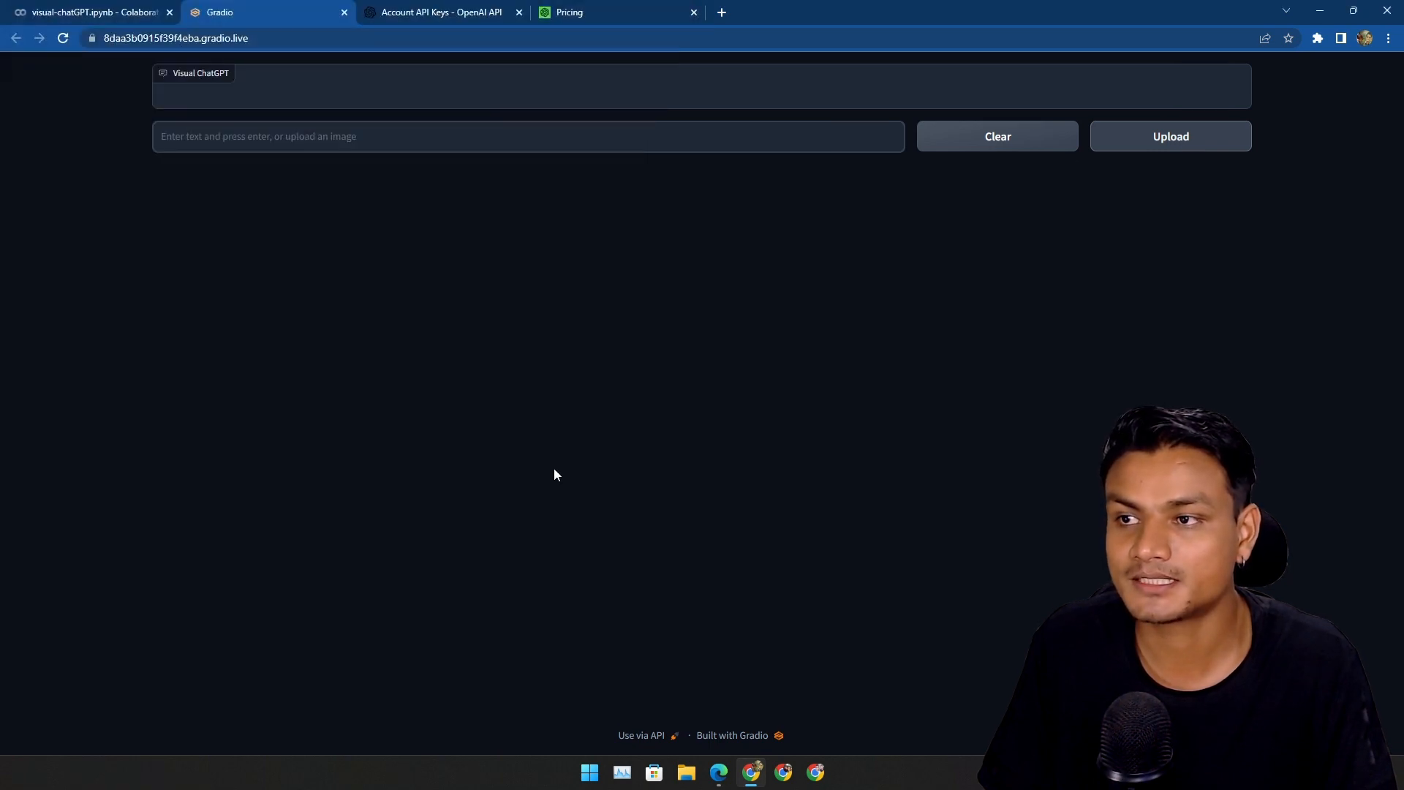
pyautogui.click(528, 136)
pyautogui.write('hi')
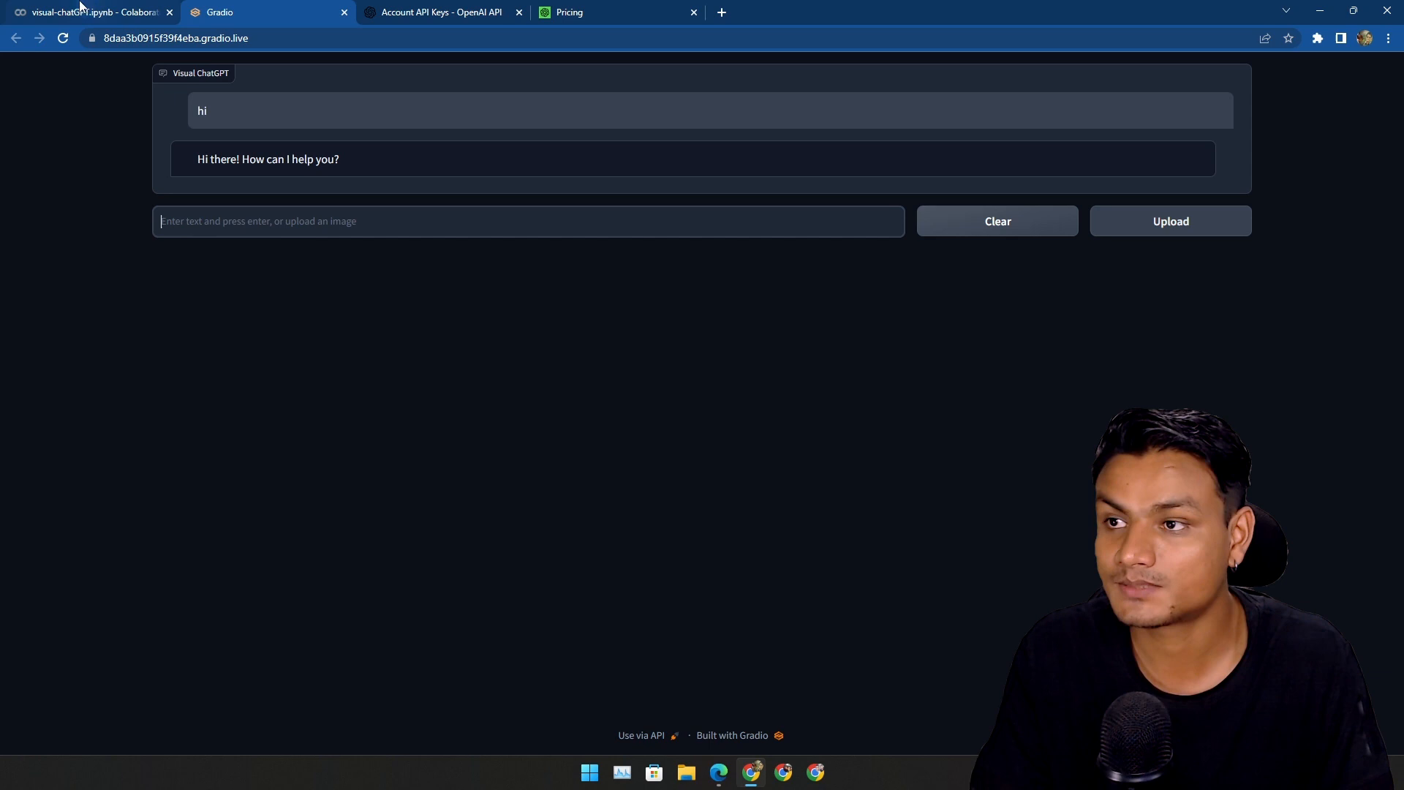
# - Check the Colab notebook, then ask Visual ChatGPT to 'describe the image'
pyautogui.click(89, 12)
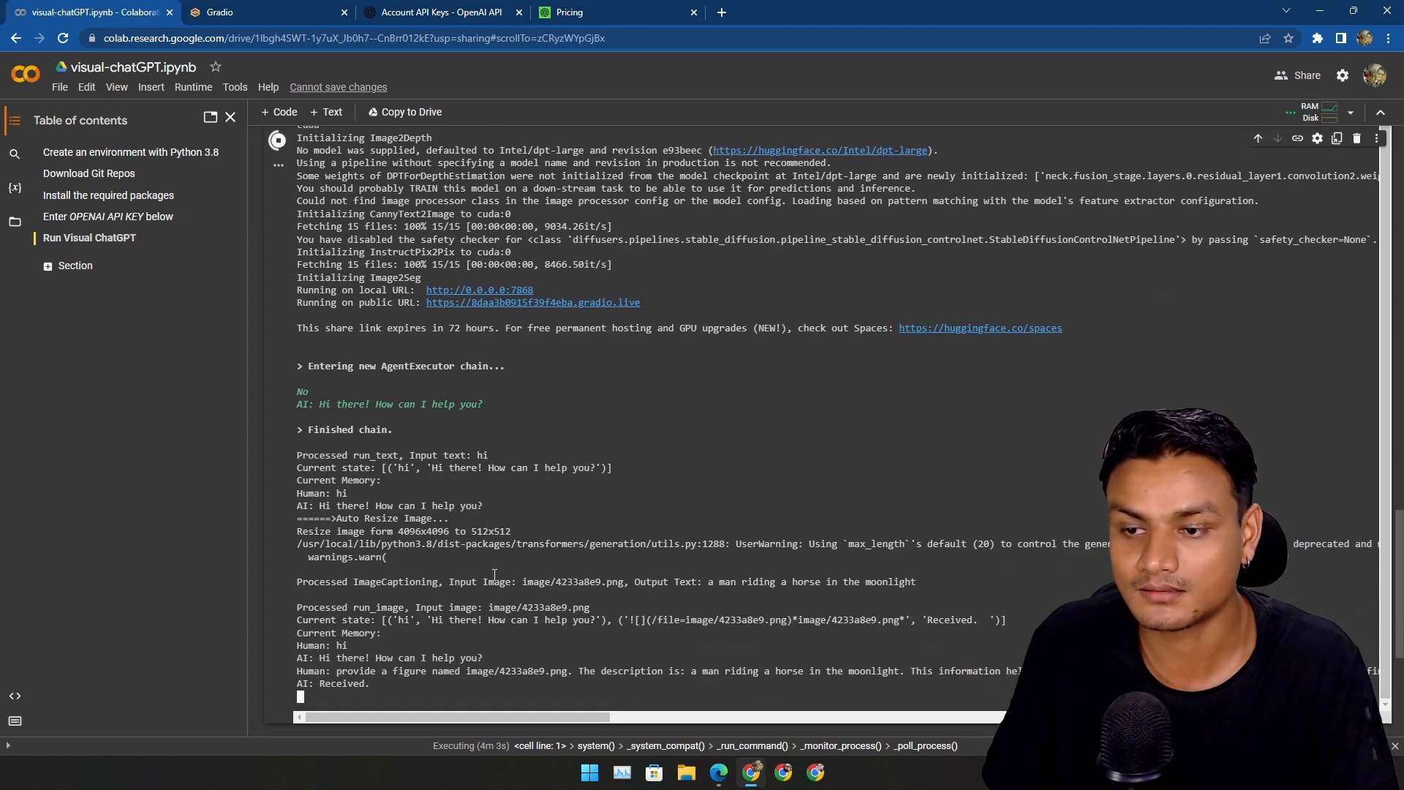
pyautogui.scroll(-3)
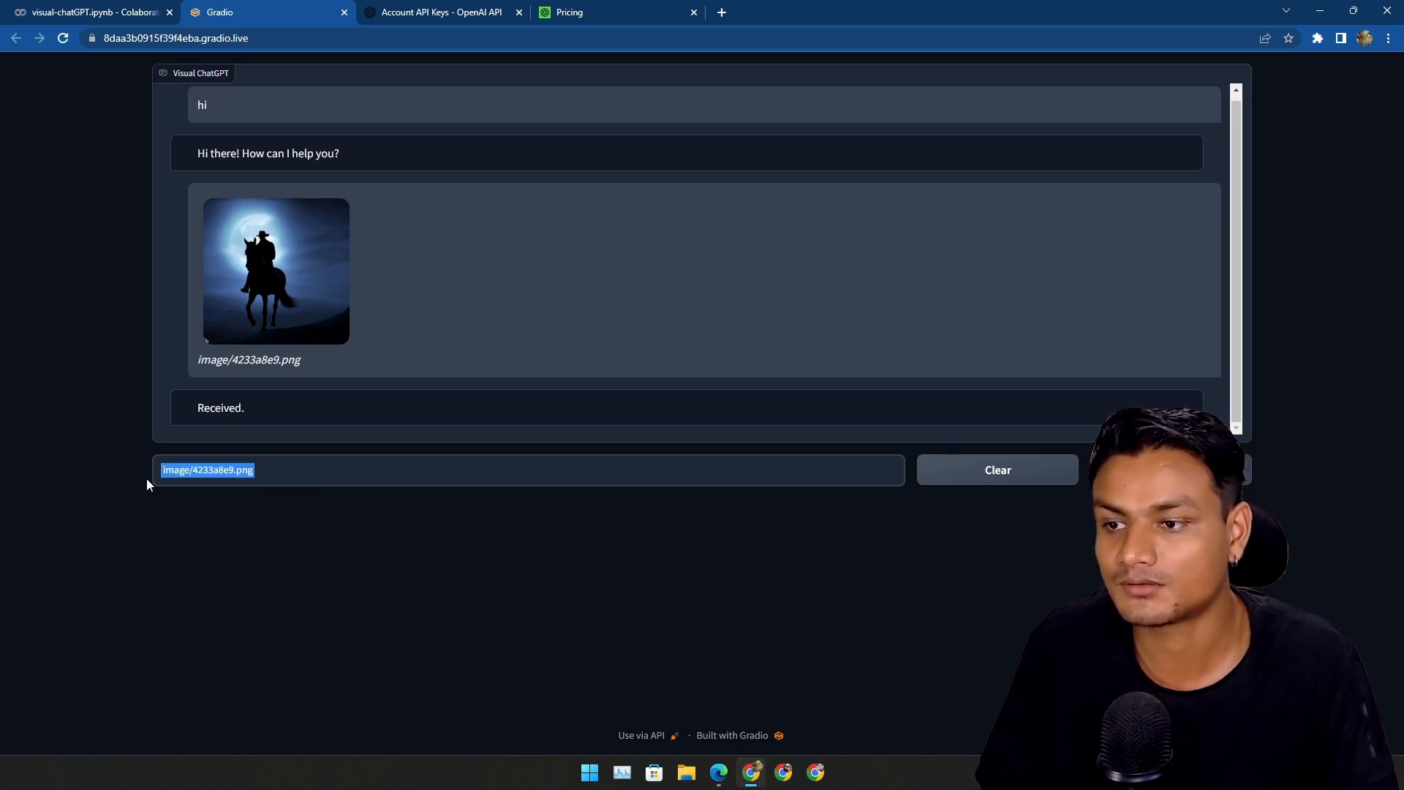
pyautogui.write('describe the image')
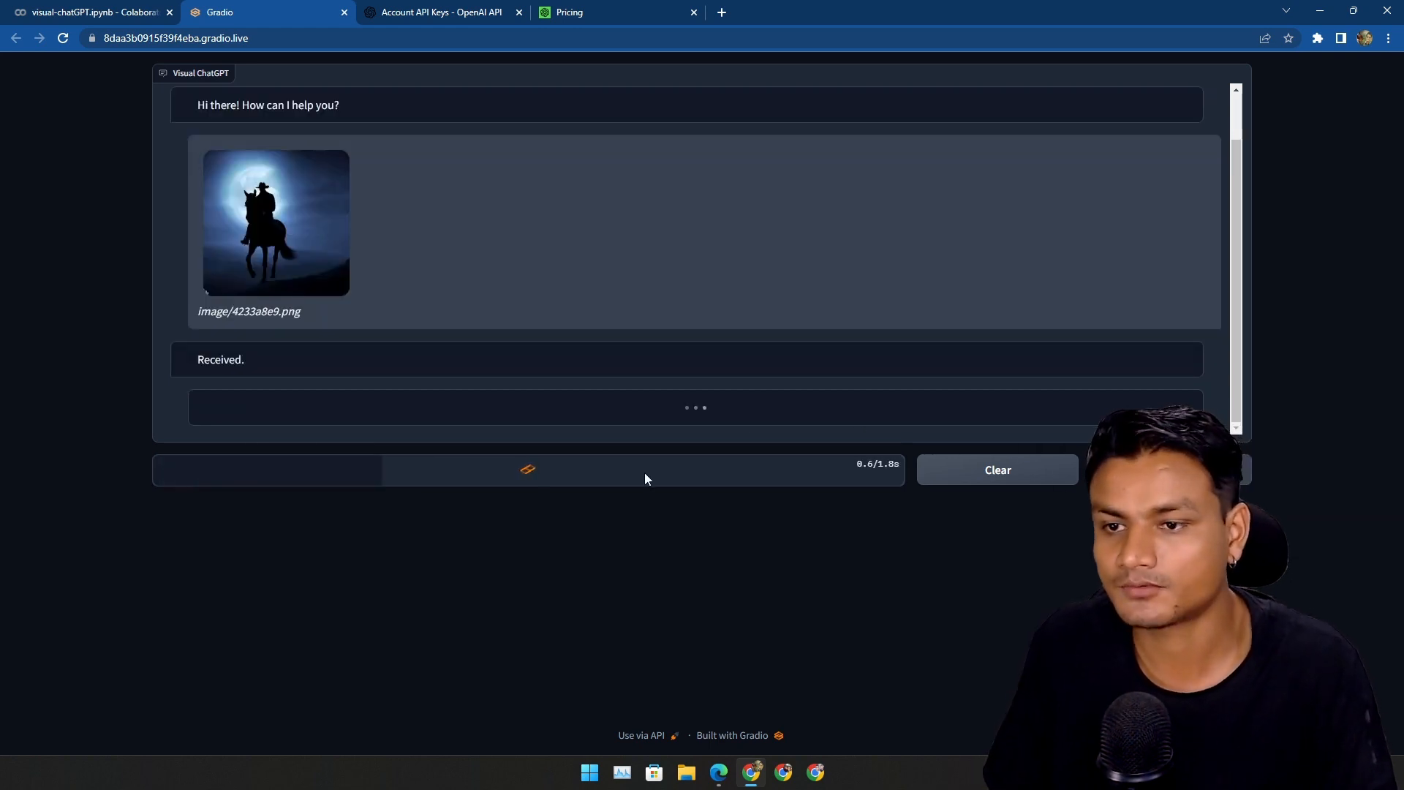
pyautogui.click(90, 11)
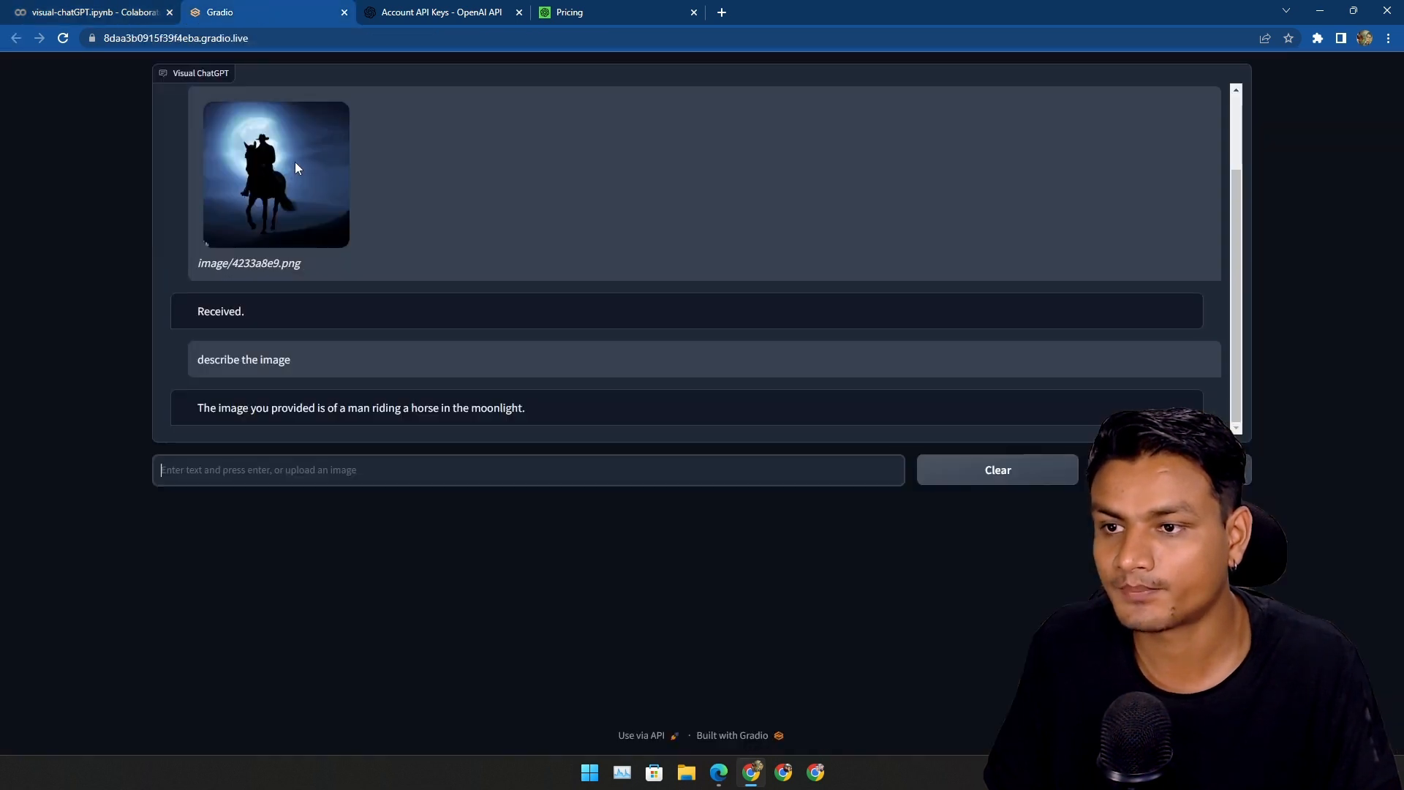
pyautogui.moveTo(312, 242)
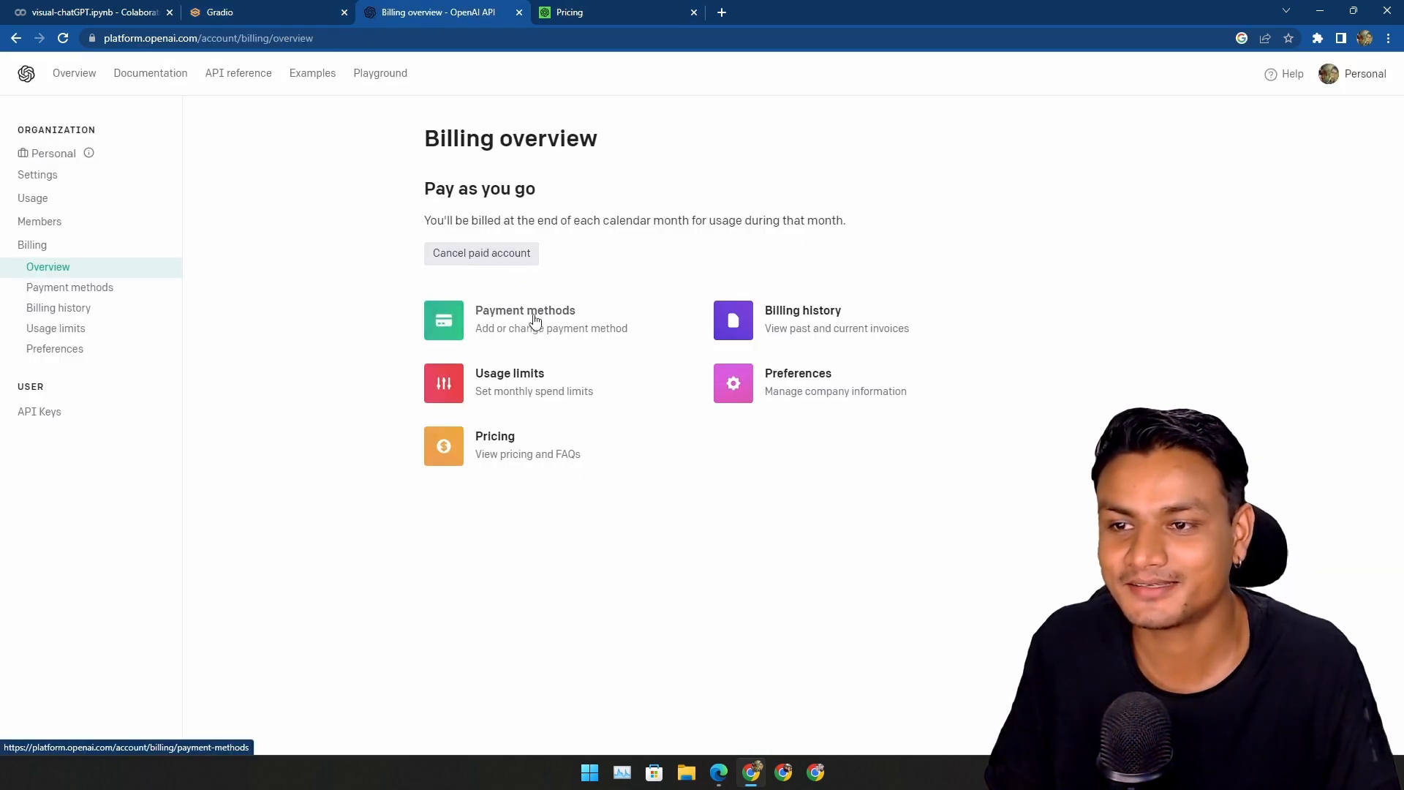
# - Review saved payment methods and the billing overview, then return to the Gradio chat
pyautogui.click(525, 318)
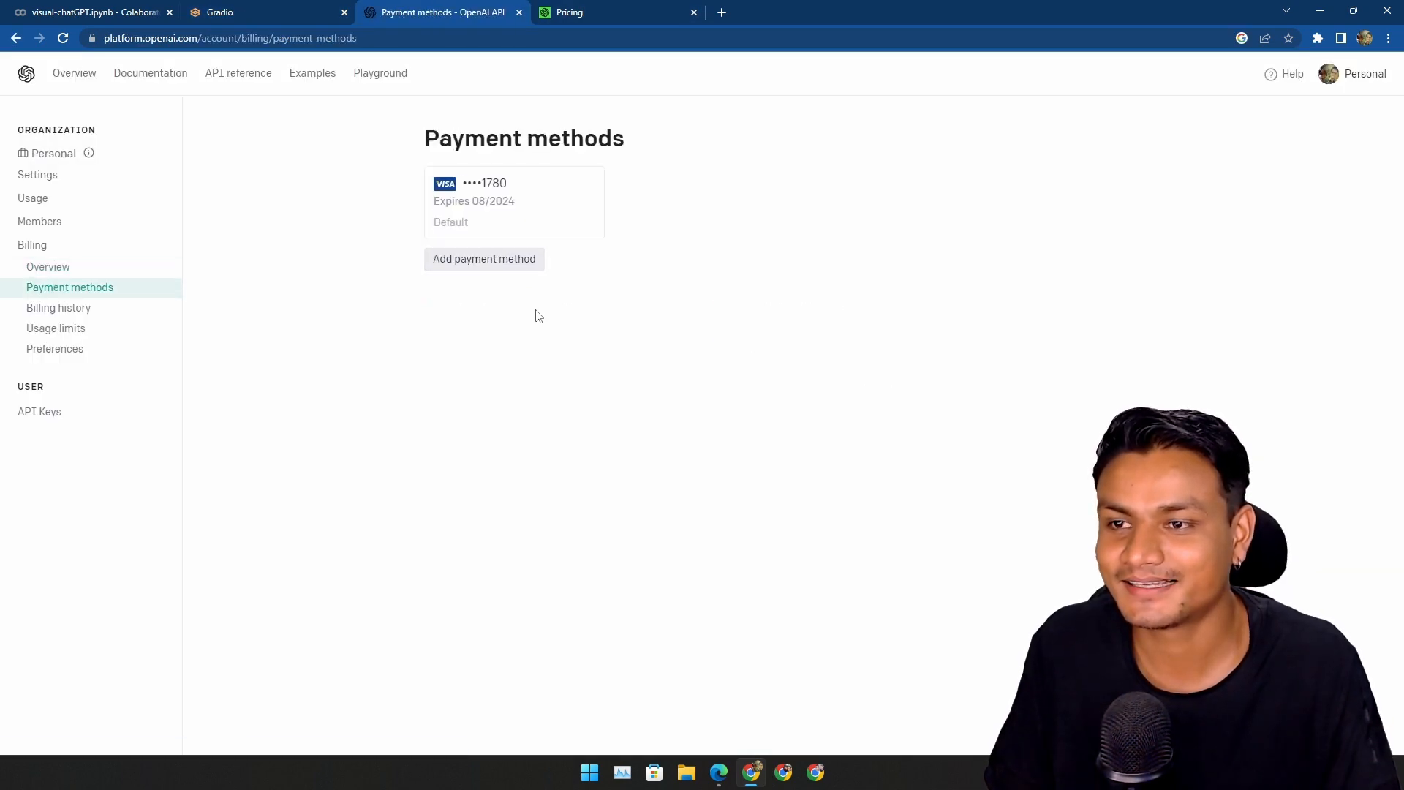
pyautogui.click(47, 266)
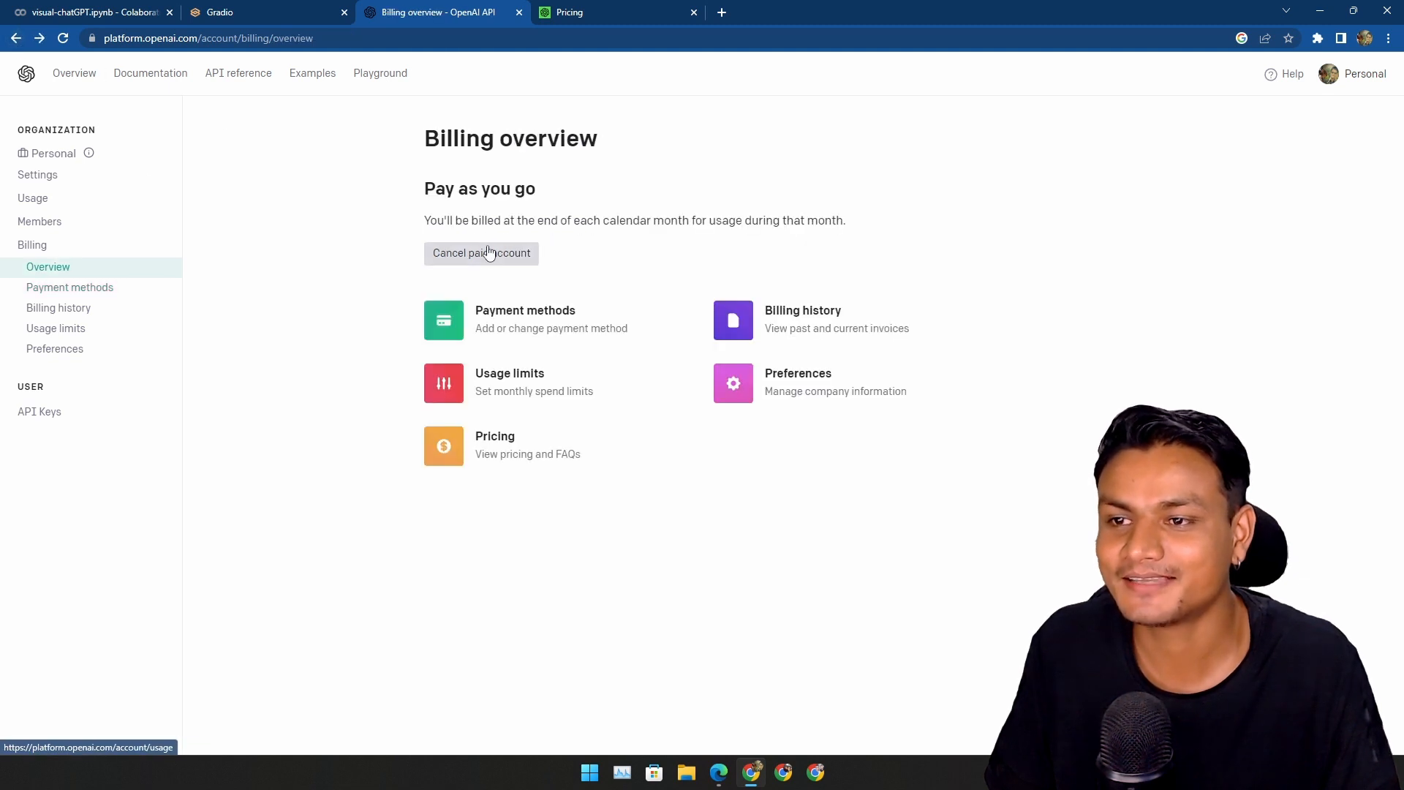
pyautogui.click(259, 12)
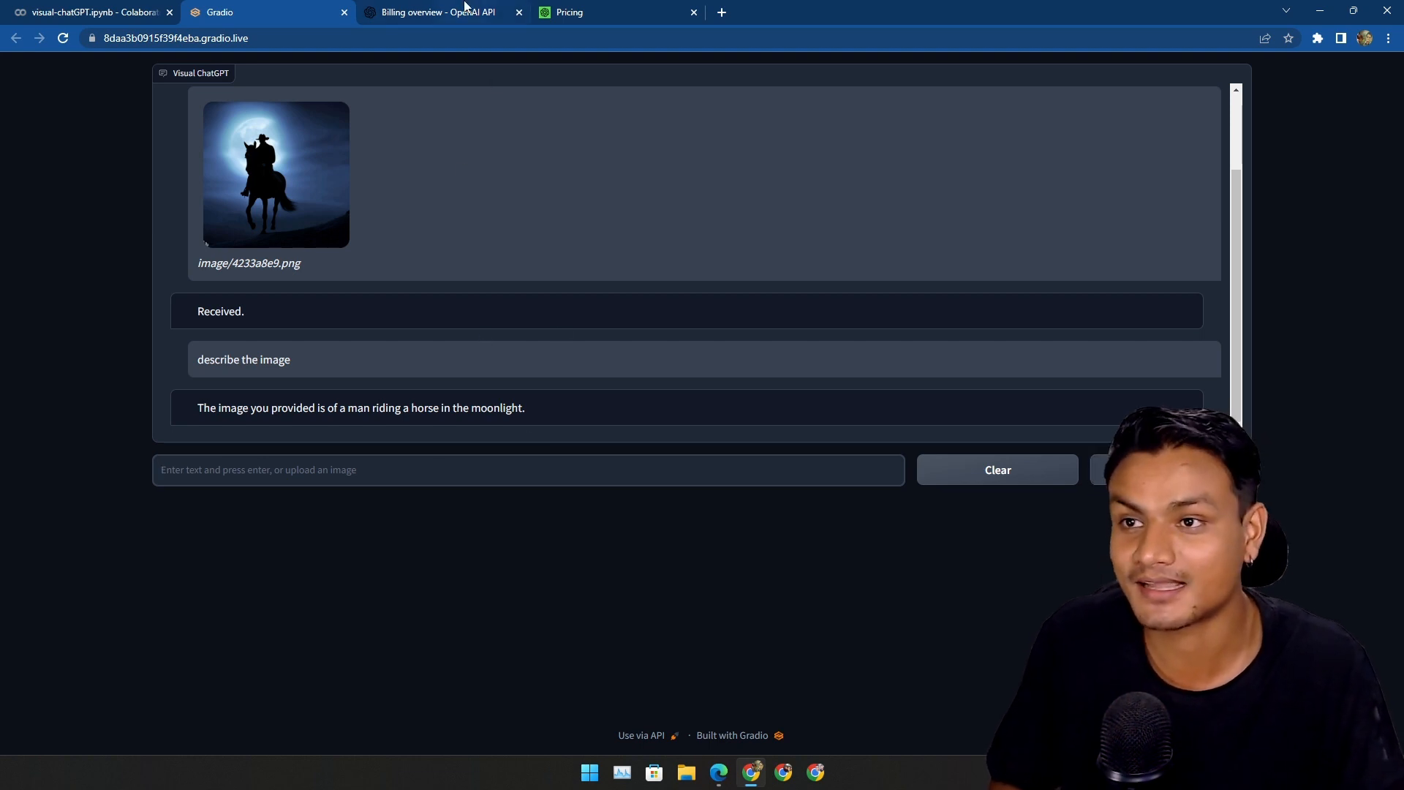
pyautogui.click(435, 12)
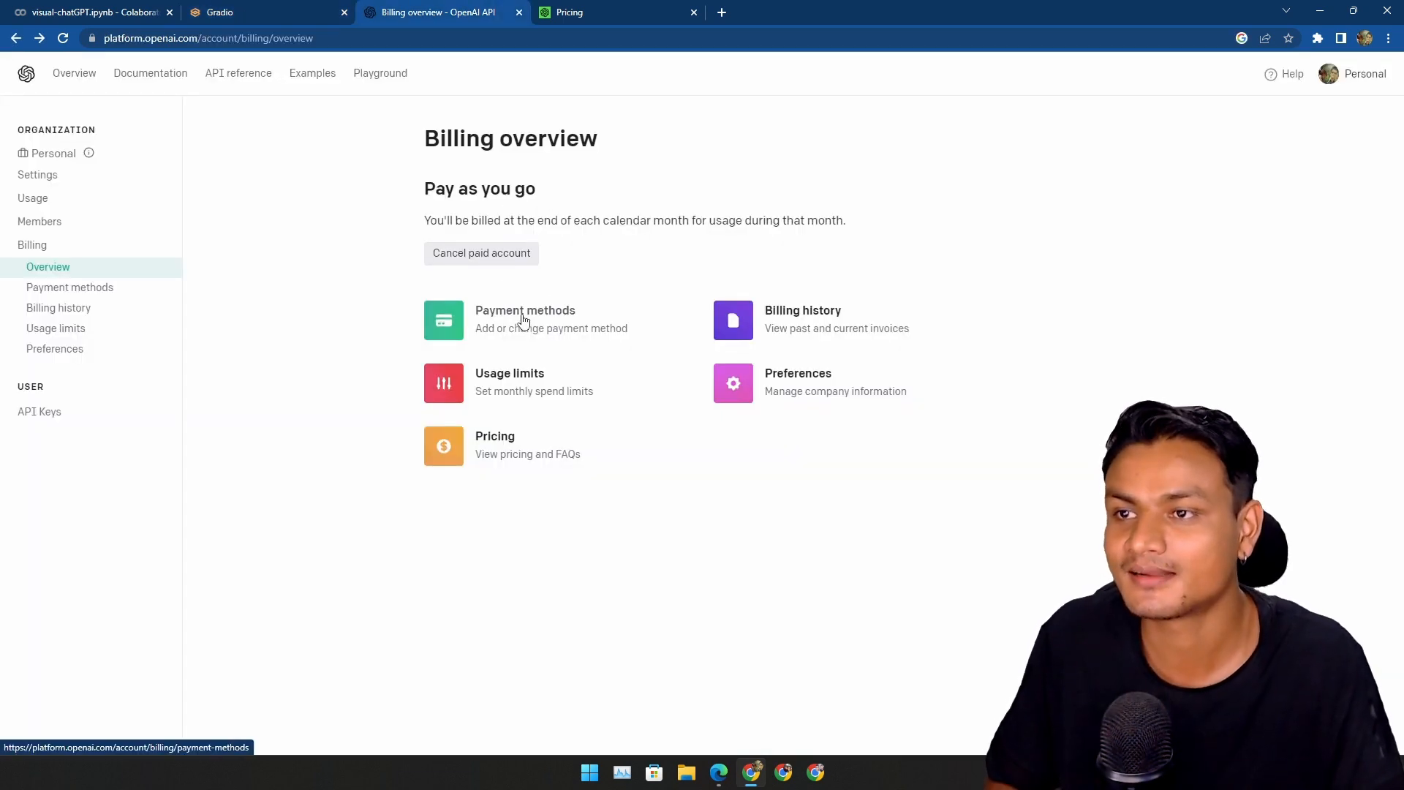
pyautogui.click(219, 12)
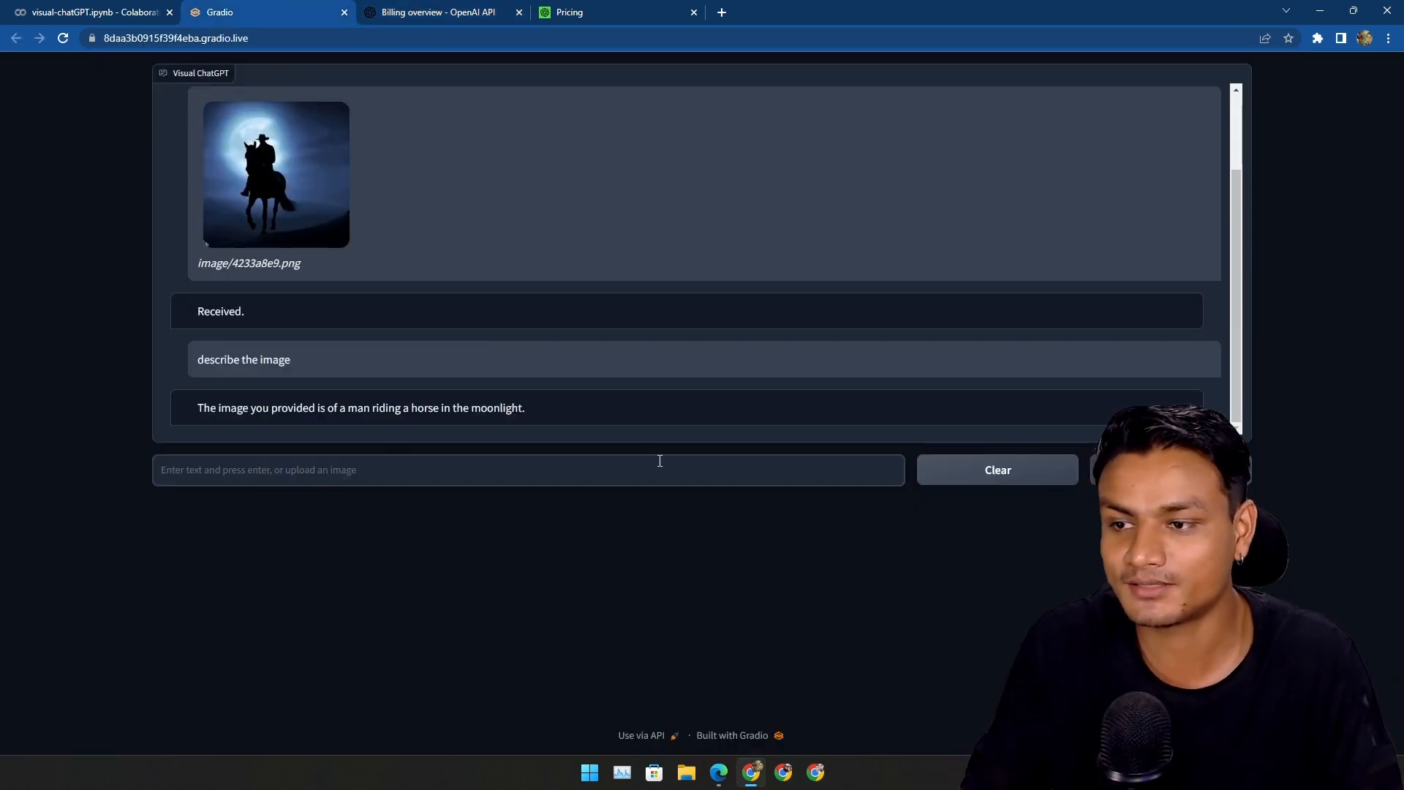
# - Ask Visual ChatGPT to 'remove moon from image' and check the Colab log for the request
pyautogui.write('remove moon from image')
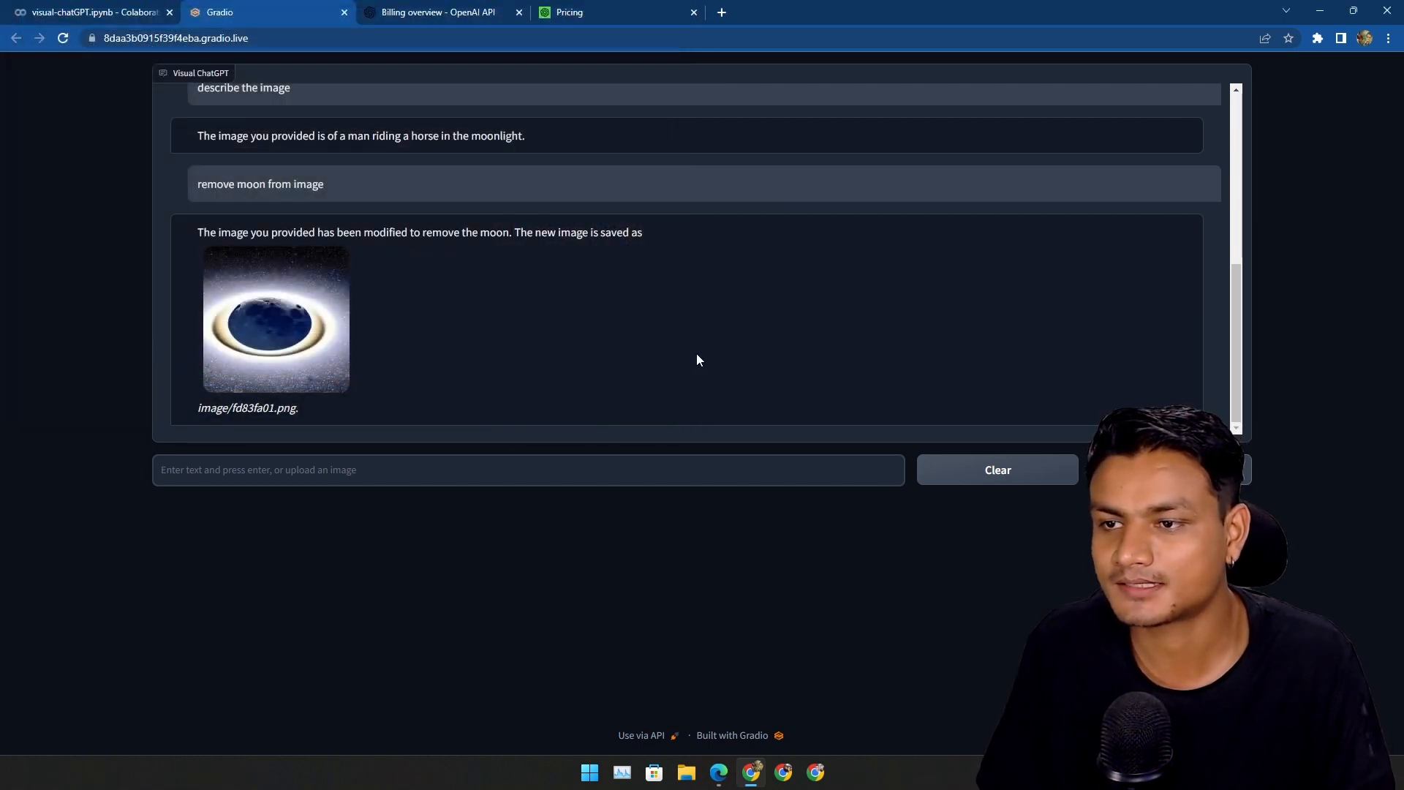
pyautogui.click(89, 11)
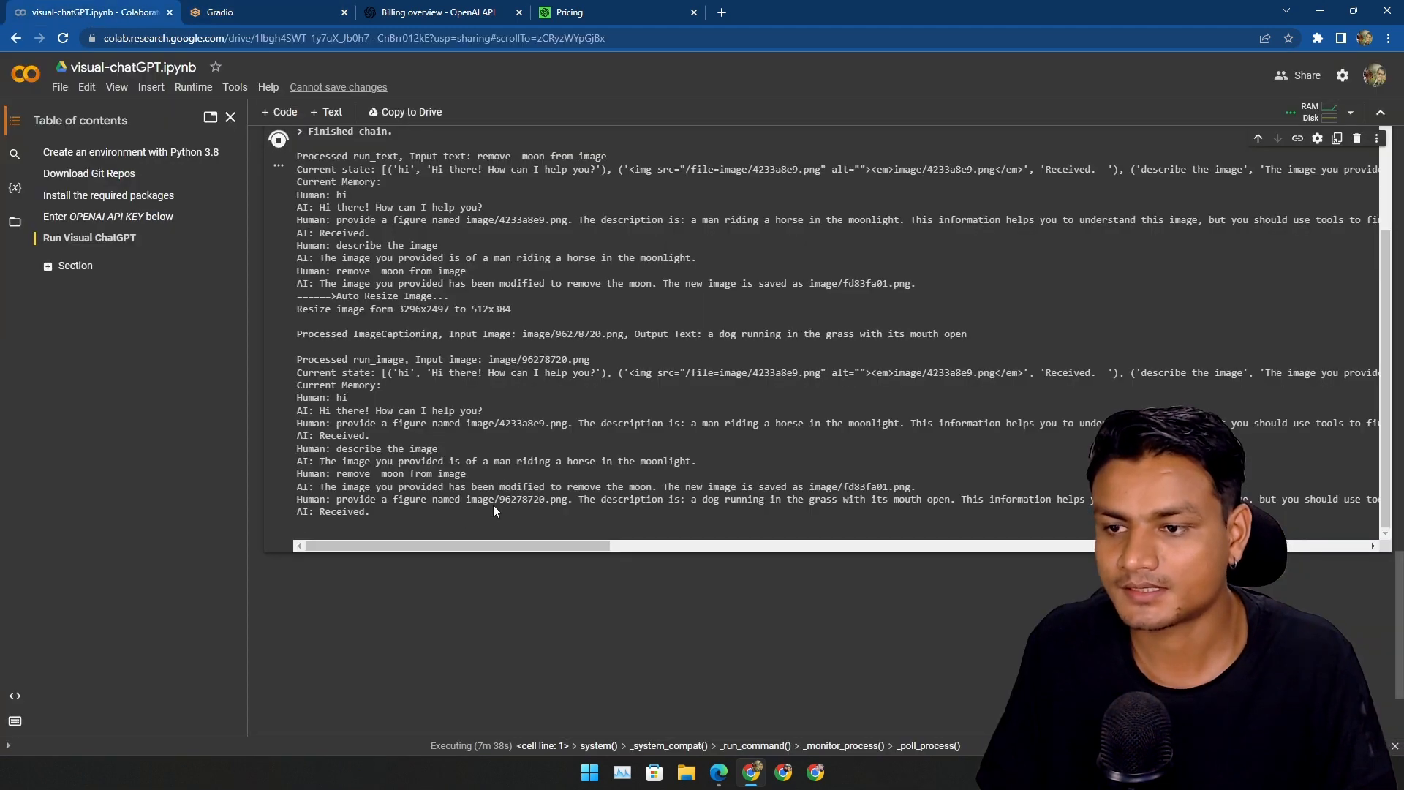
pyautogui.click(259, 12)
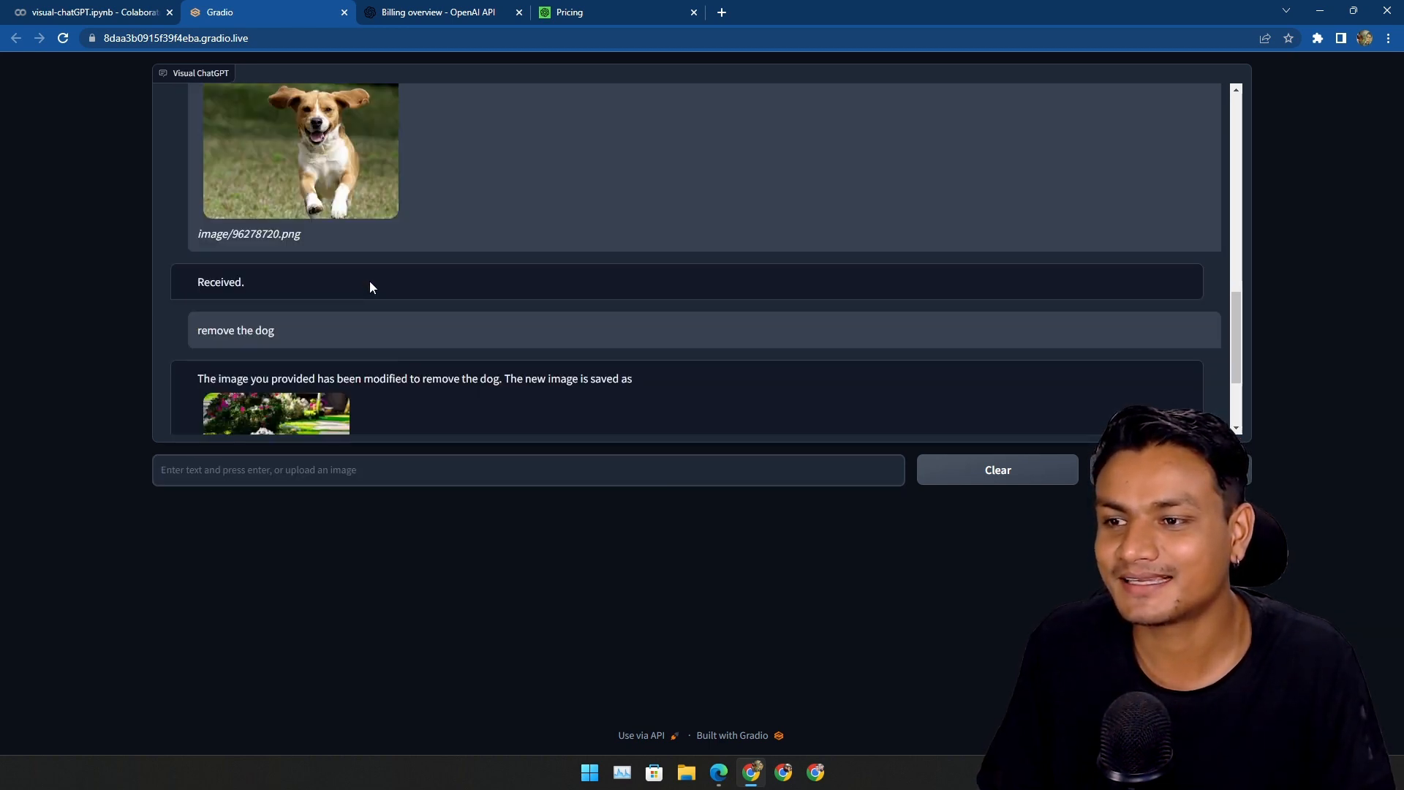
pyautogui.scroll(-3)
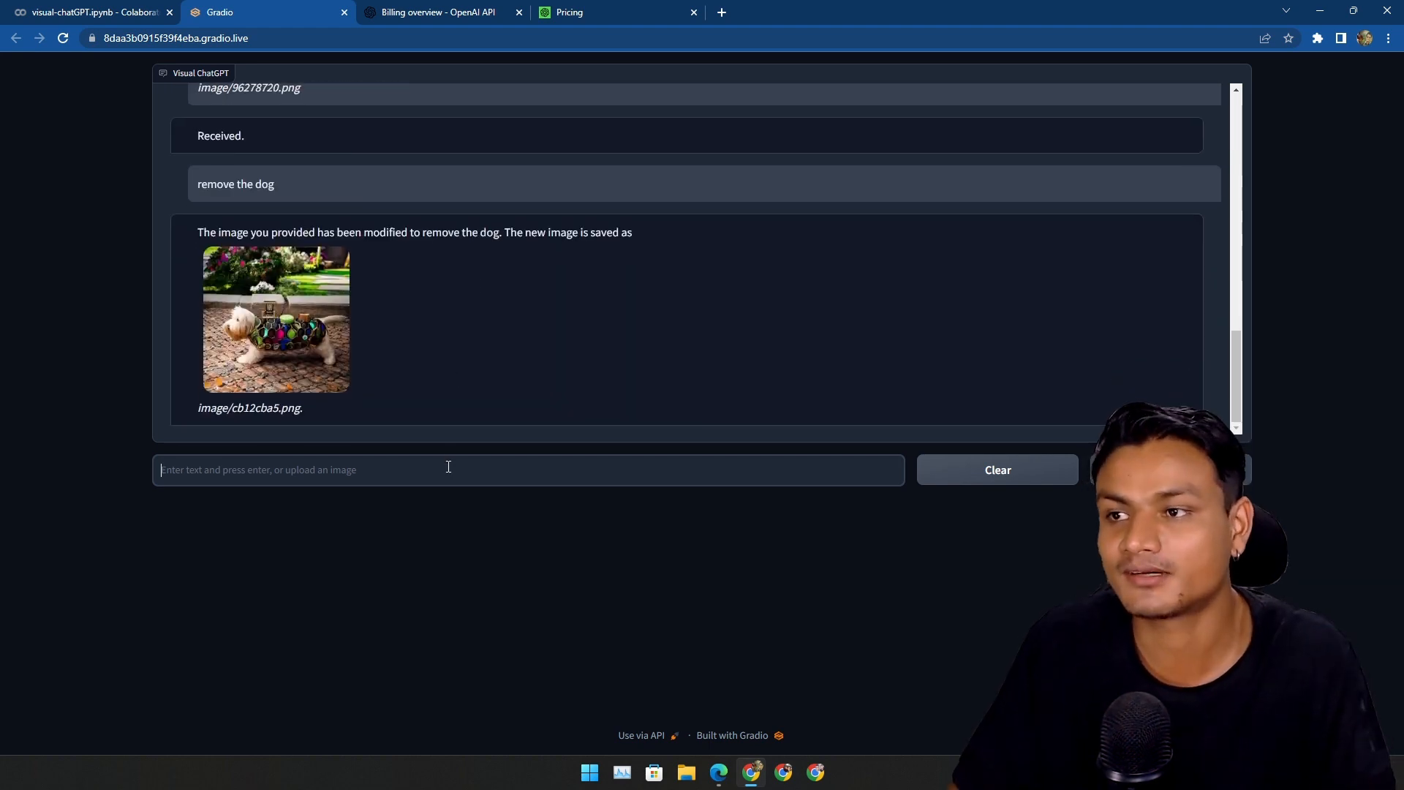
# - Generate 'cat riding a horse' and view the resulting horse image full size
pyautogui.write('cat riding a horse')
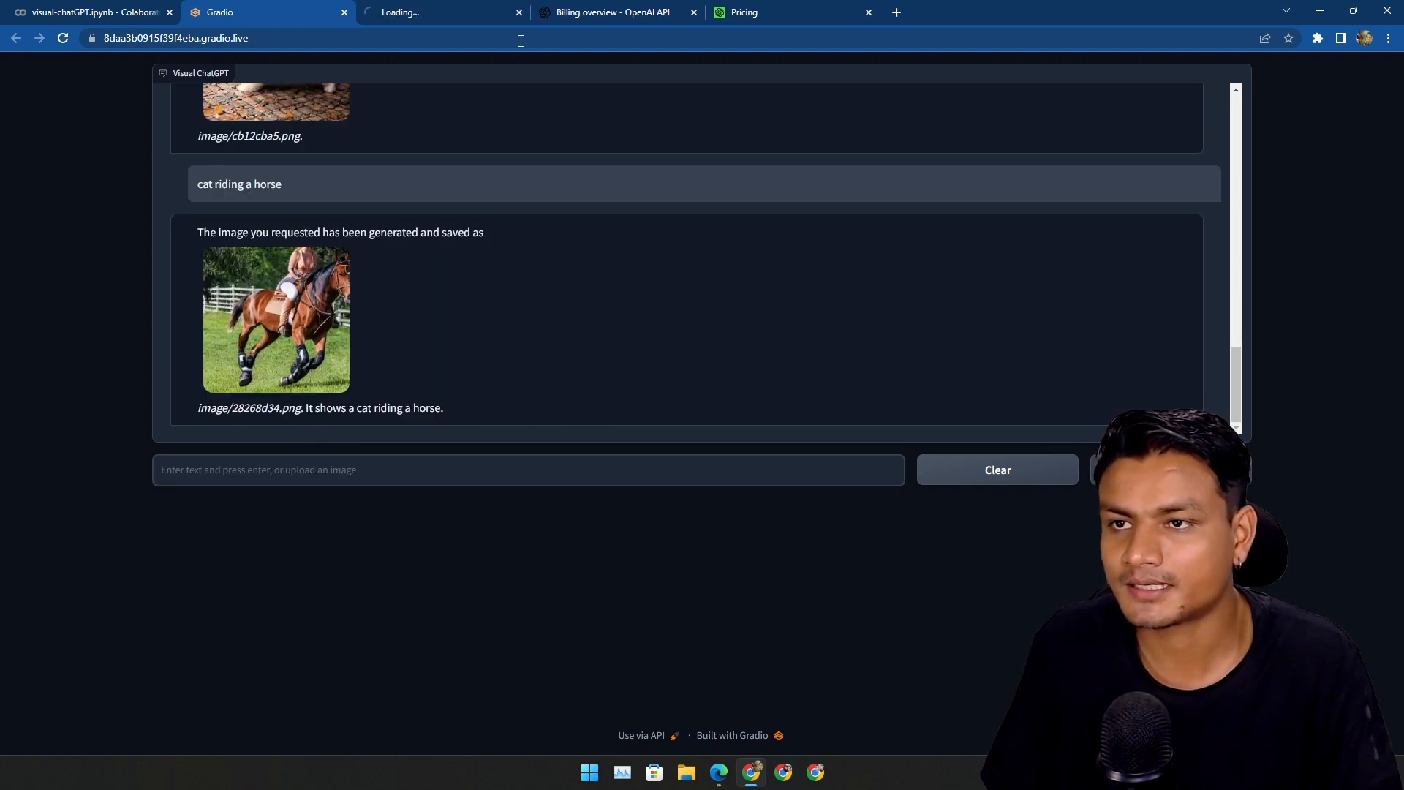
pyautogui.click(275, 319)
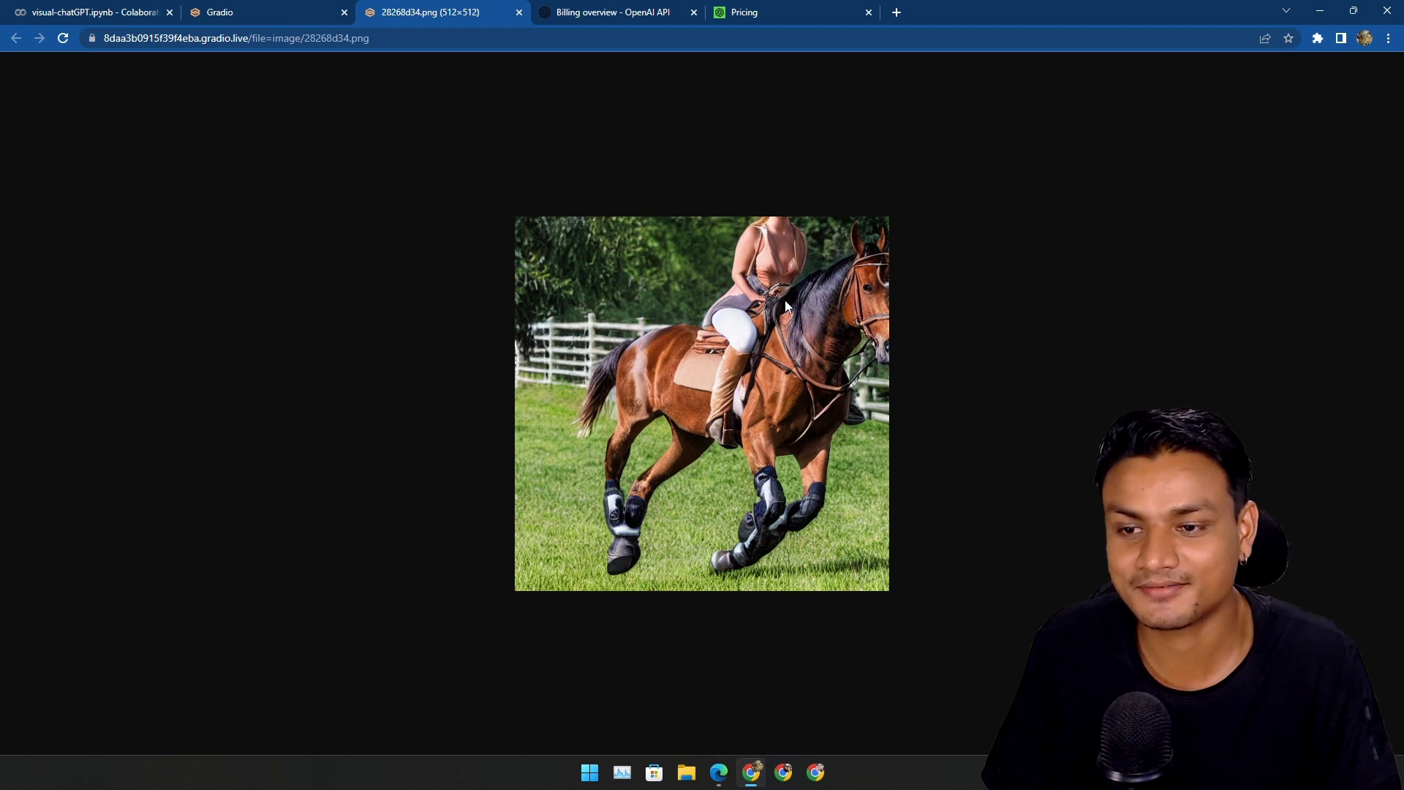
pyautogui.moveTo(777, 262)
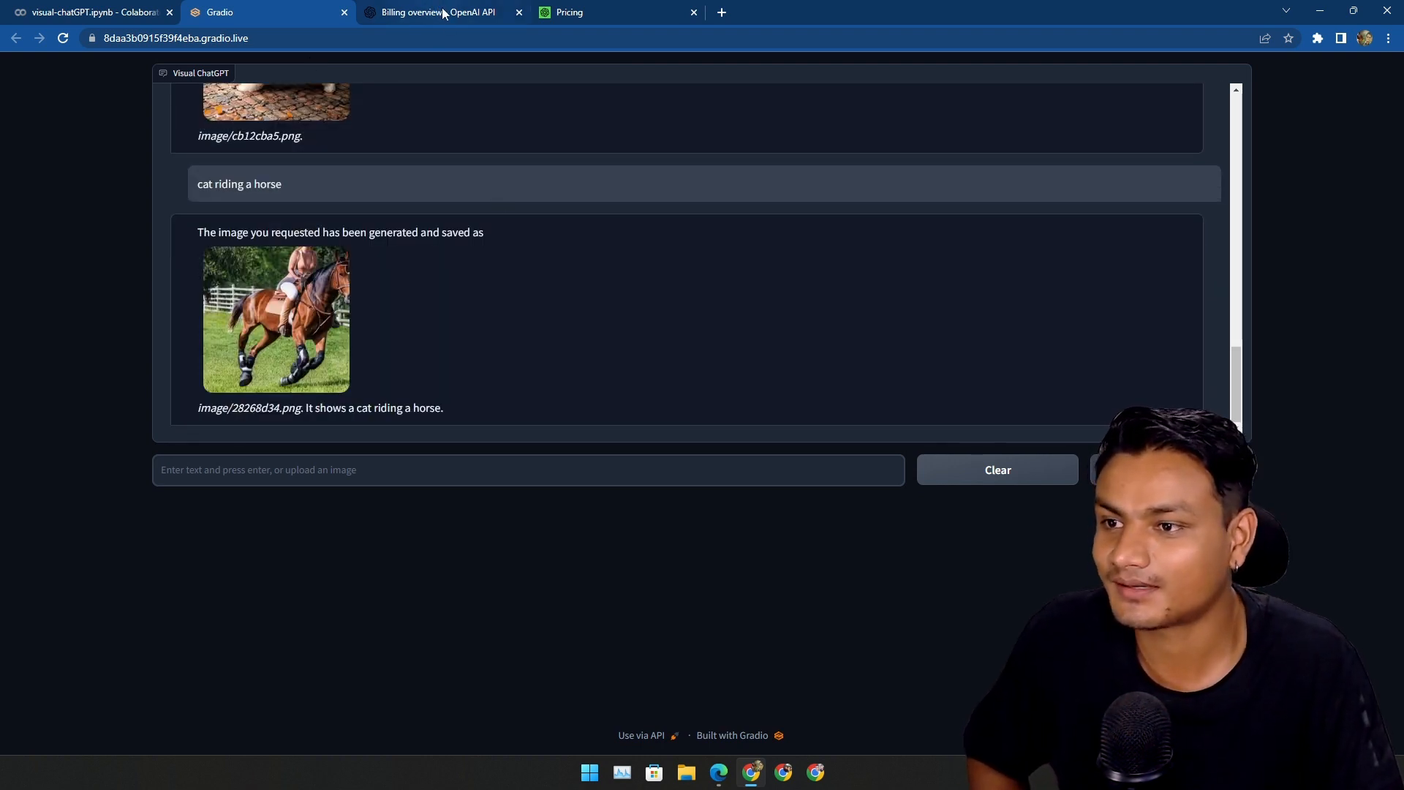
pyautogui.scroll(-3)
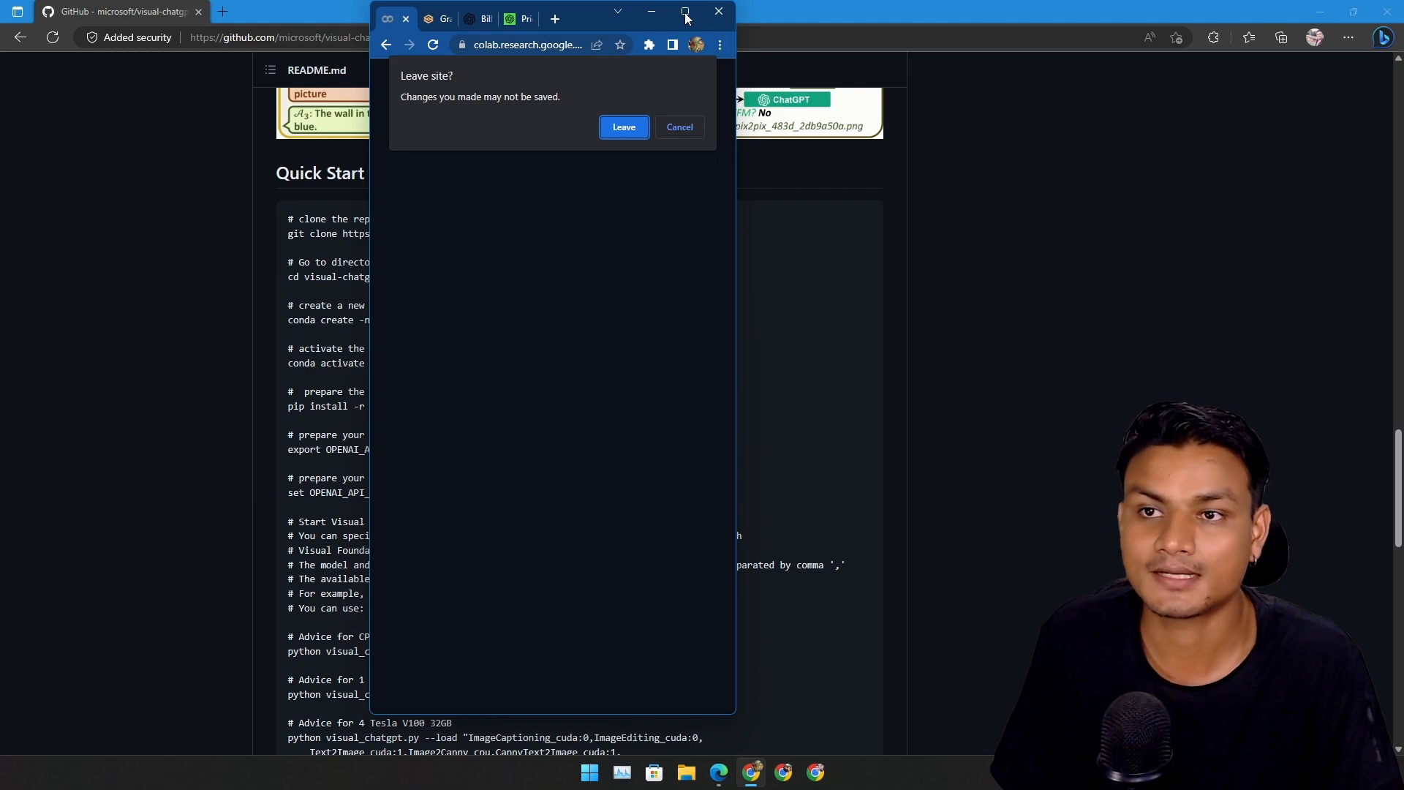
# - Leave the notebook without saving and scroll the Visual ChatGPT README to its GPU memory table
pyautogui.click(623, 127)
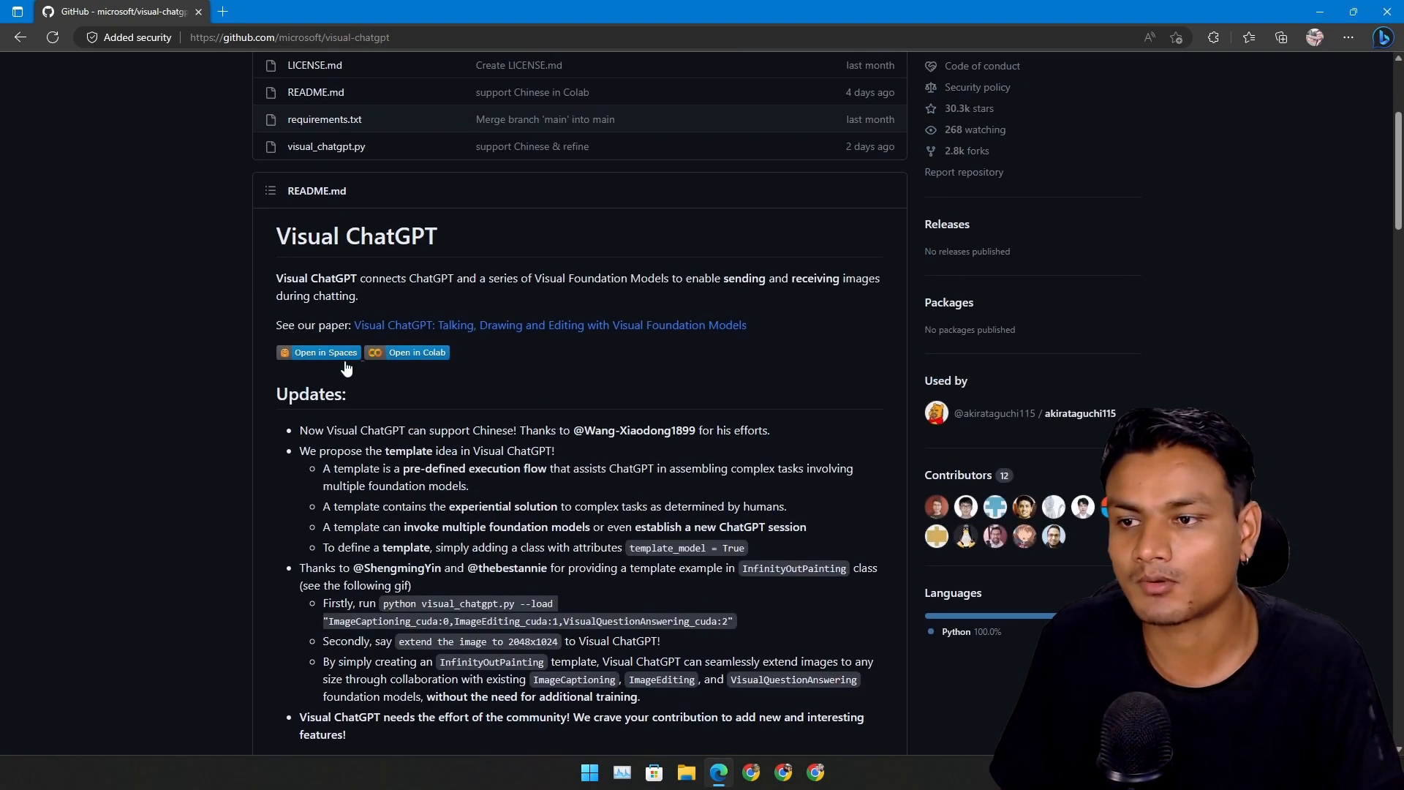
pyautogui.scroll(-3)
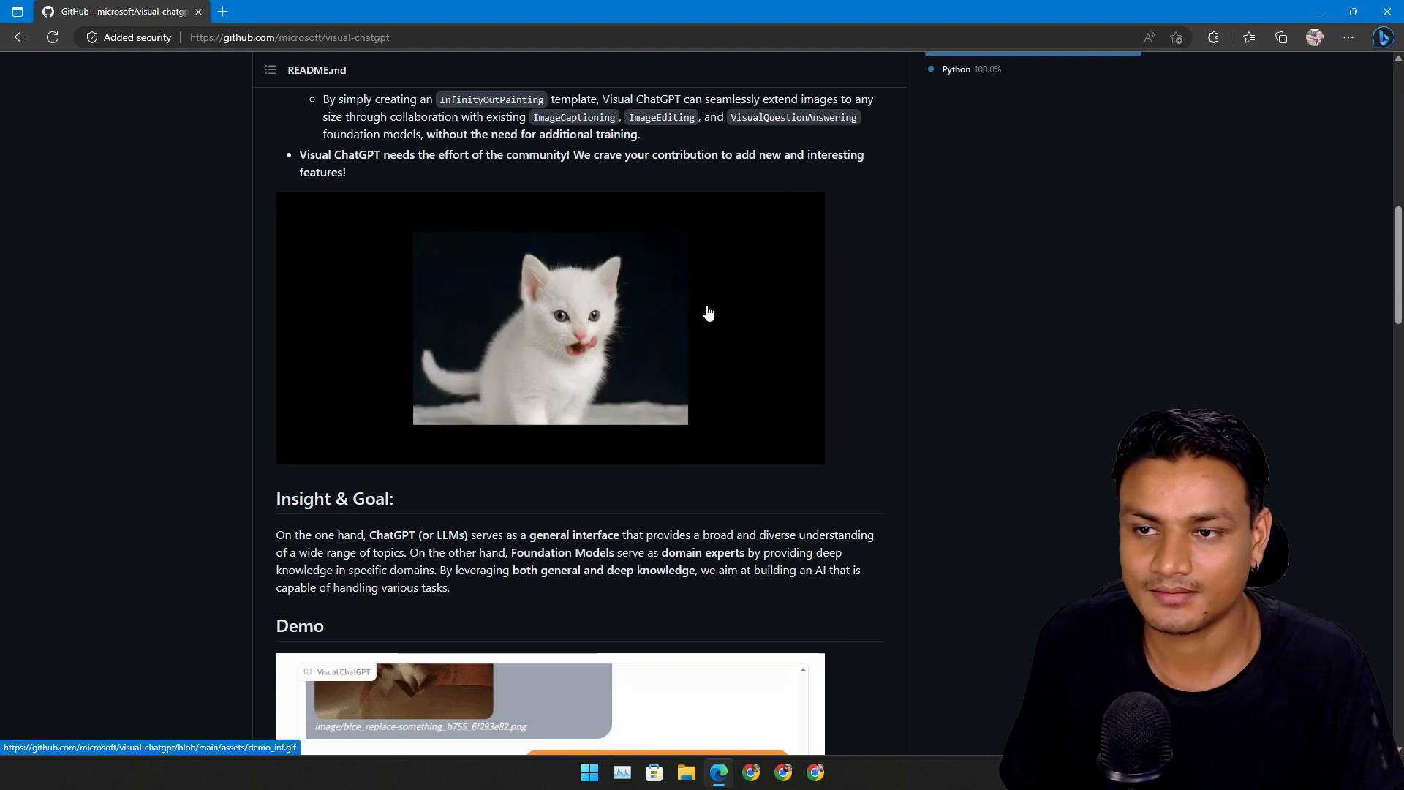
pyautogui.scroll(-3)
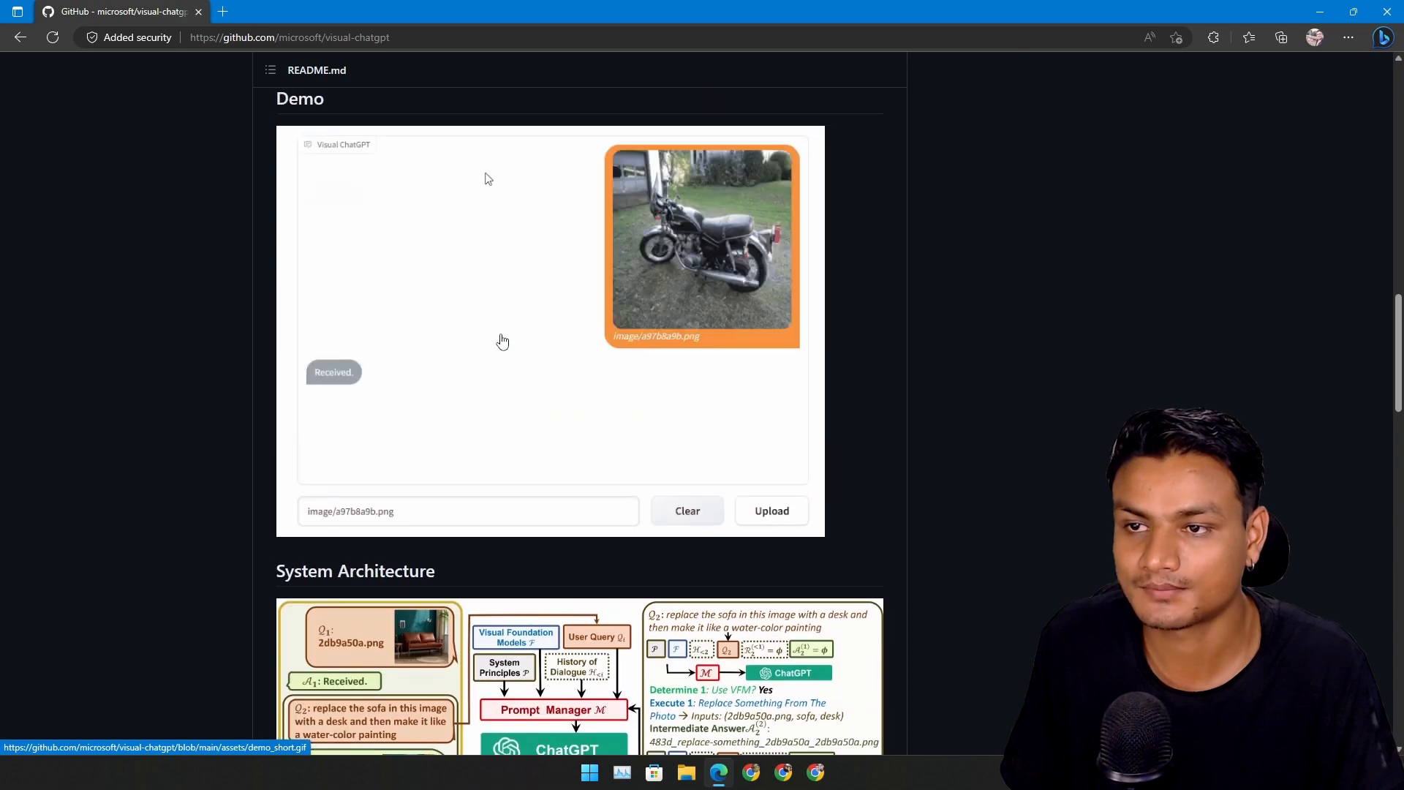
pyautogui.write('What color is the motocycle?')
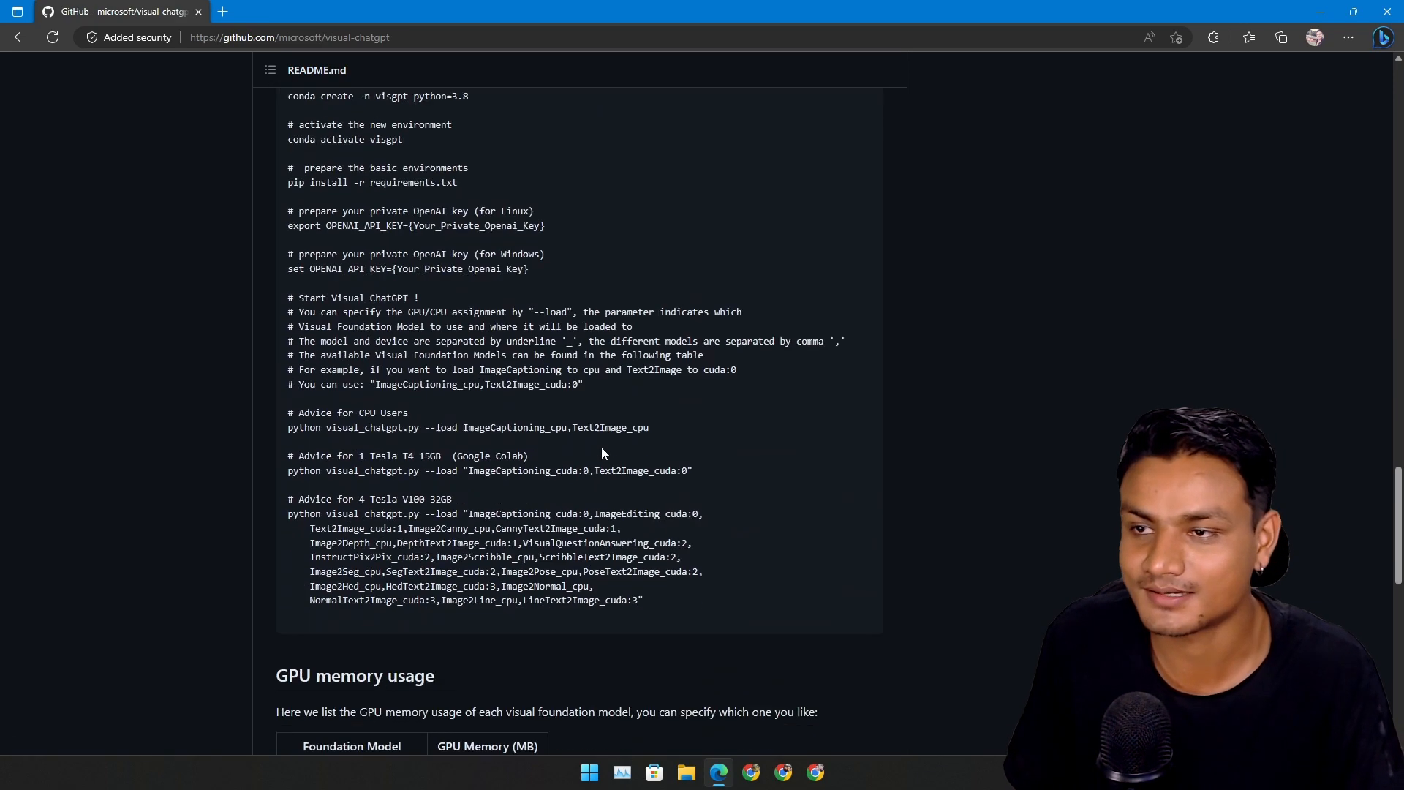
pyautogui.scroll(-3)
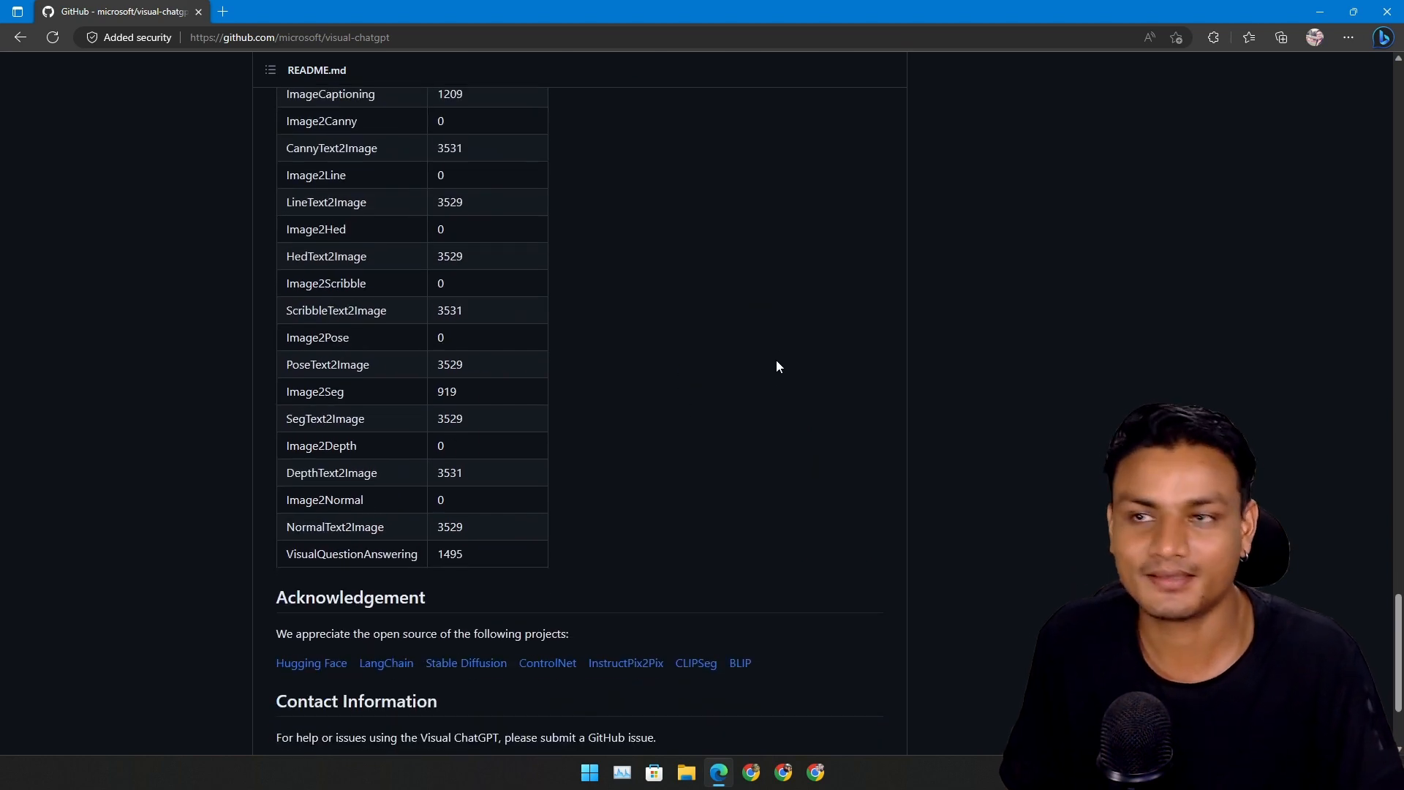
pyautogui.moveTo(1138, 163)
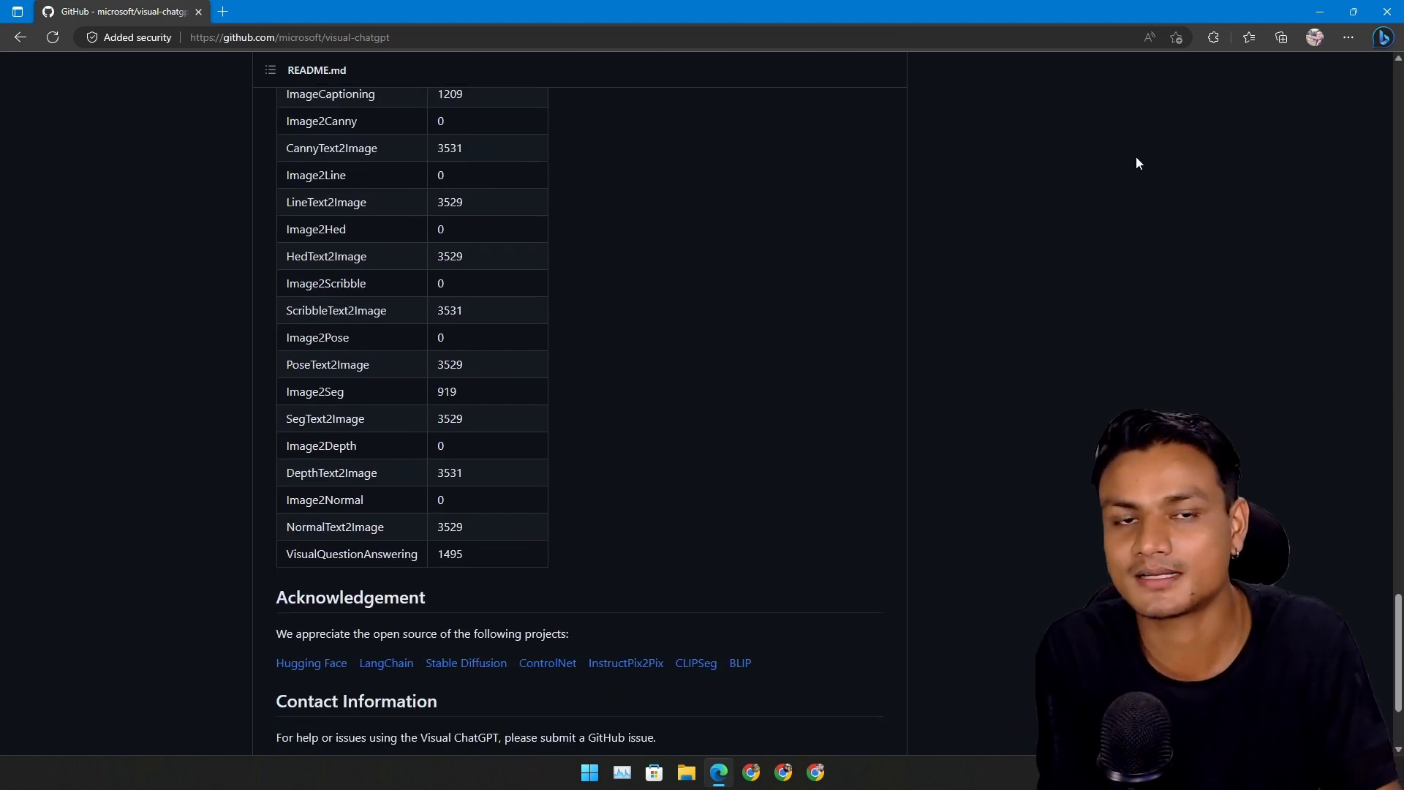